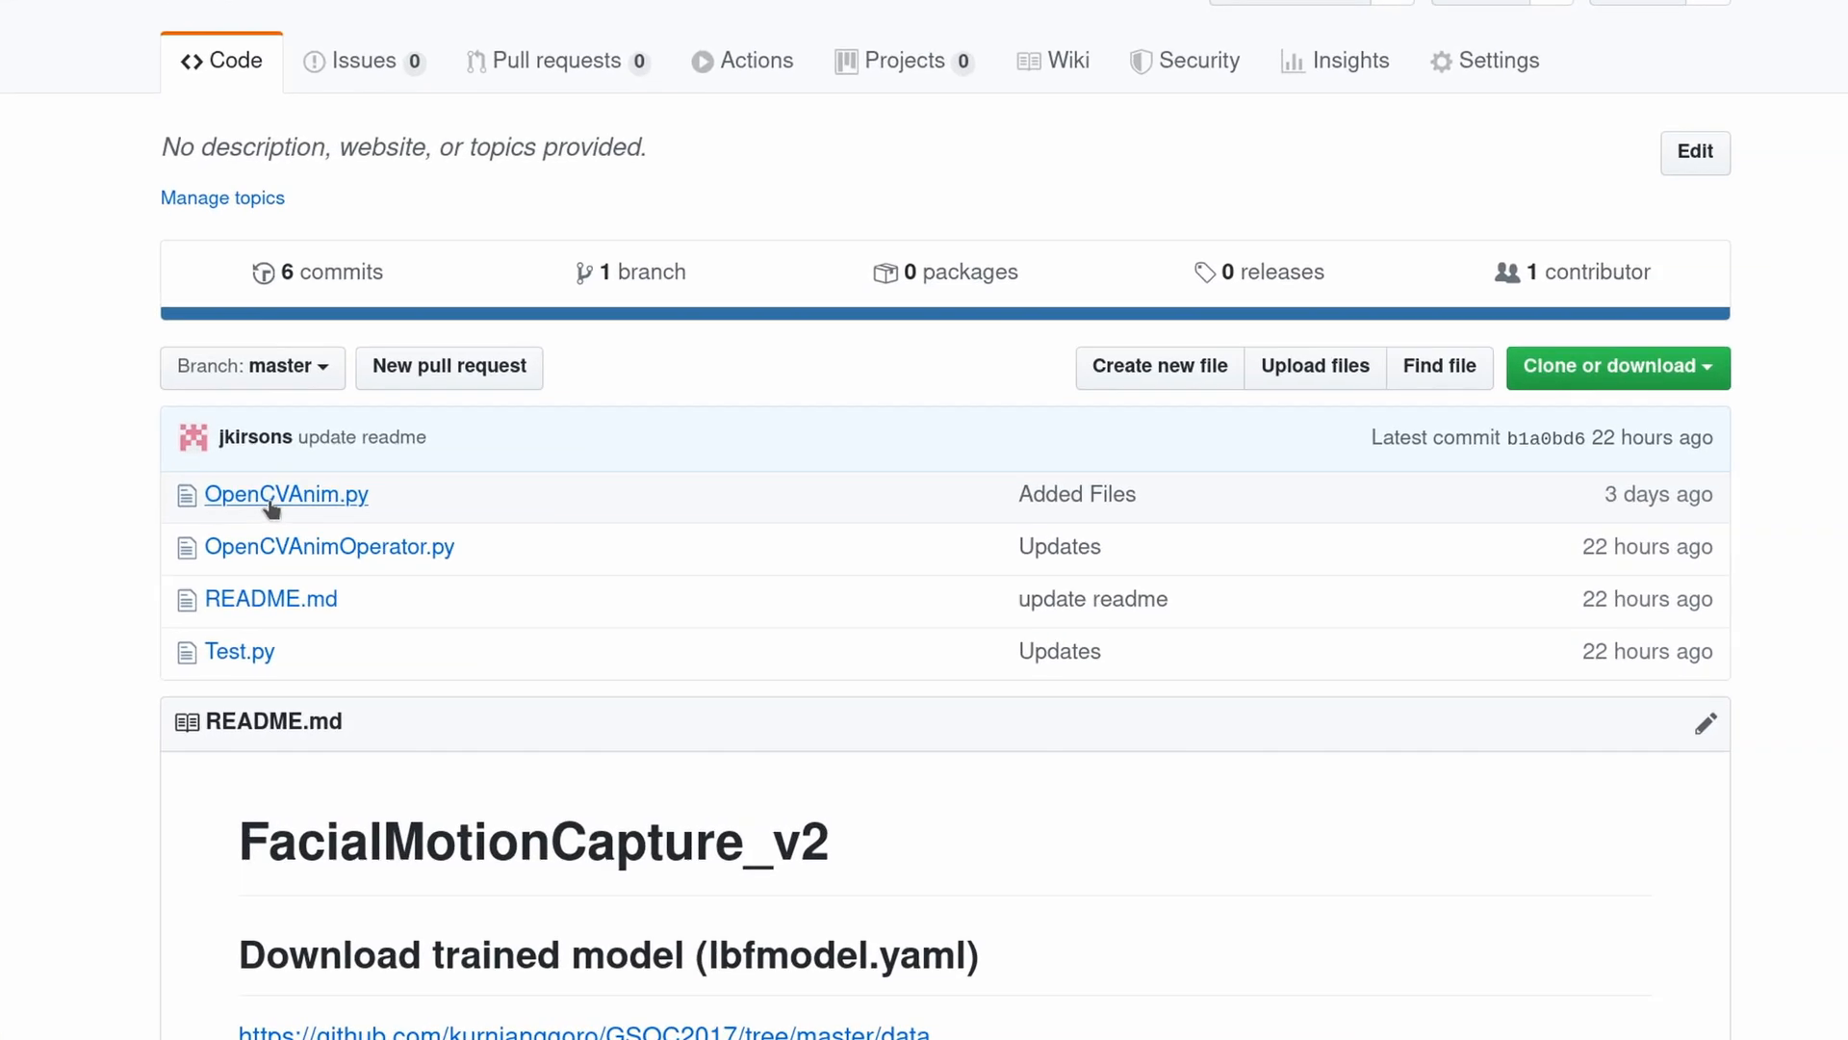
Open OpenCVAnimOperator.py on GitHub and highlight its numpy import.
click(285, 494)
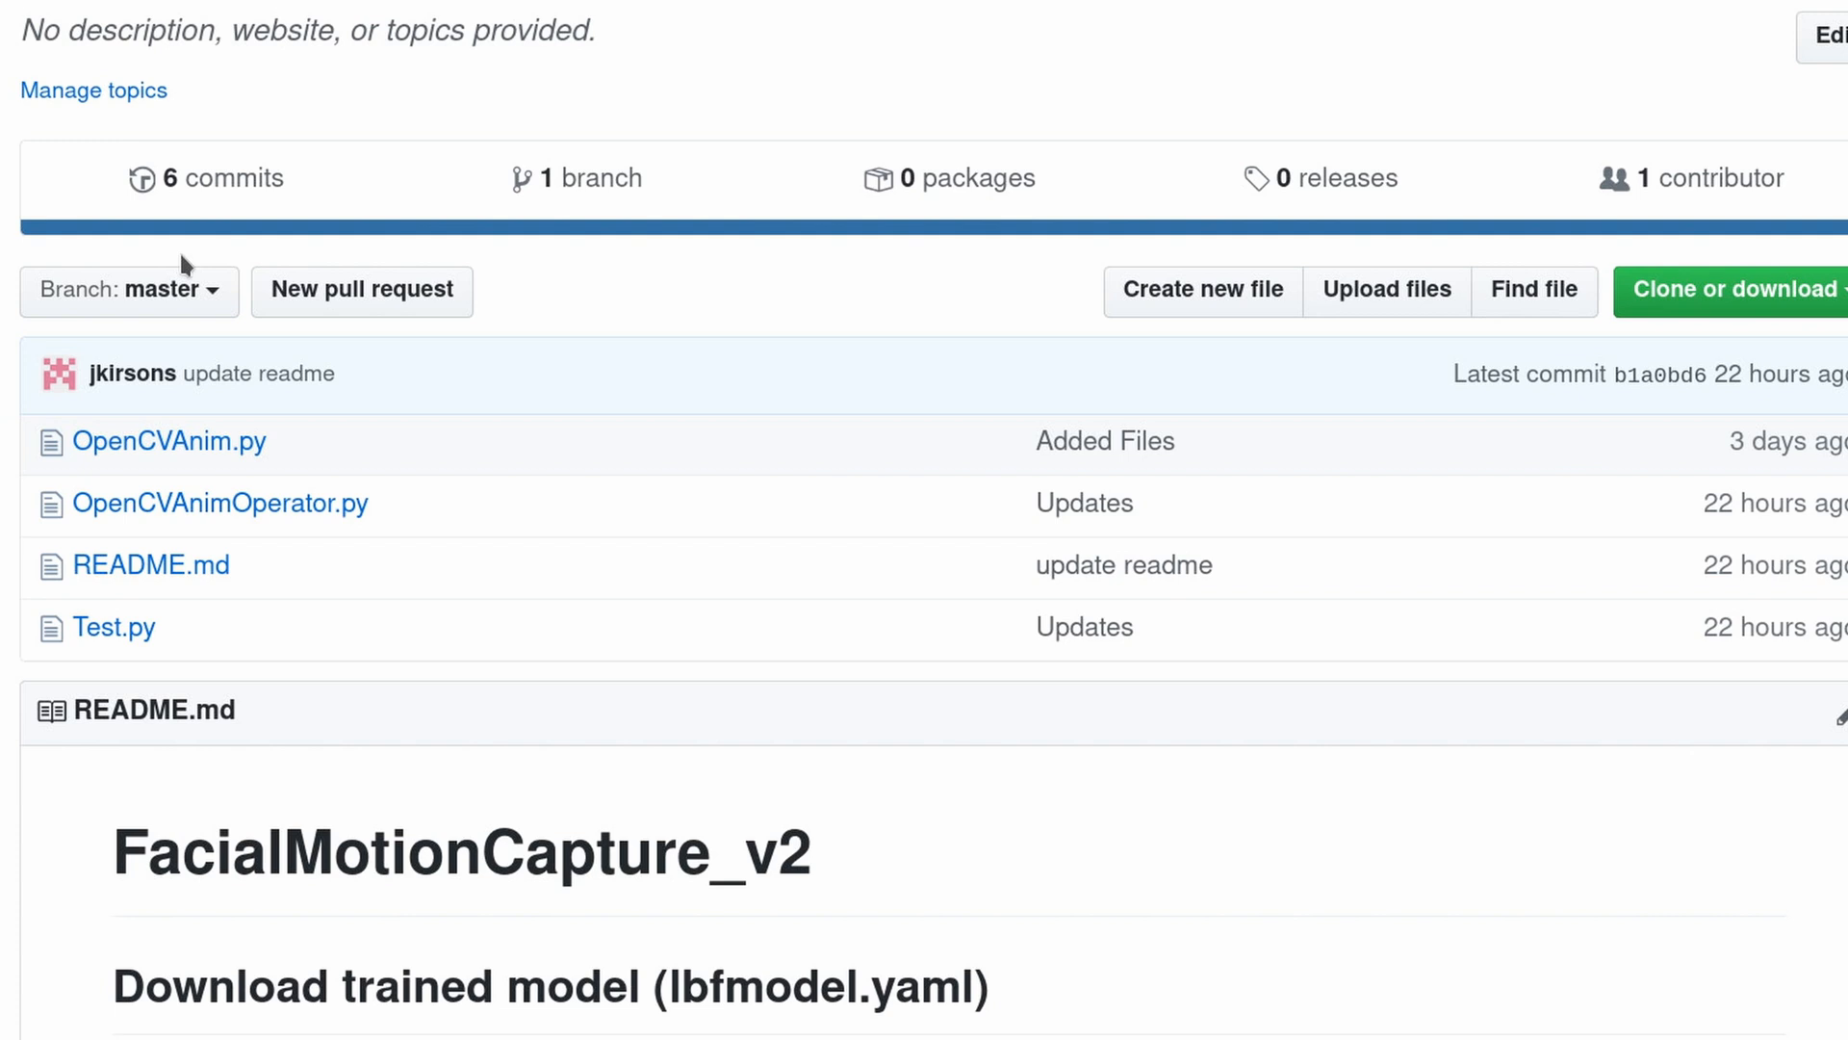
click(220, 503)
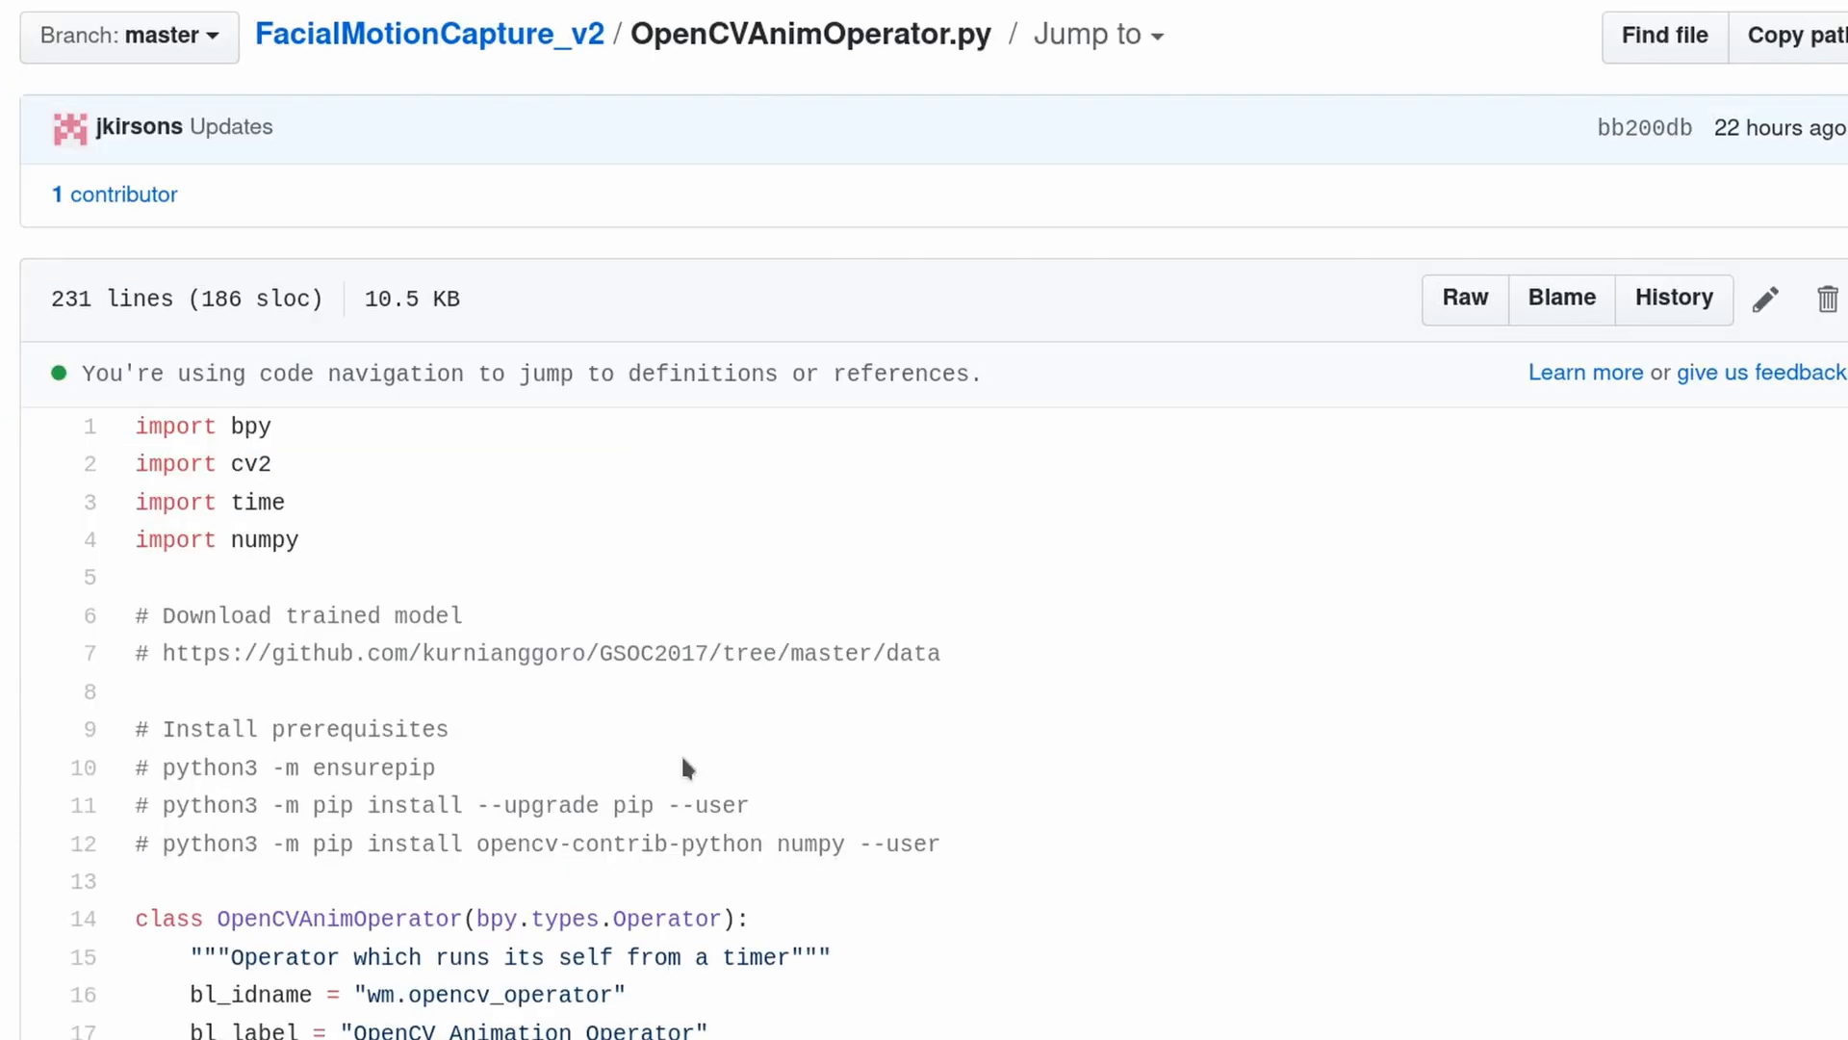
drag(135, 425, 285, 500)
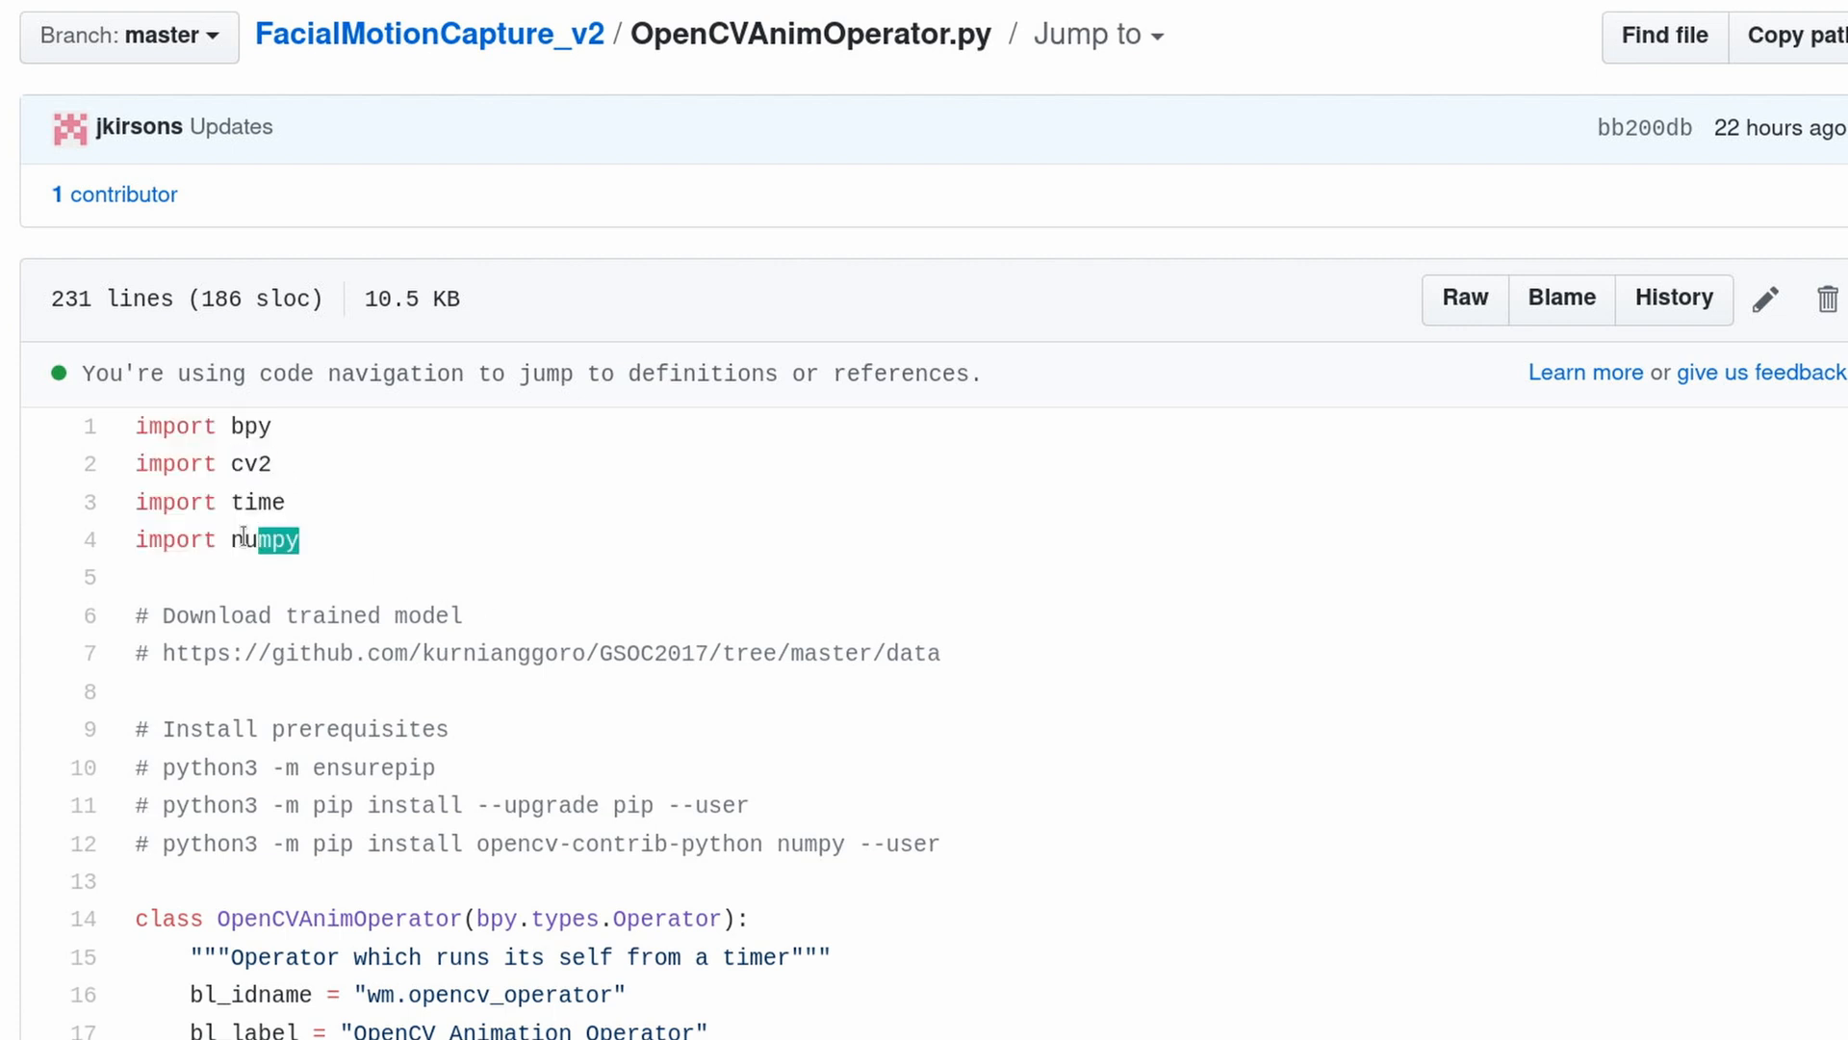
double_click(265, 540)
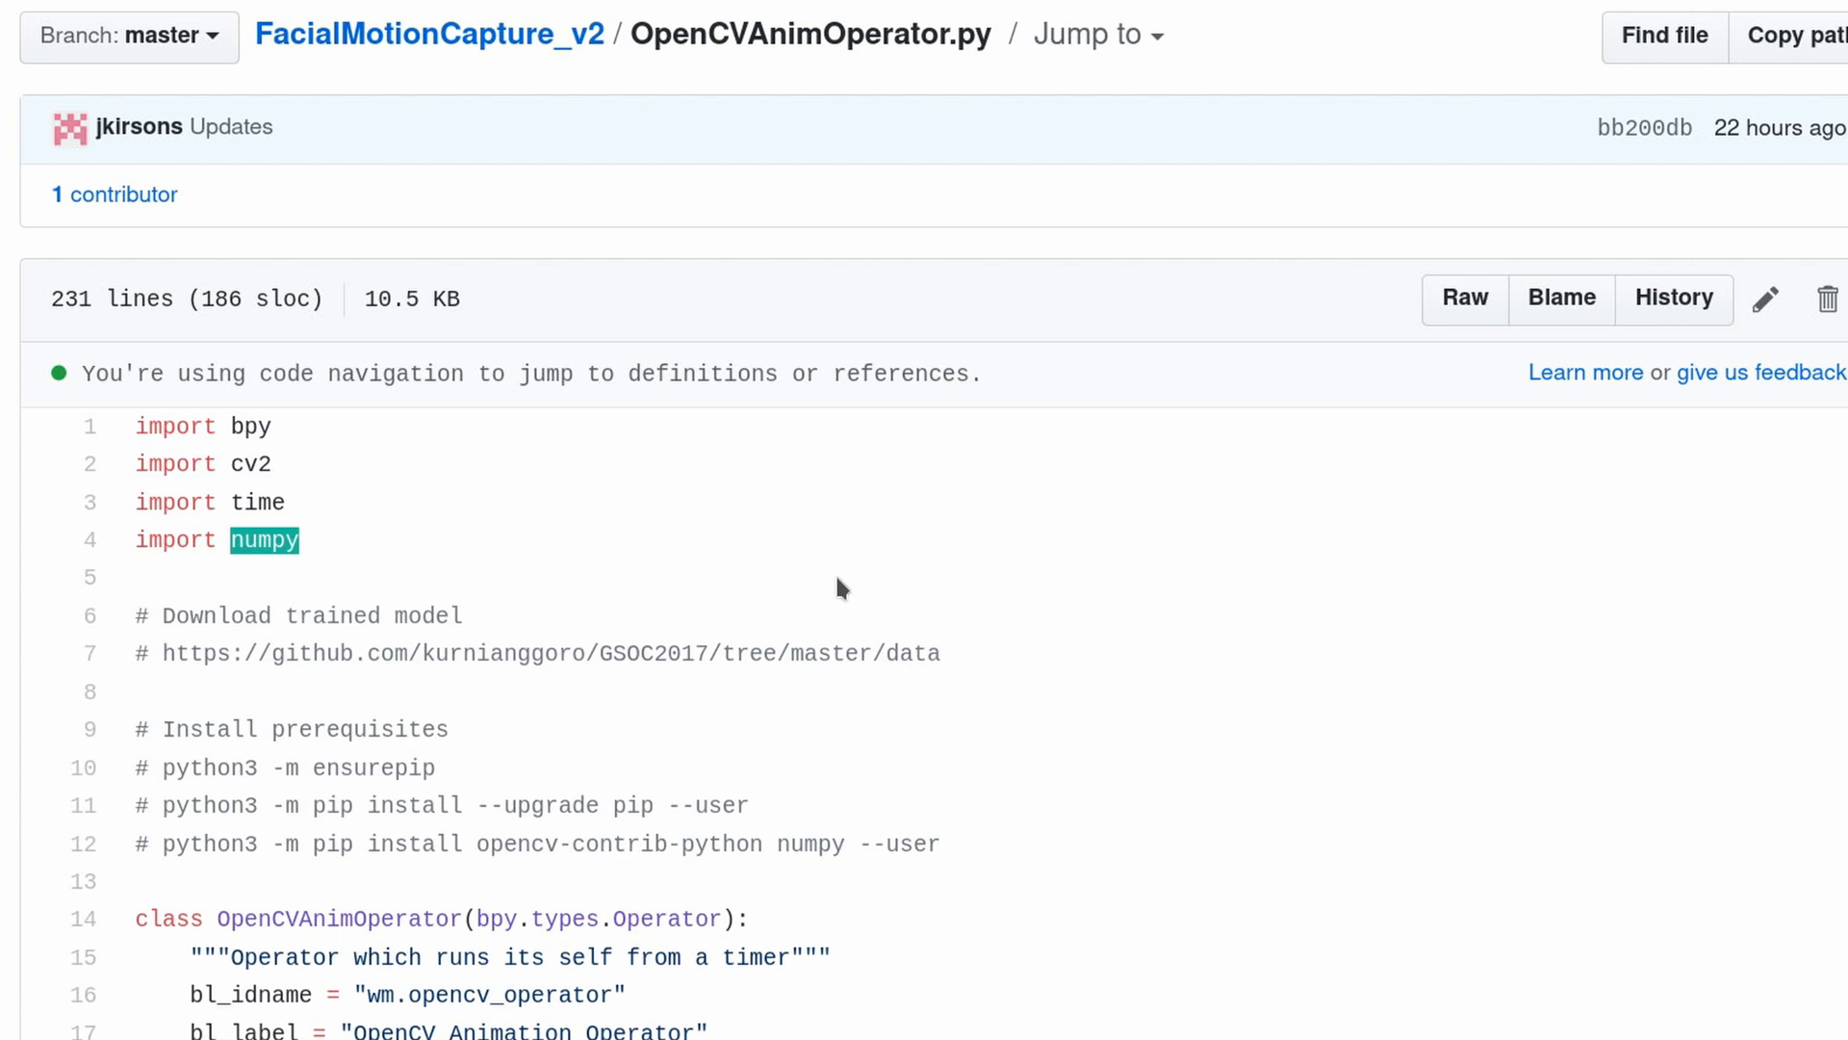
mouse_move(968, 657)
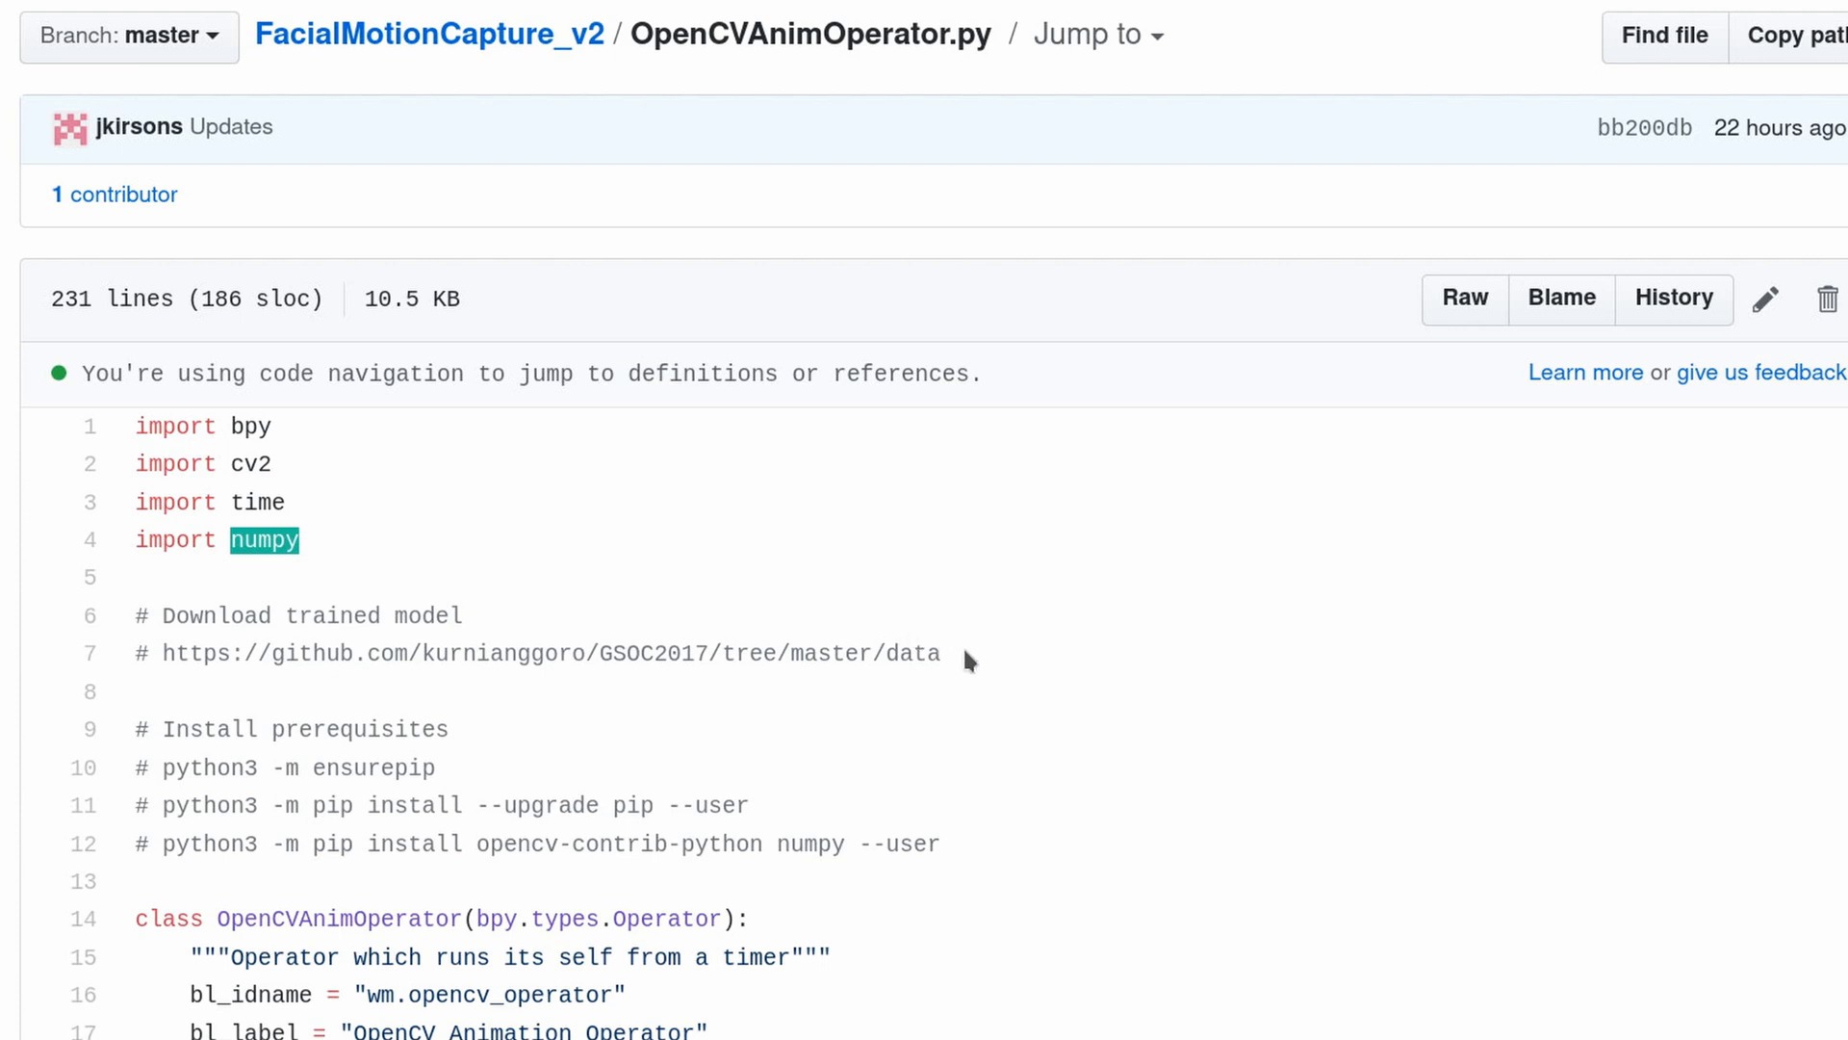
Highlight the trained model download URL and scroll through the script's setup notes.
double_click(540, 652)
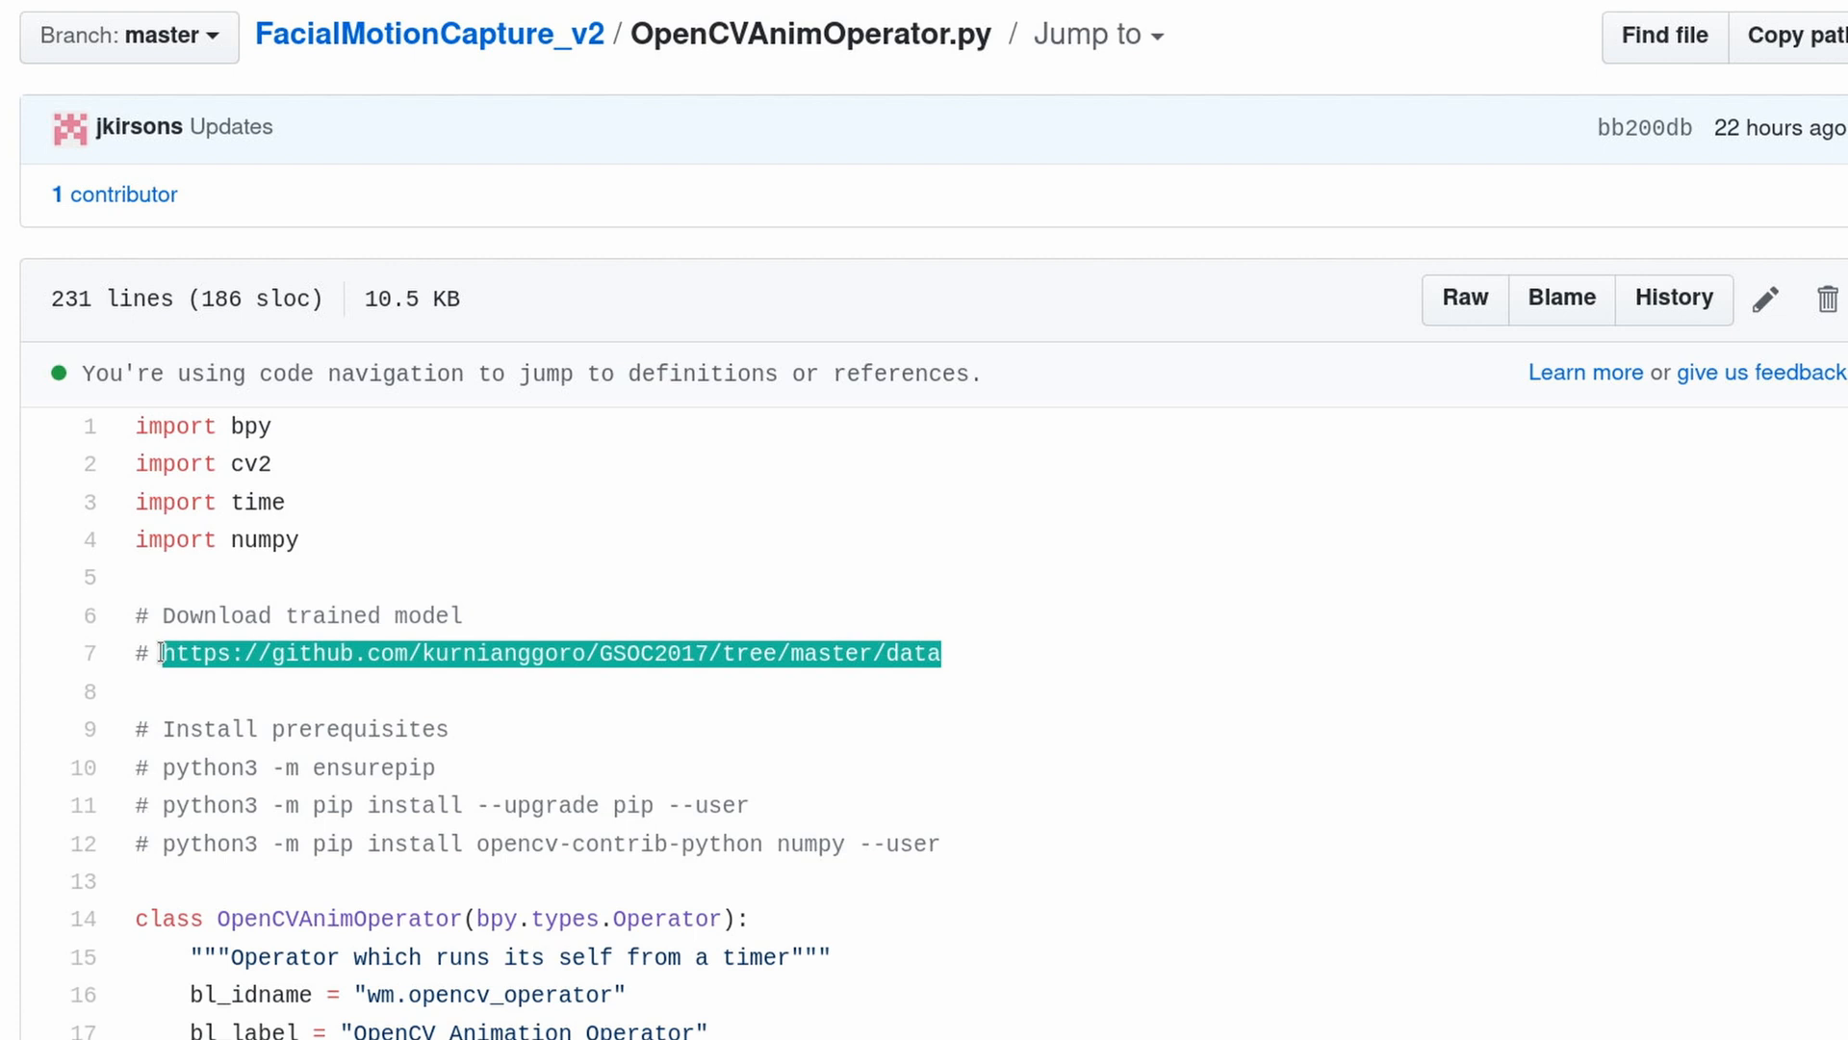
mouse_move(886, 746)
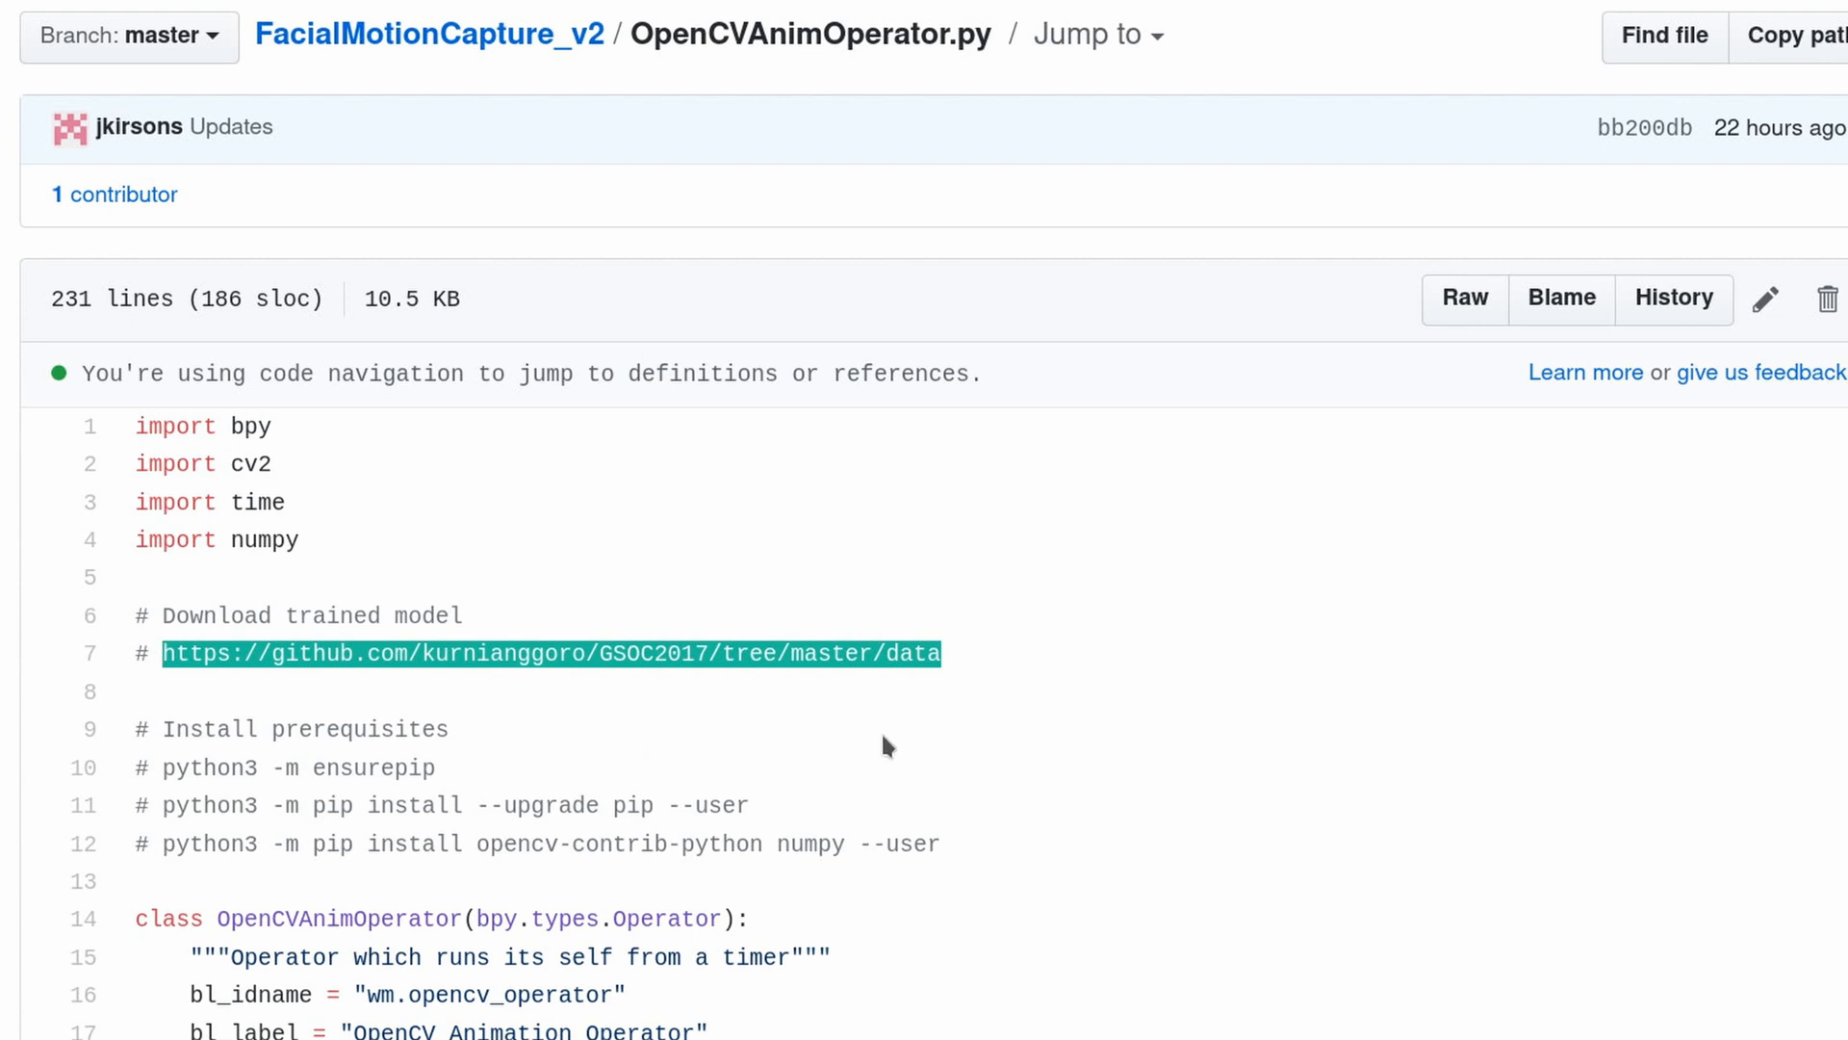
scroll(down, 3)
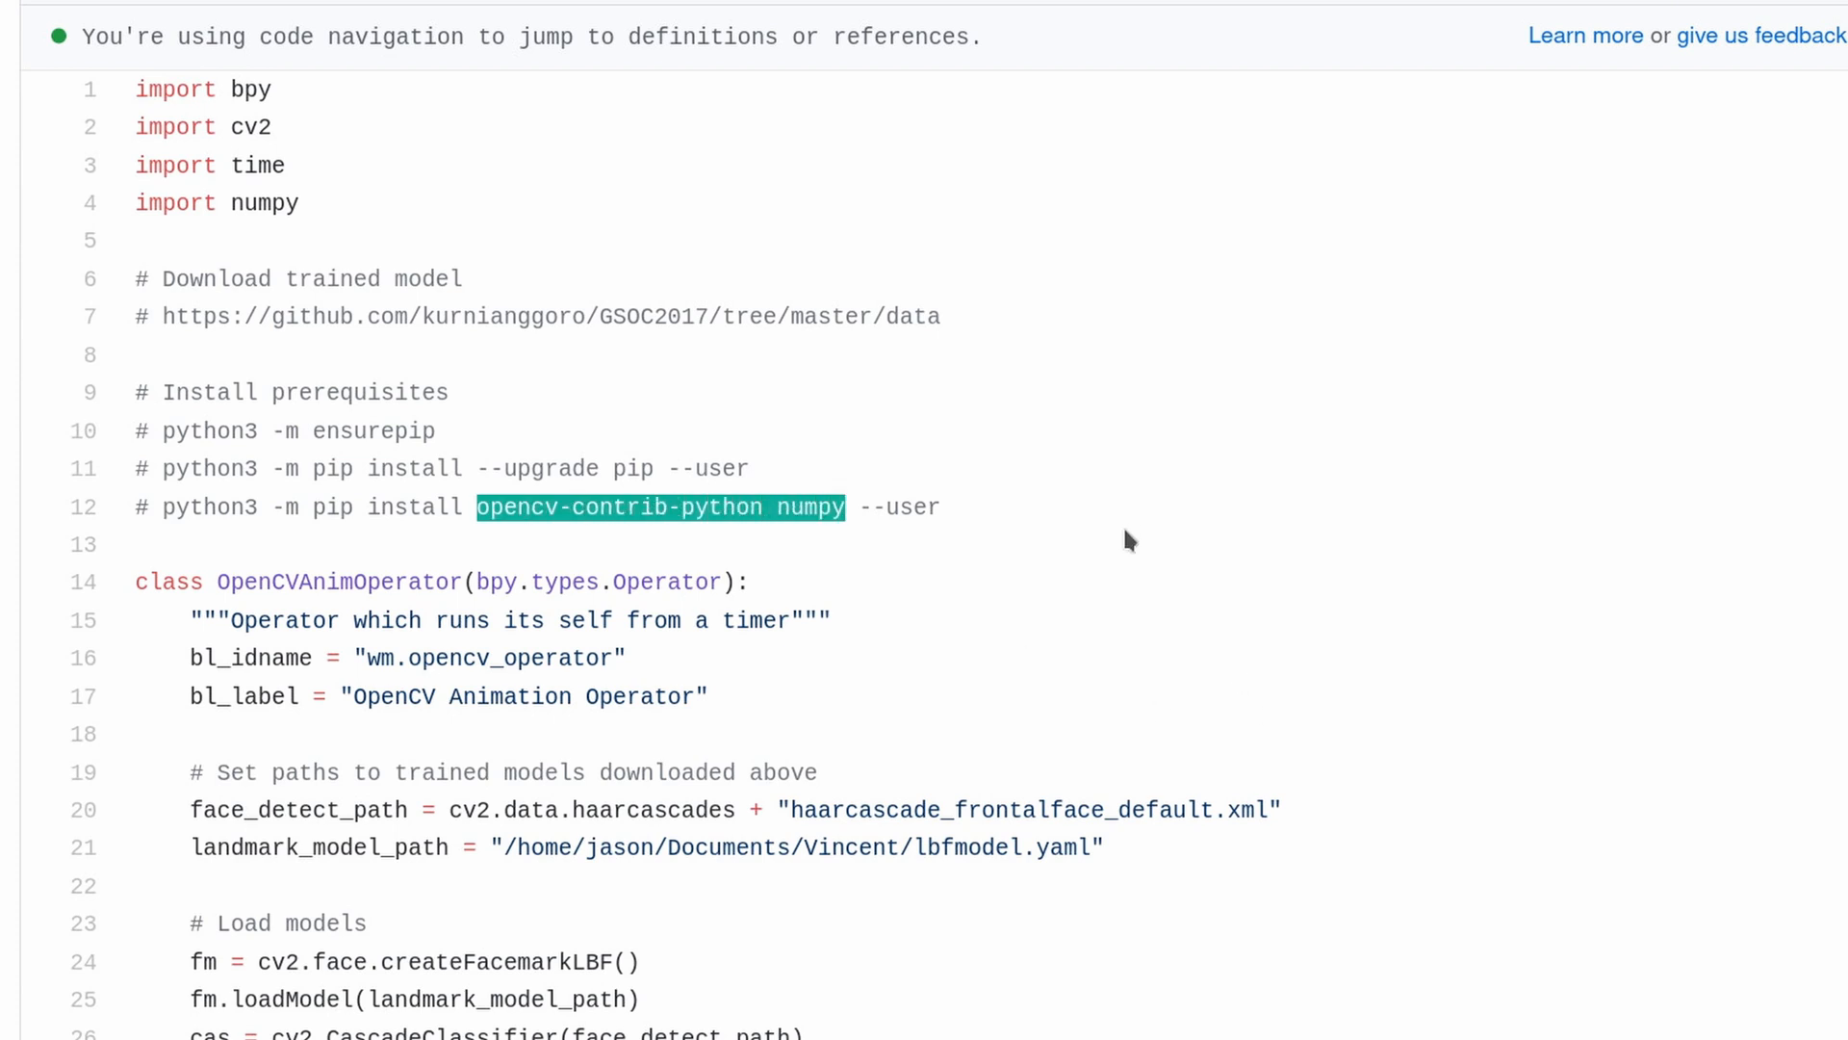
scroll(down, 3)
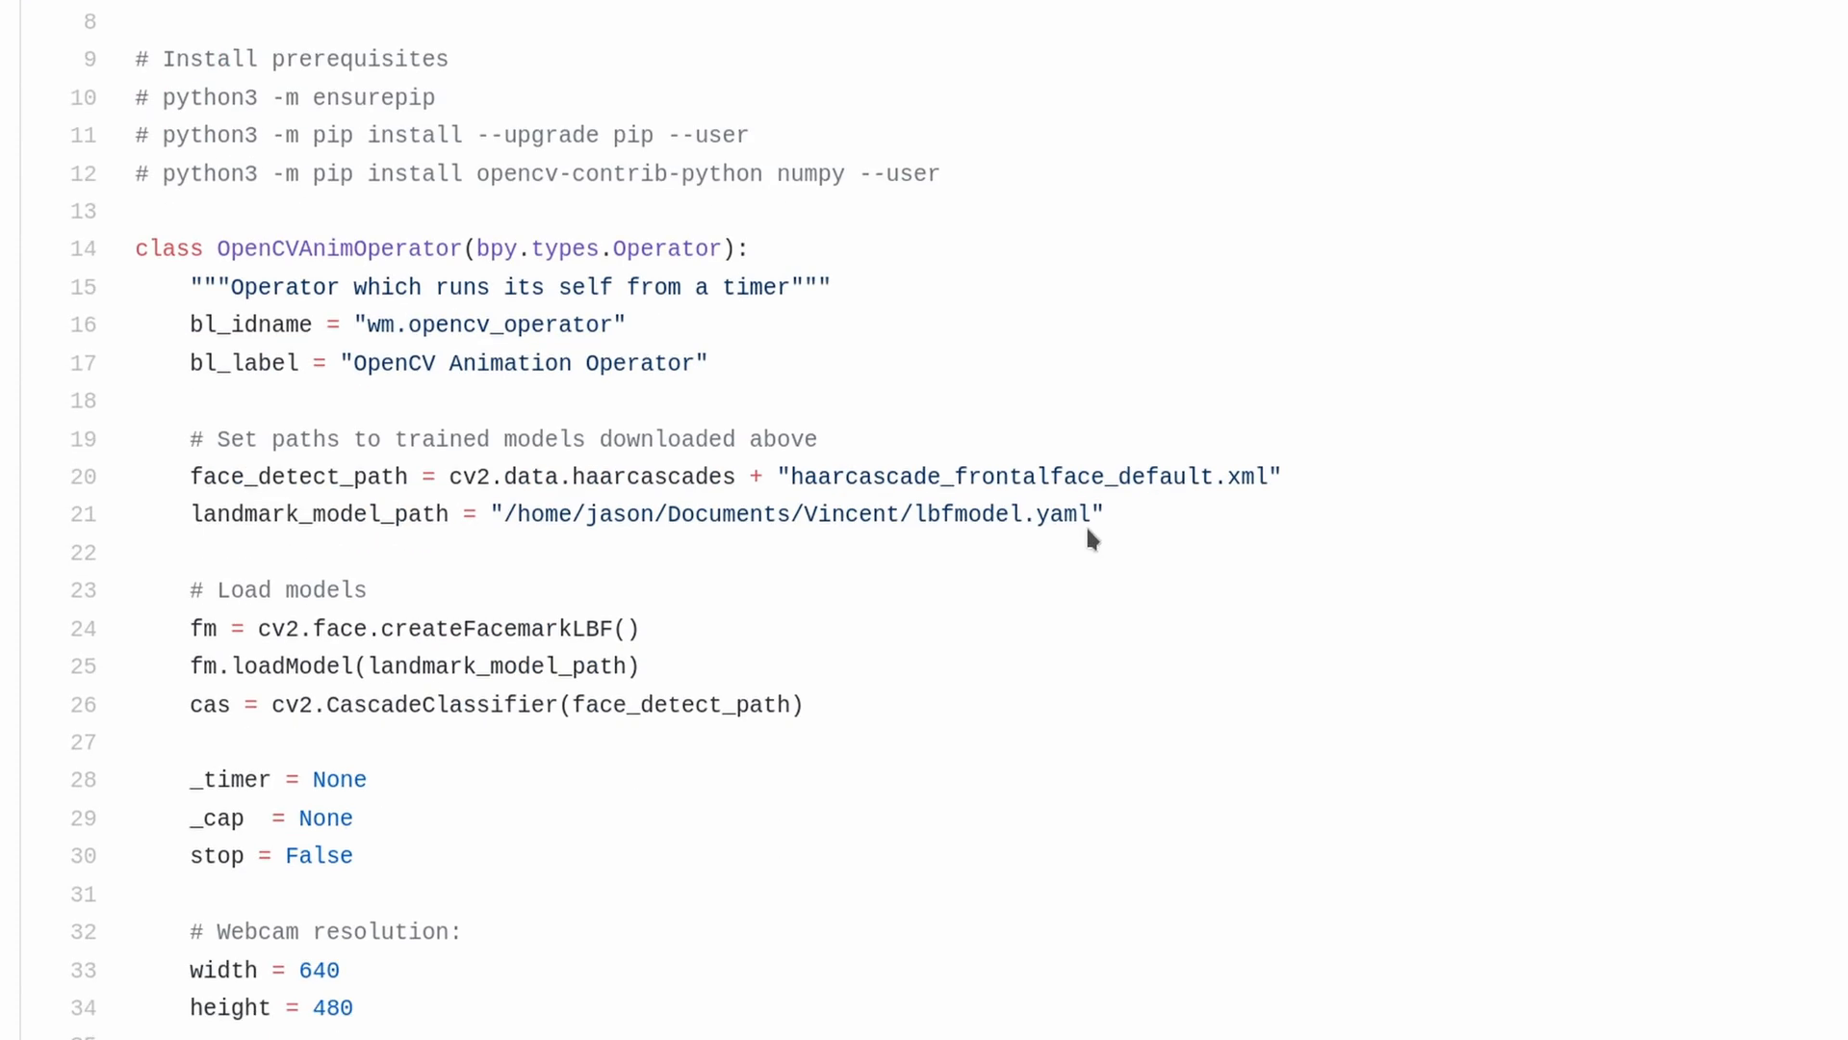
drag(504, 509, 1035, 509)
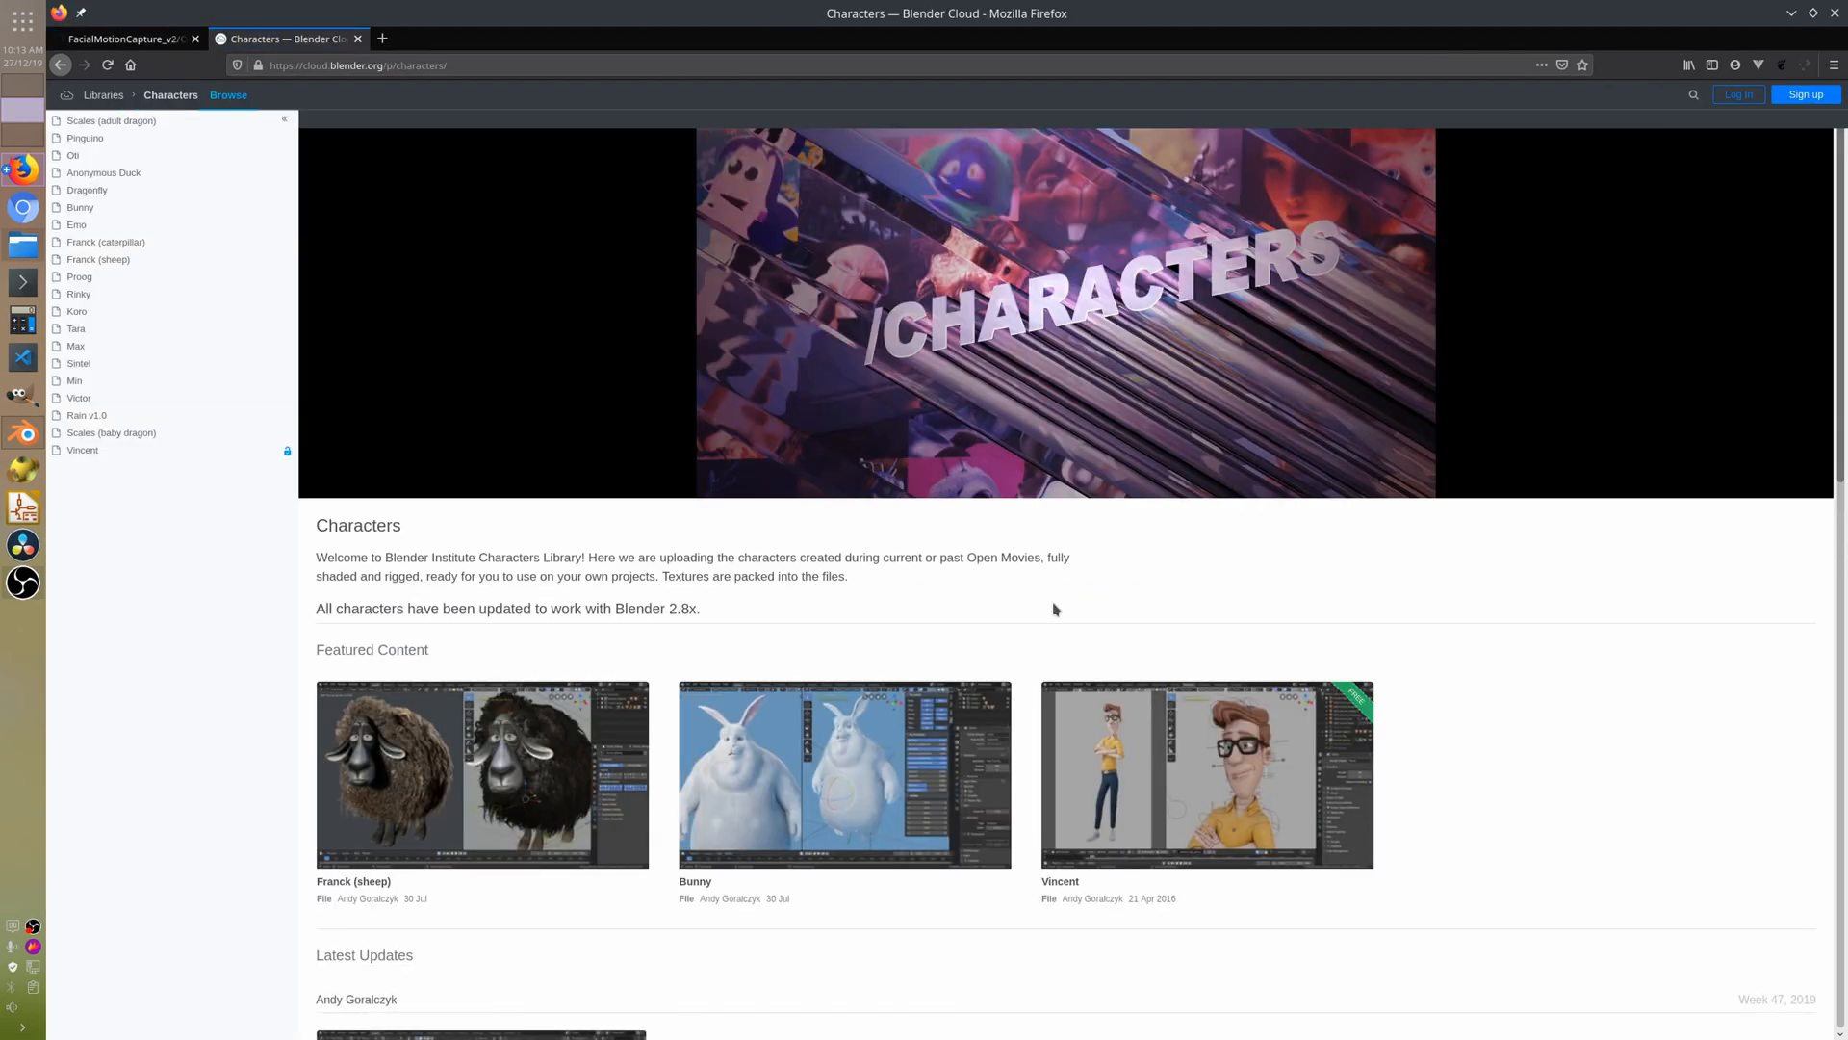
mouse_move(1190, 773)
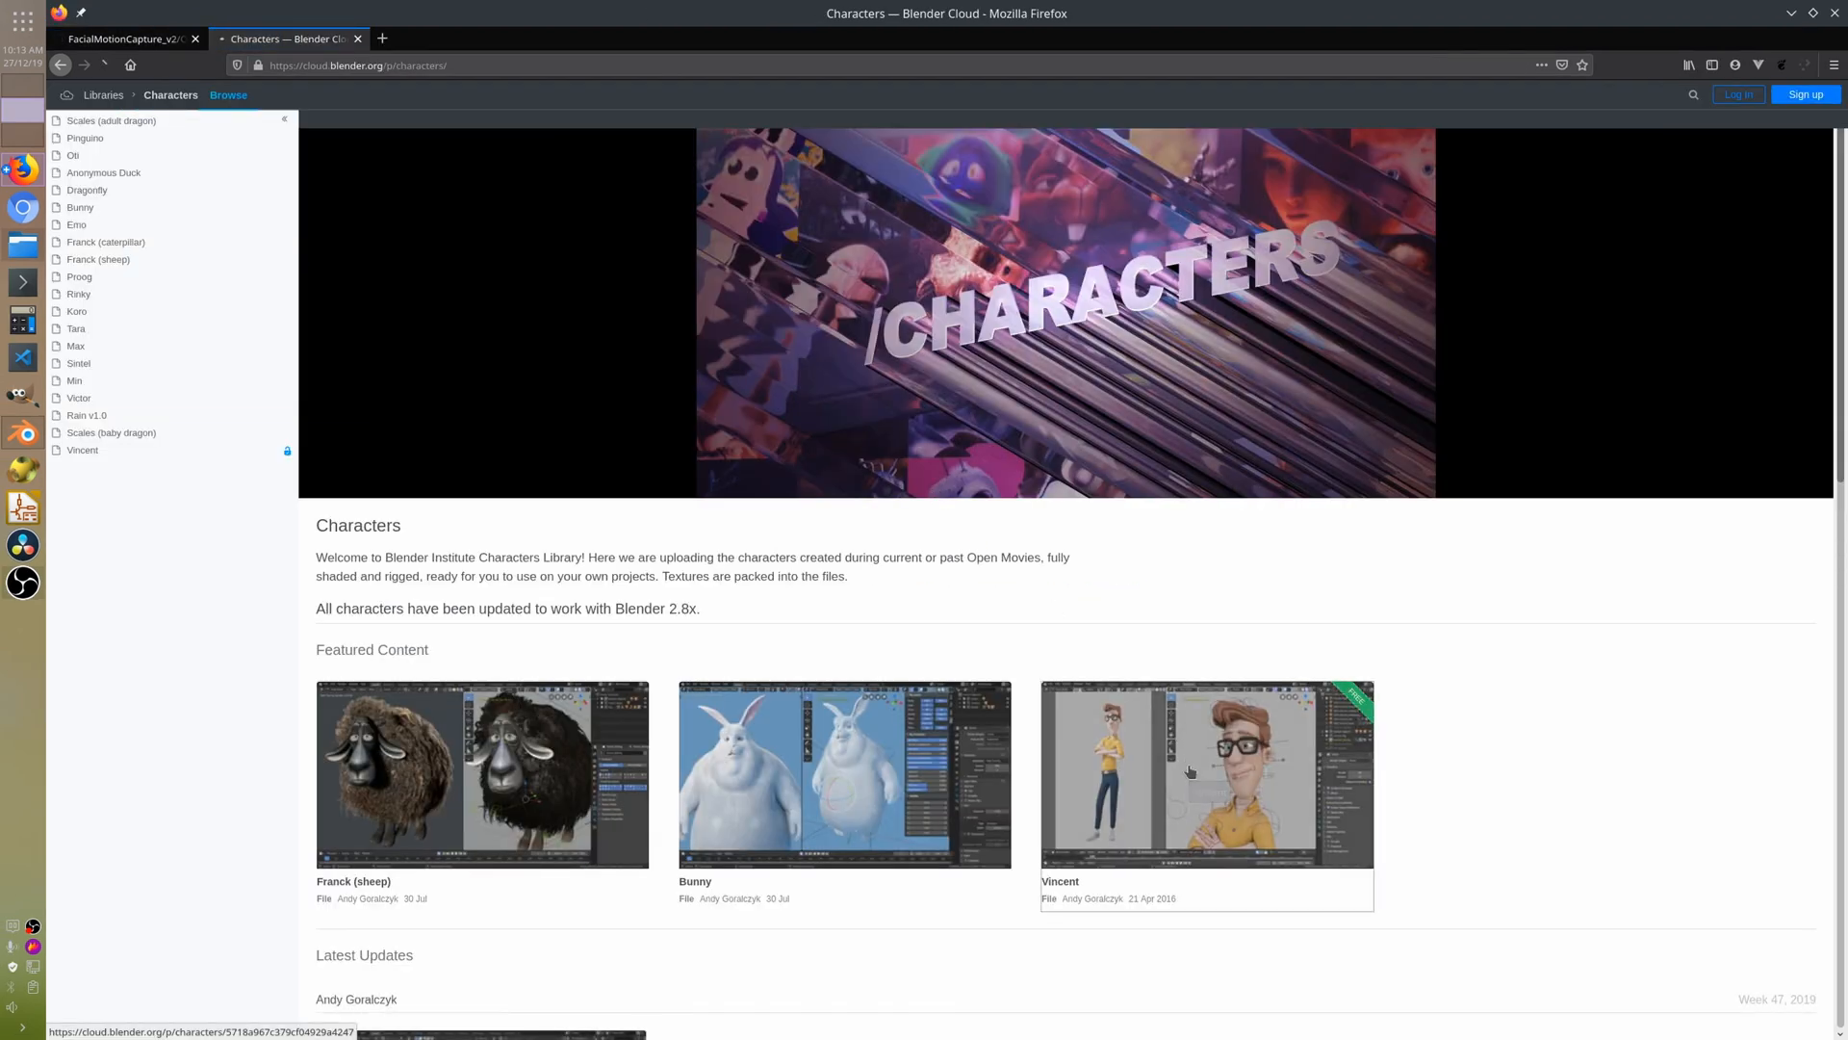
Open Vincent from Blender Cloud's Featured Content and scroll through its usage notes.
click(1187, 772)
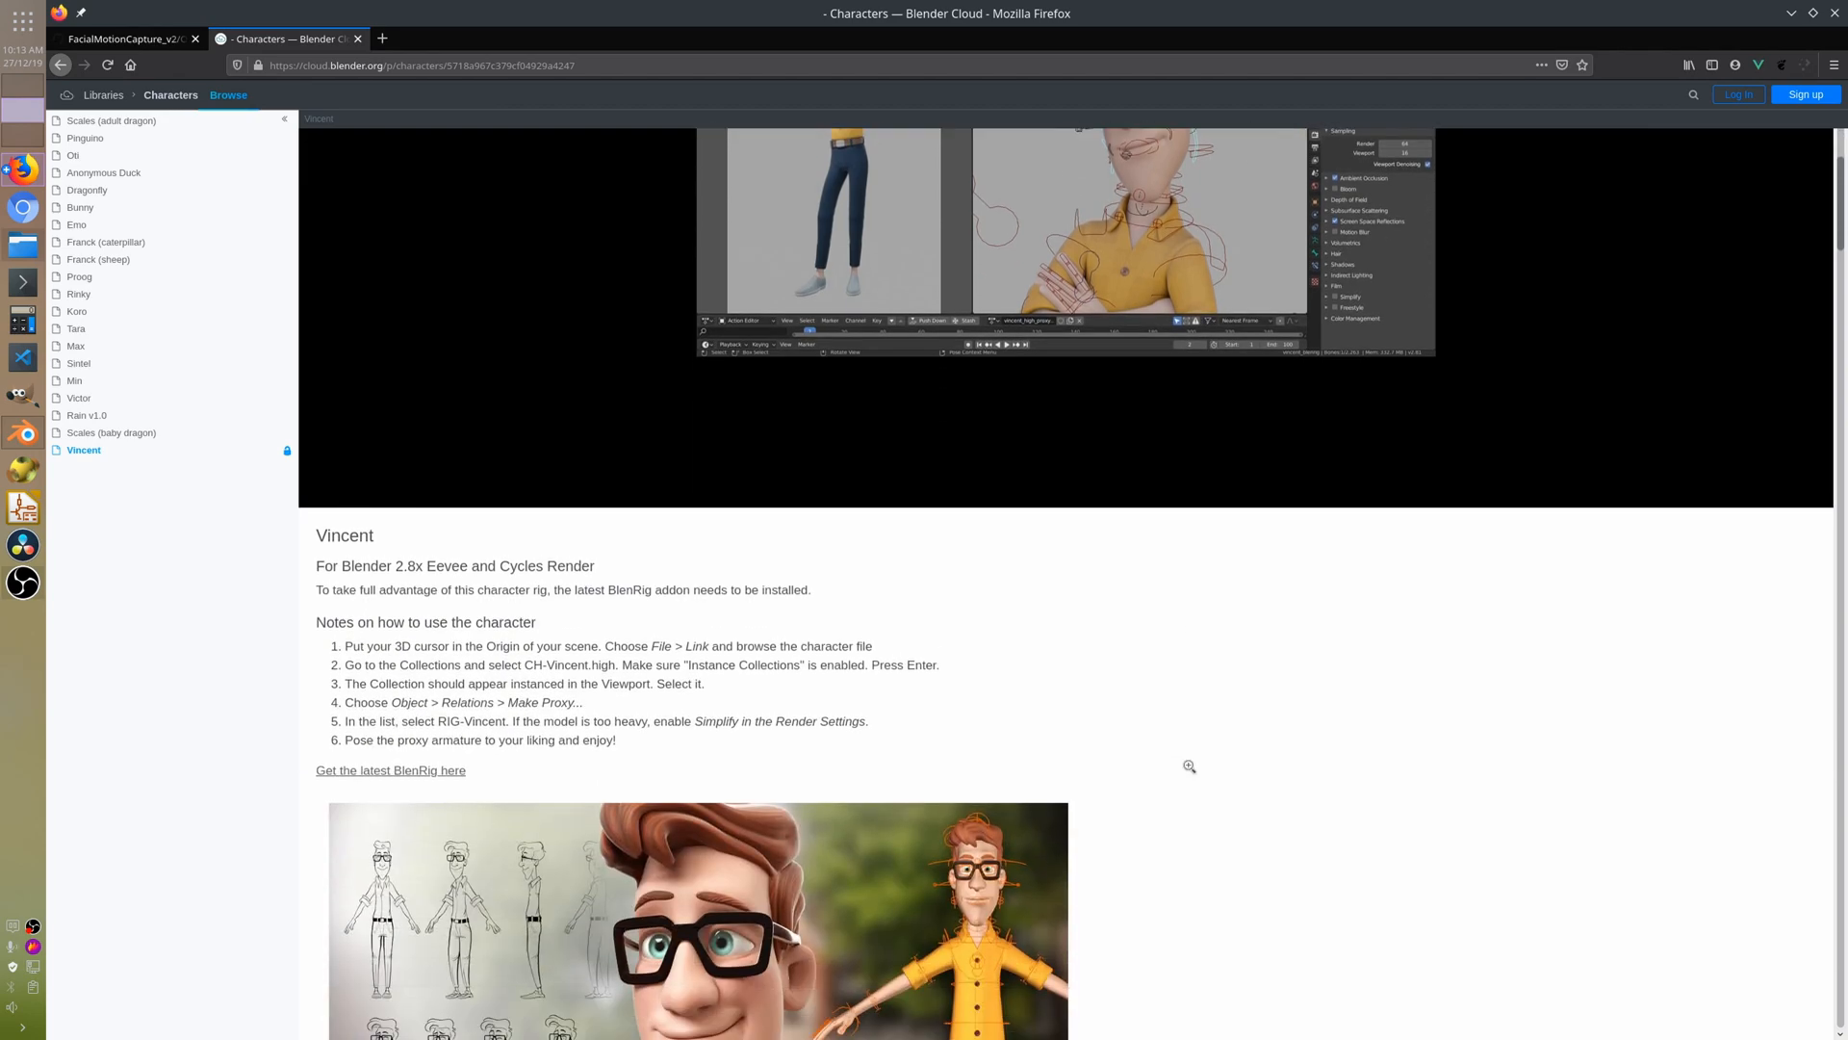
scroll(down, 3)
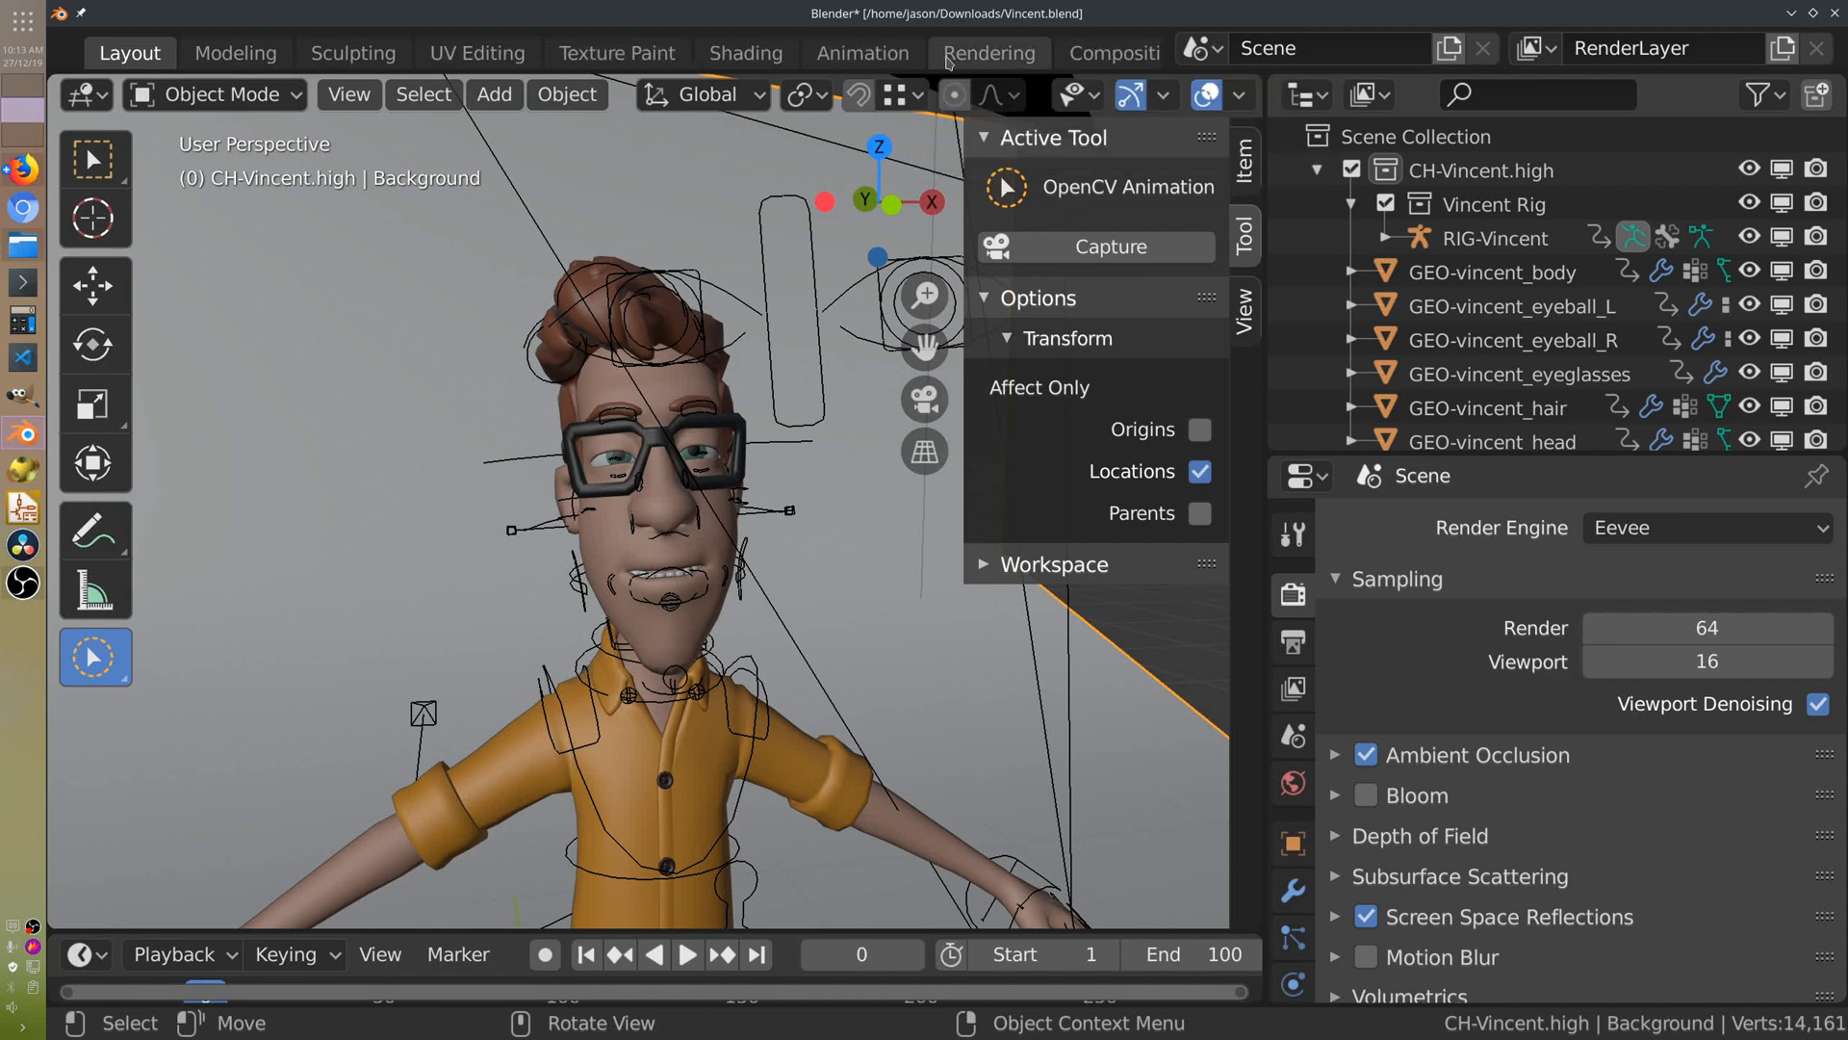
In the Scripting workspace, load the OpenCVAnimOperator.py text block.
click(963, 77)
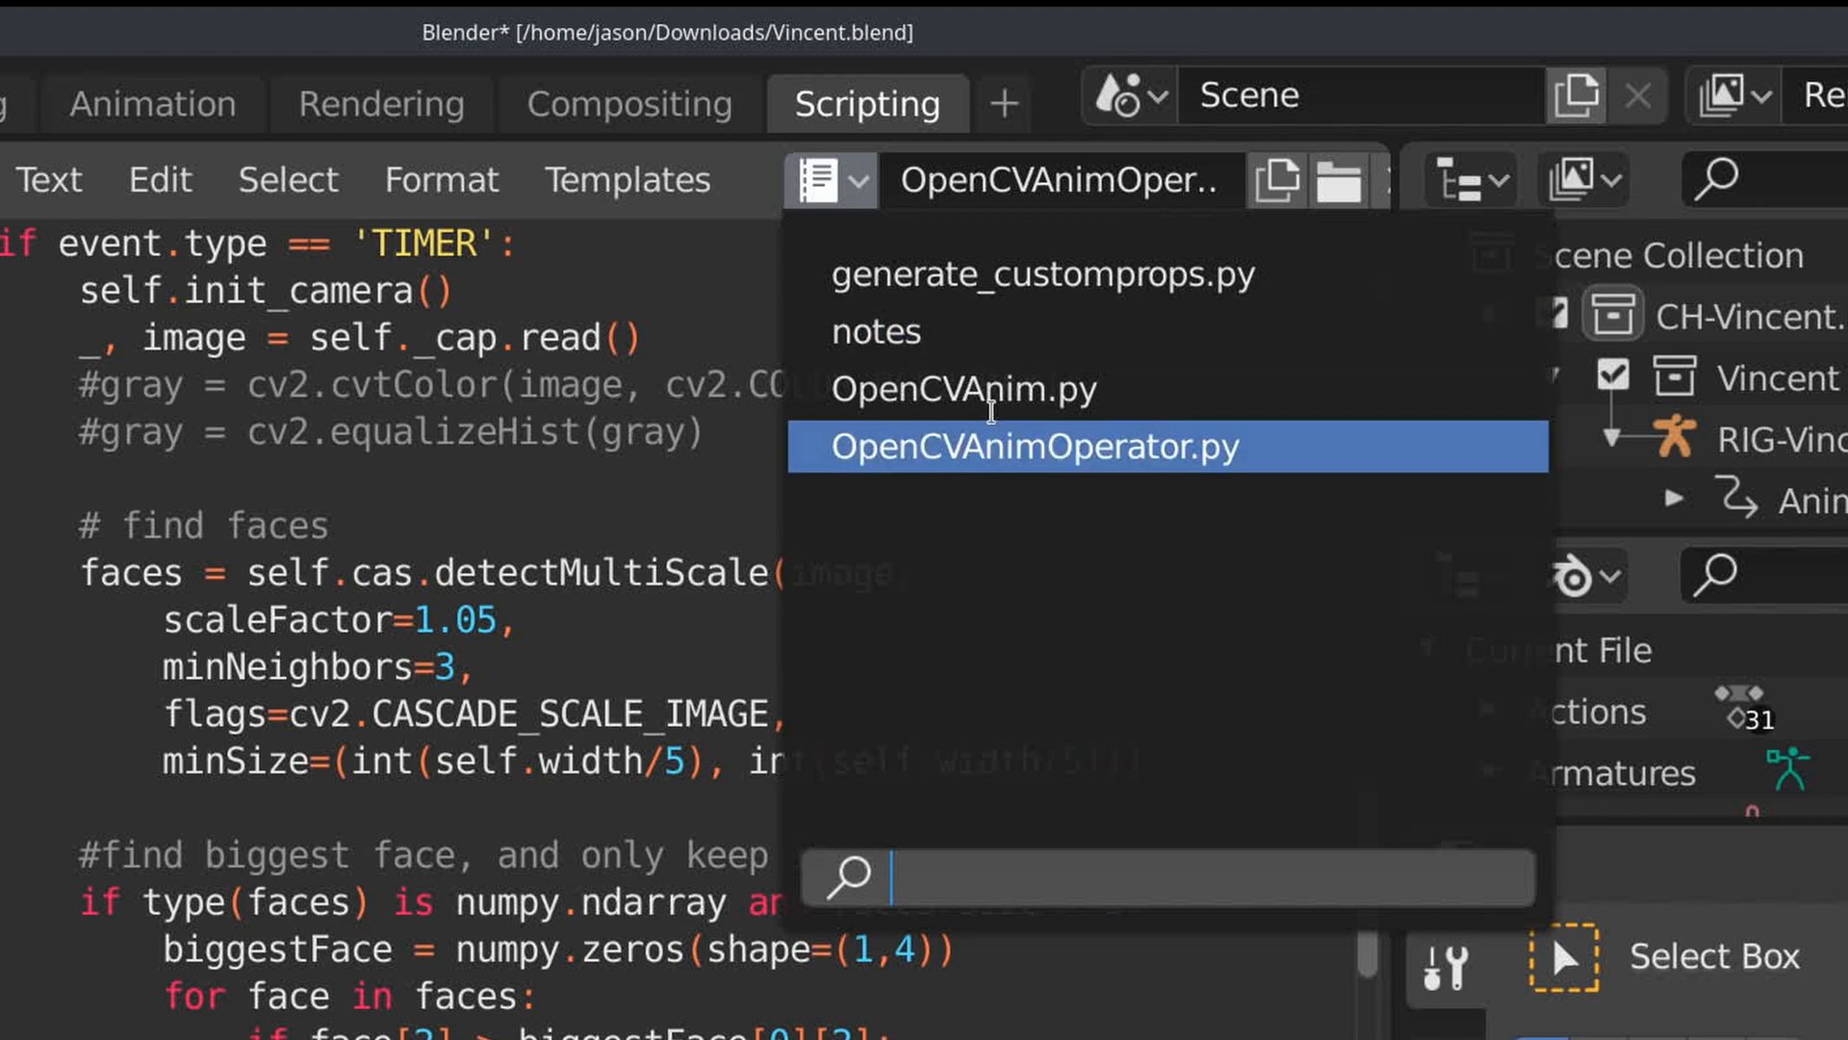
click(962, 389)
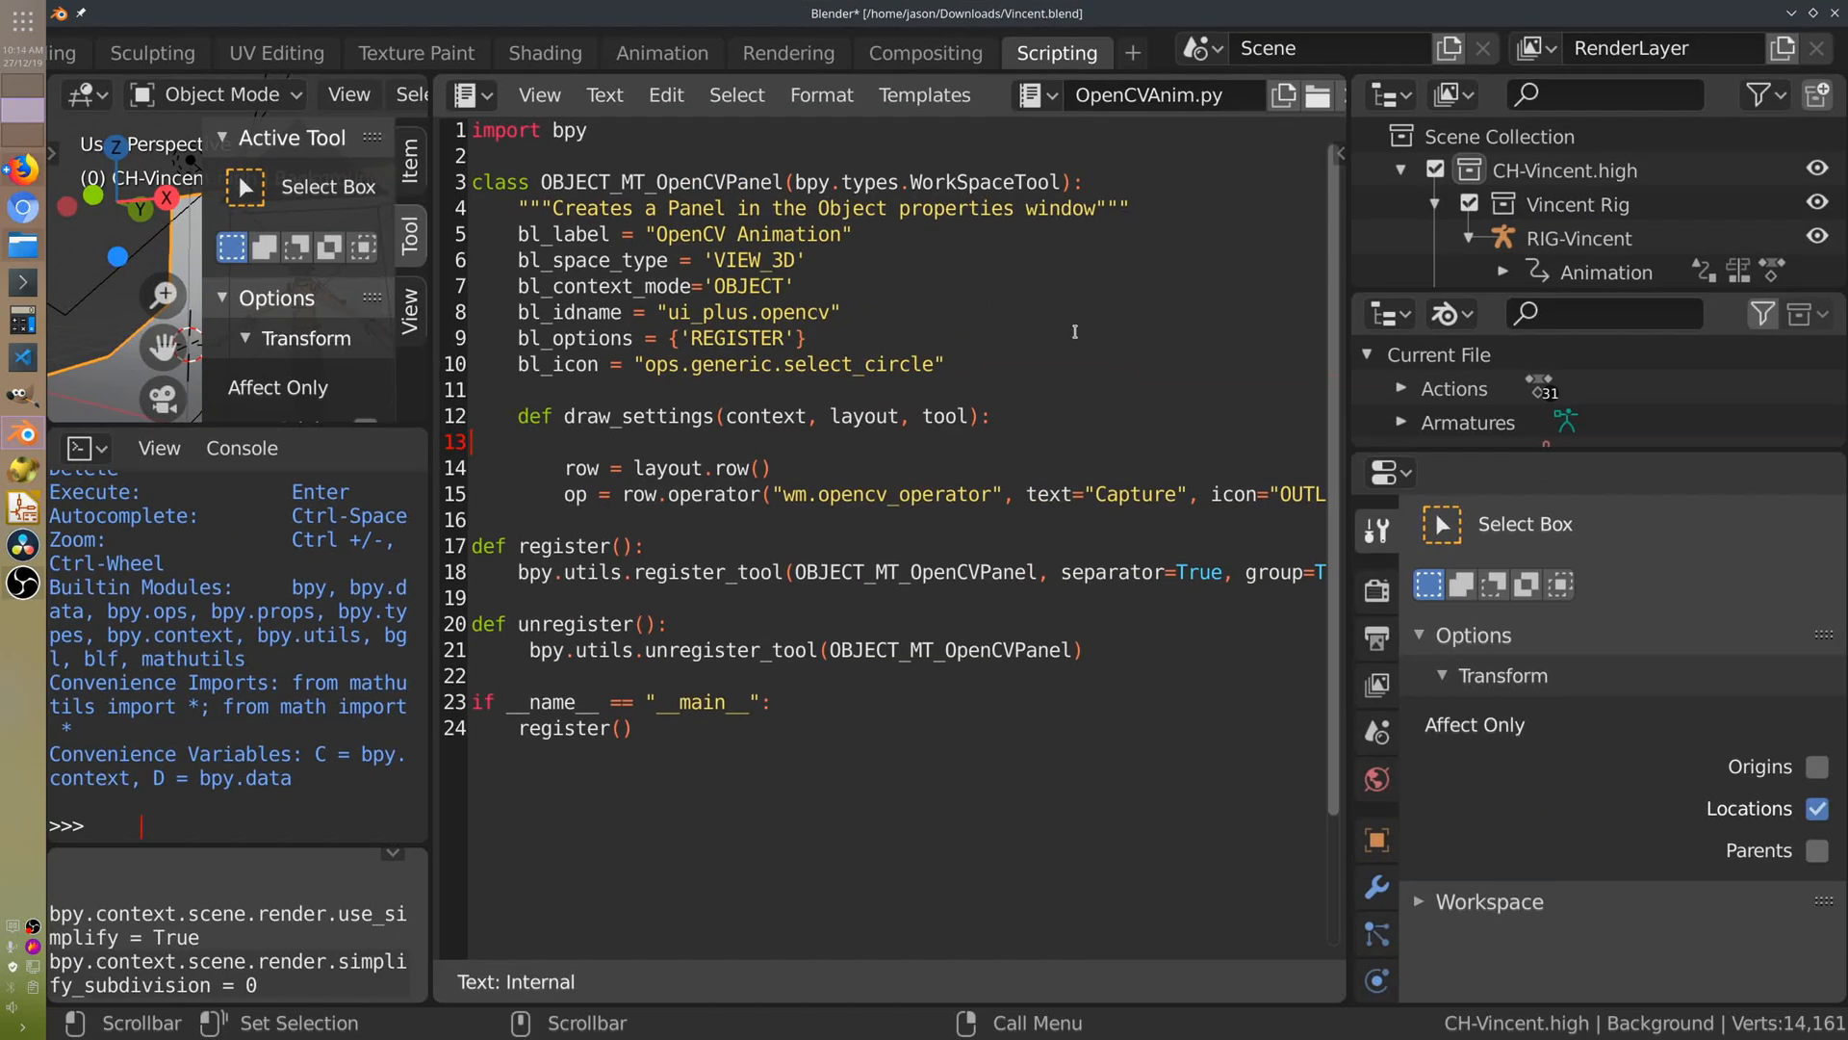
click(1031, 96)
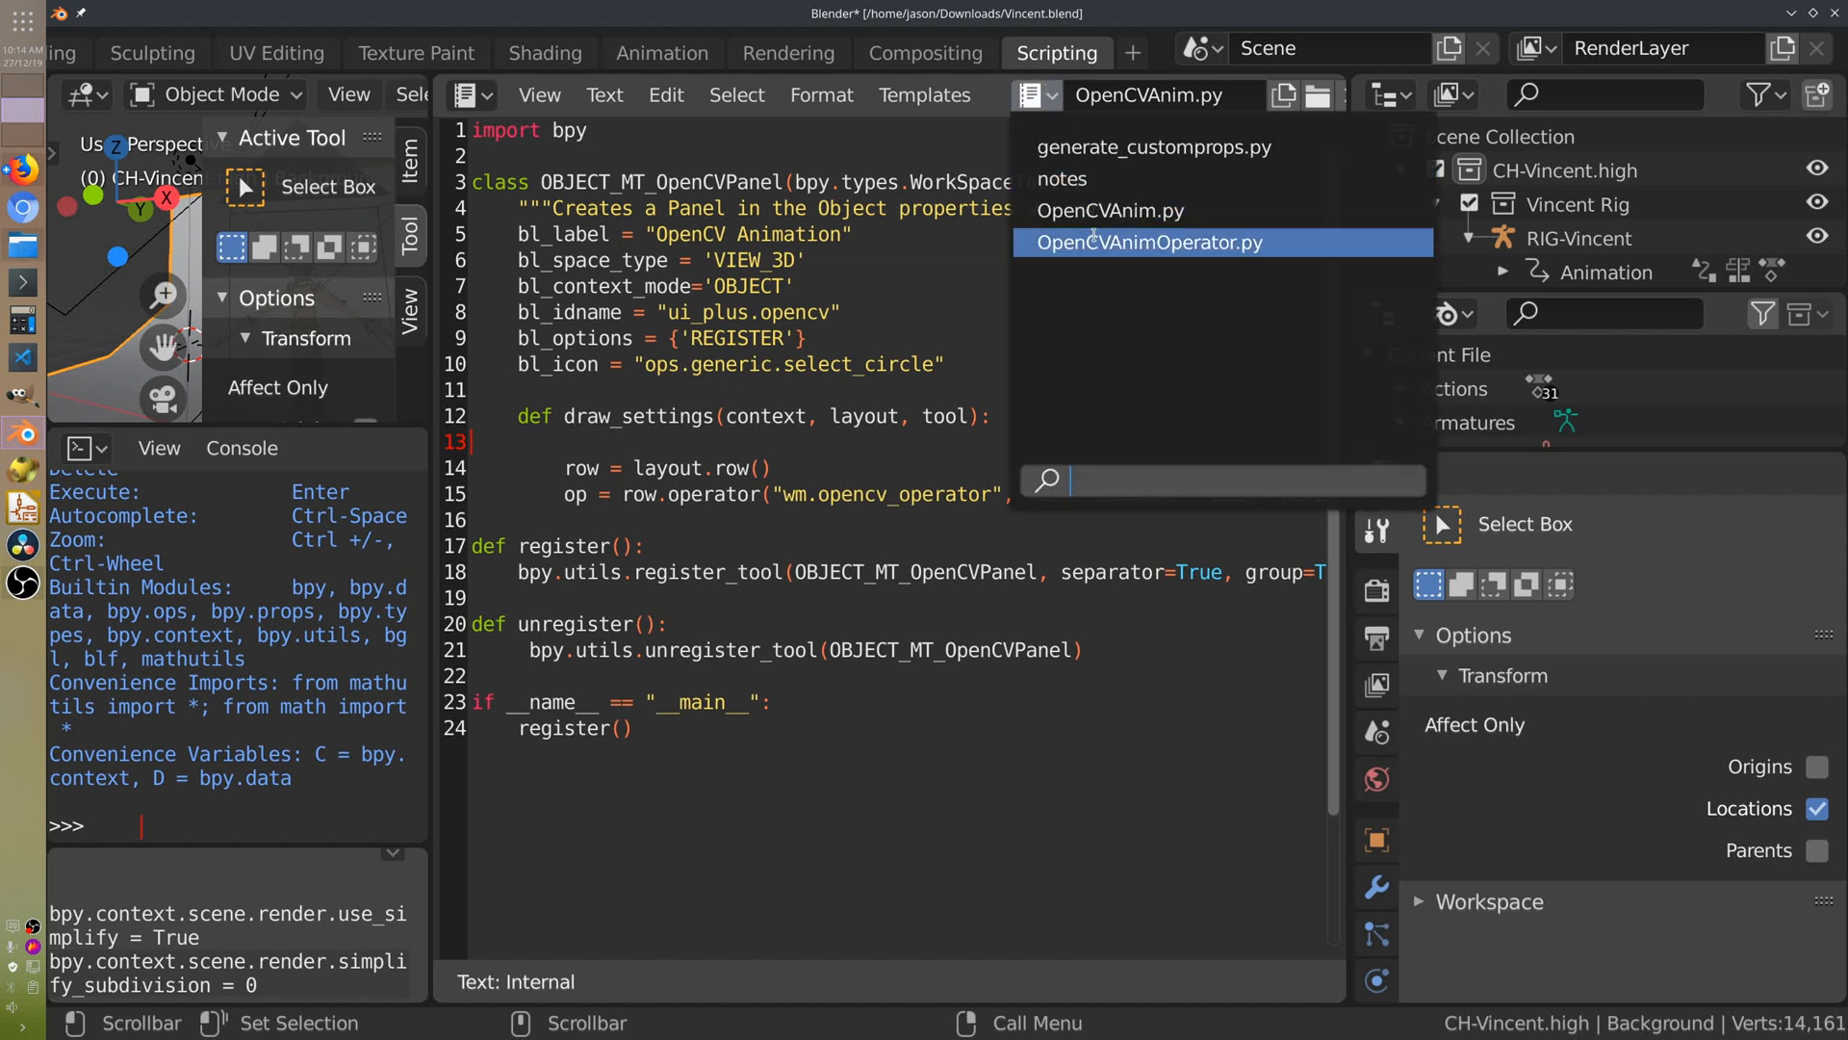
click(1149, 241)
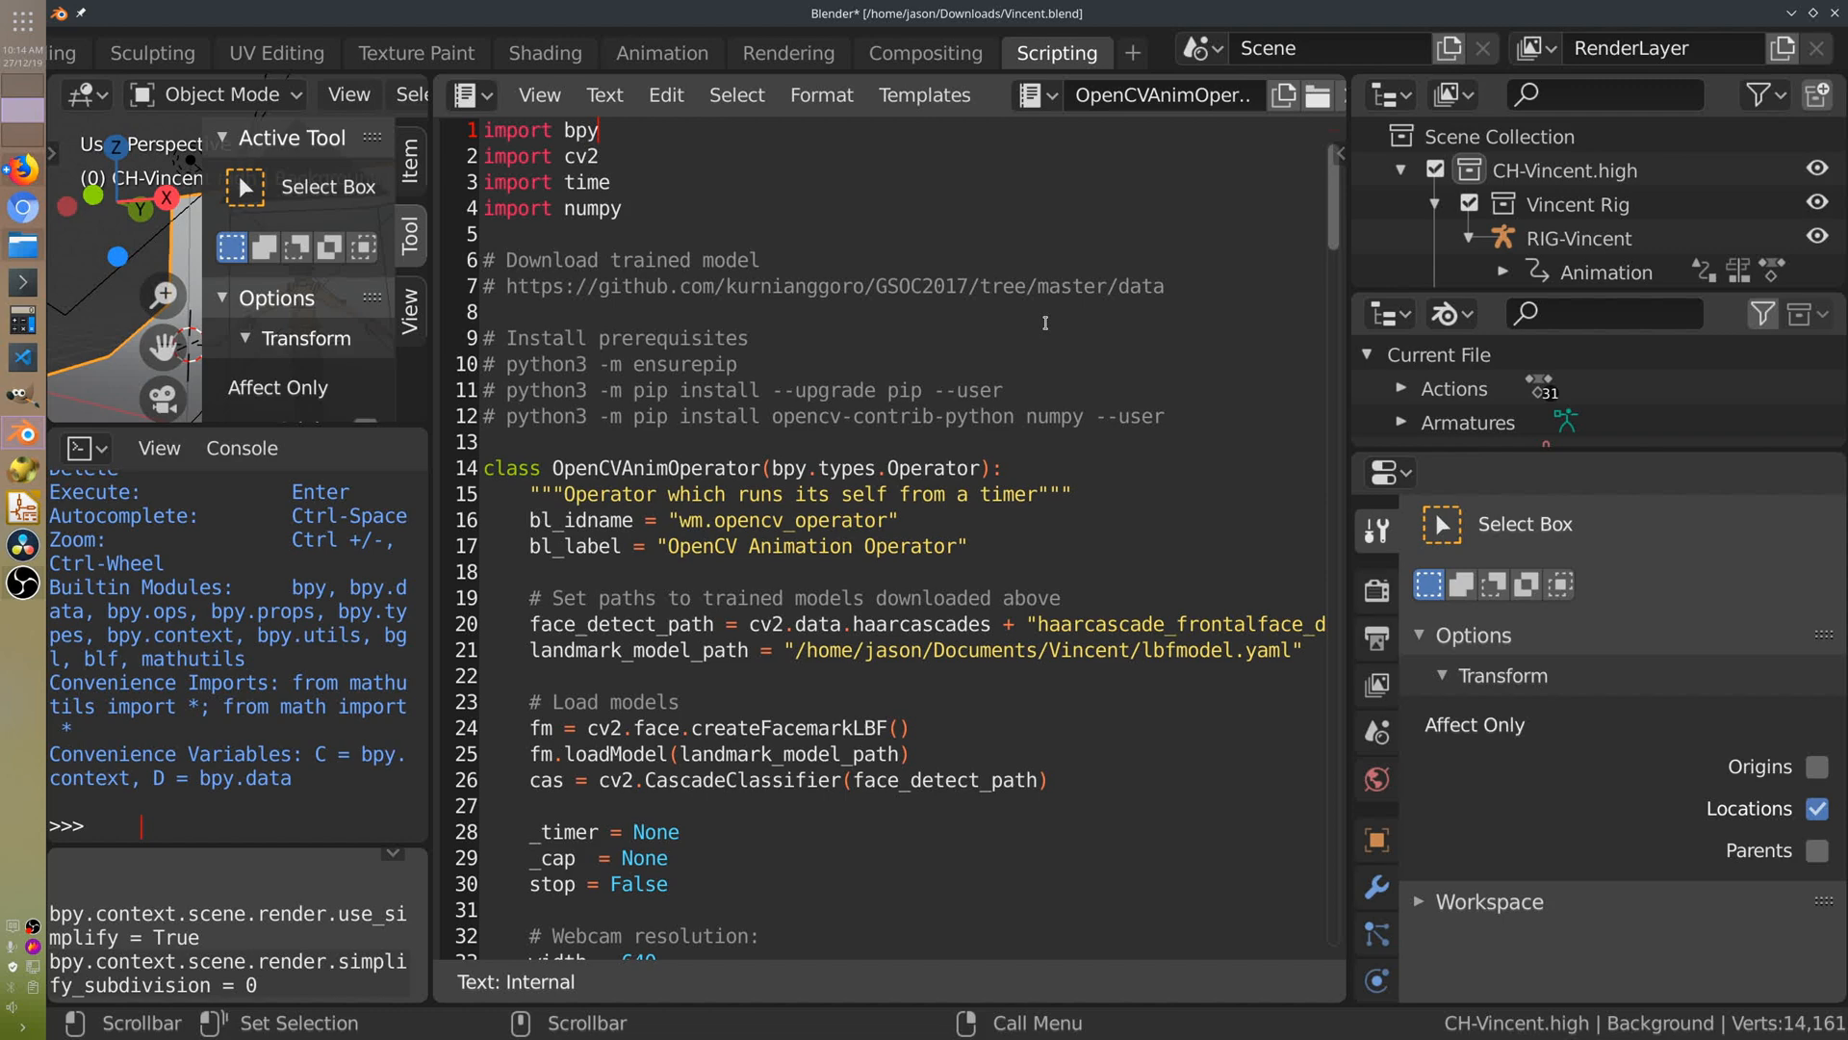
Scroll down the script and select the eyelids code block.
scroll(down, 3)
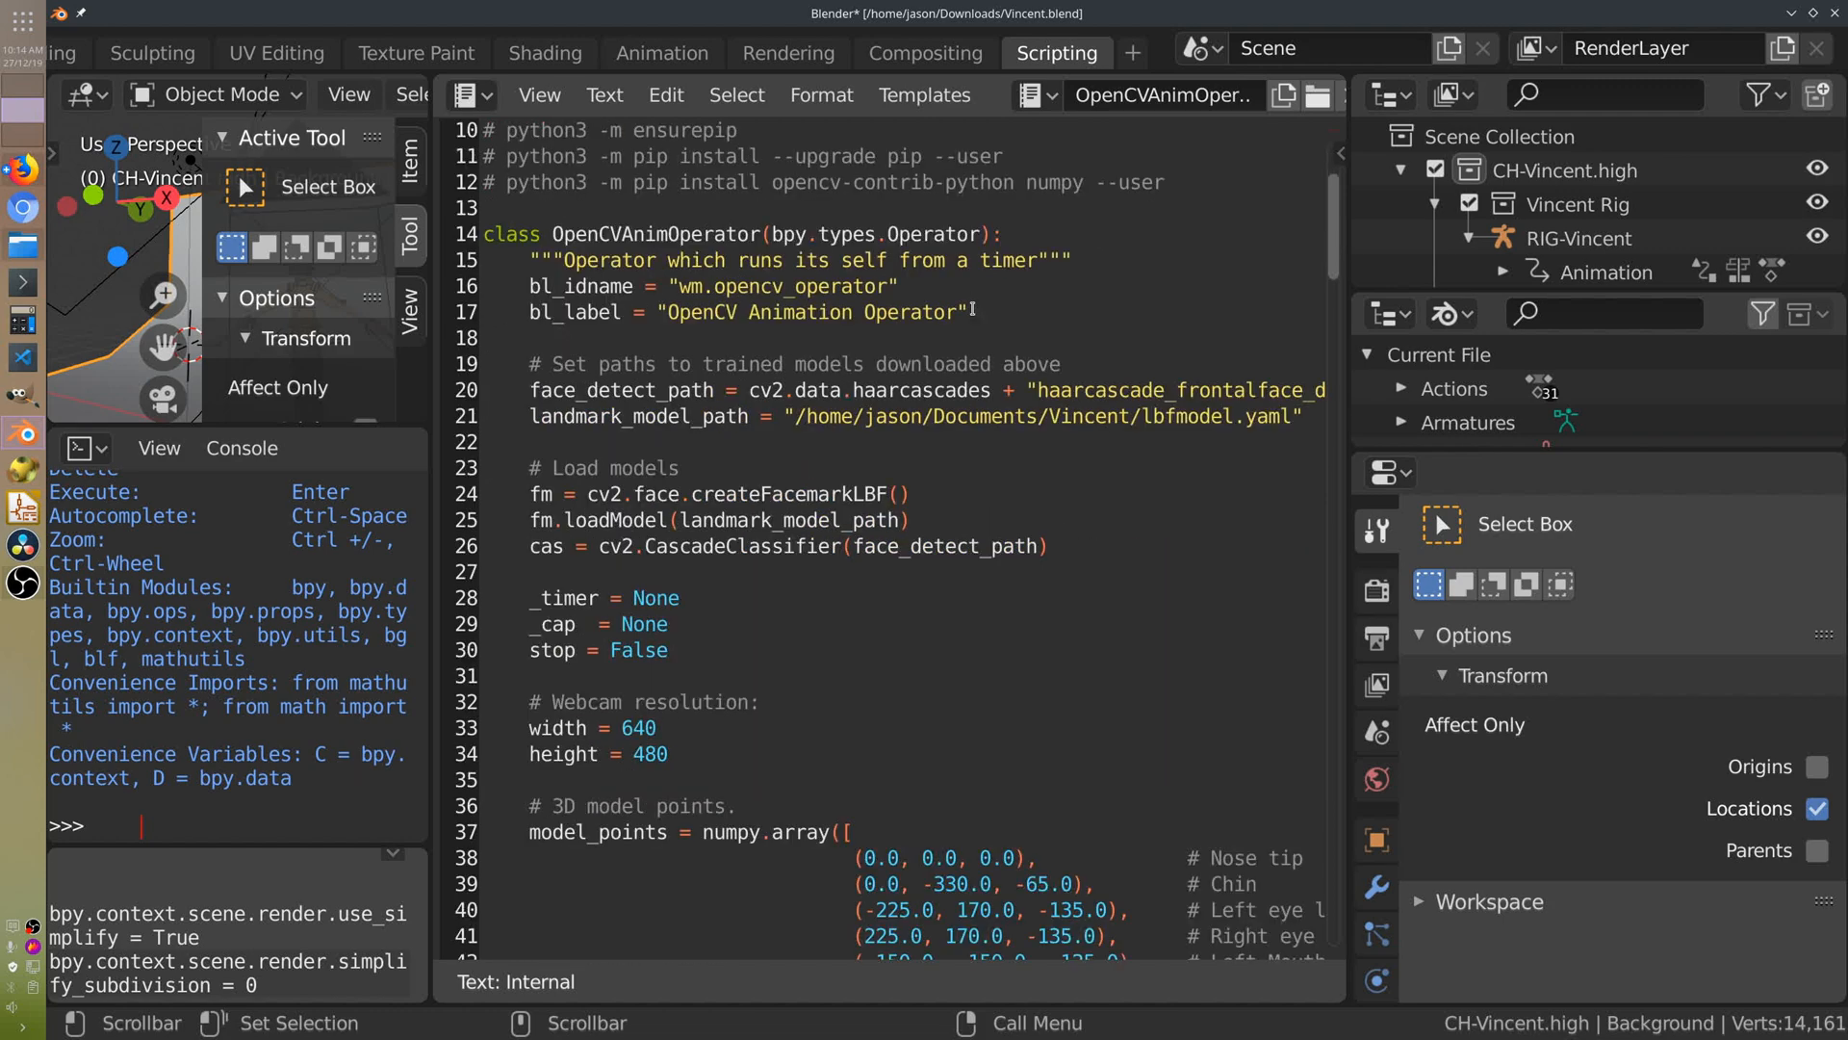
scroll(down, 3)
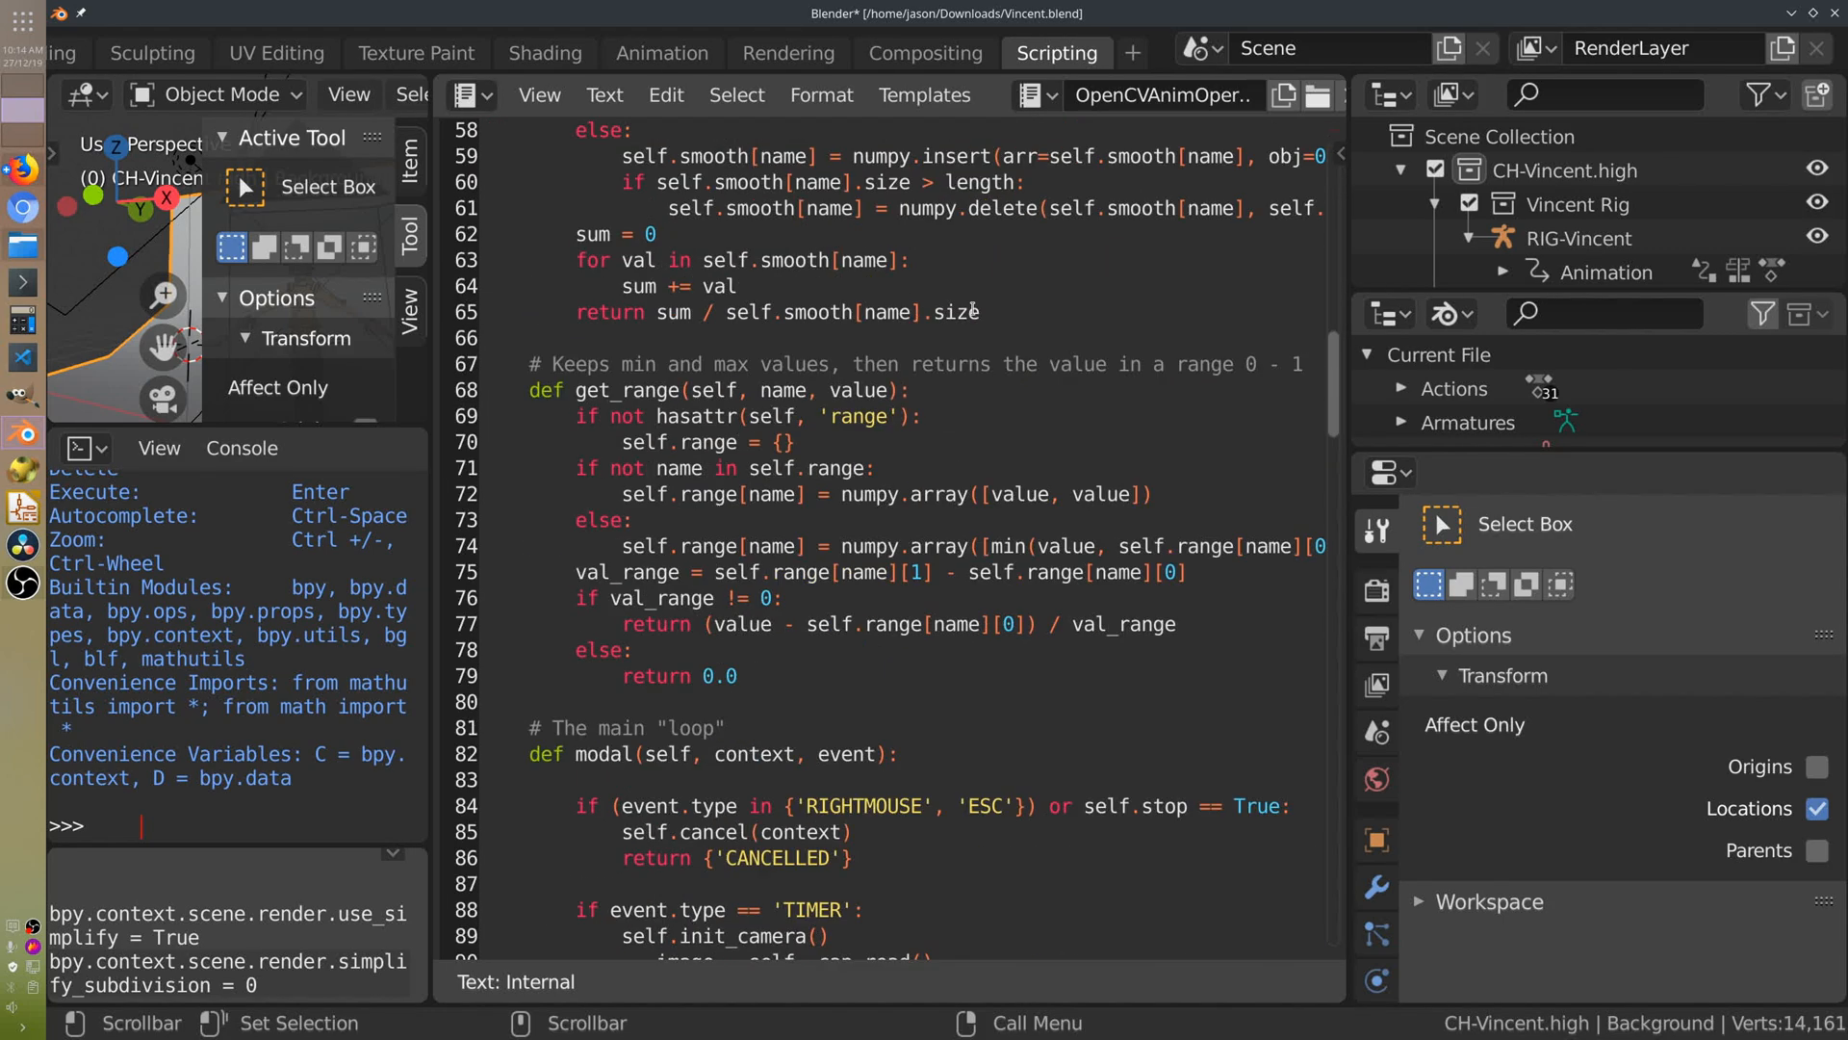
scroll(down, 3)
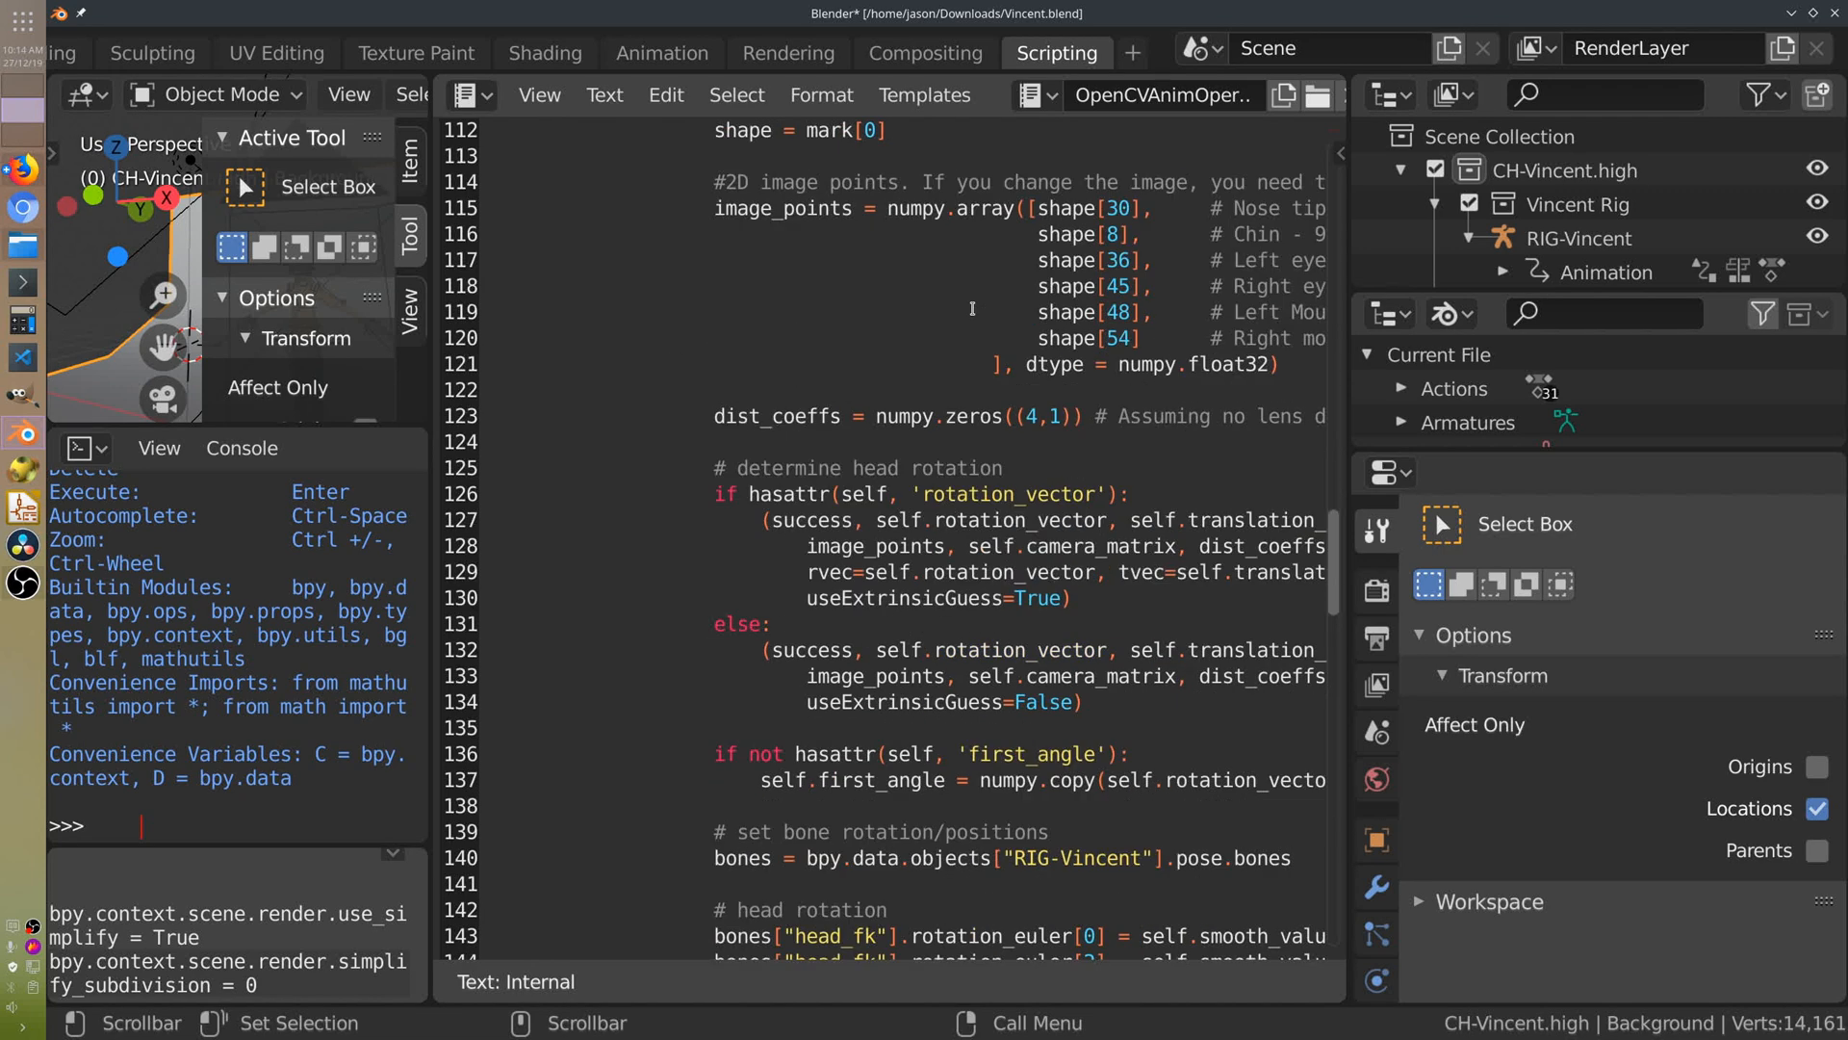
scroll(down, 3)
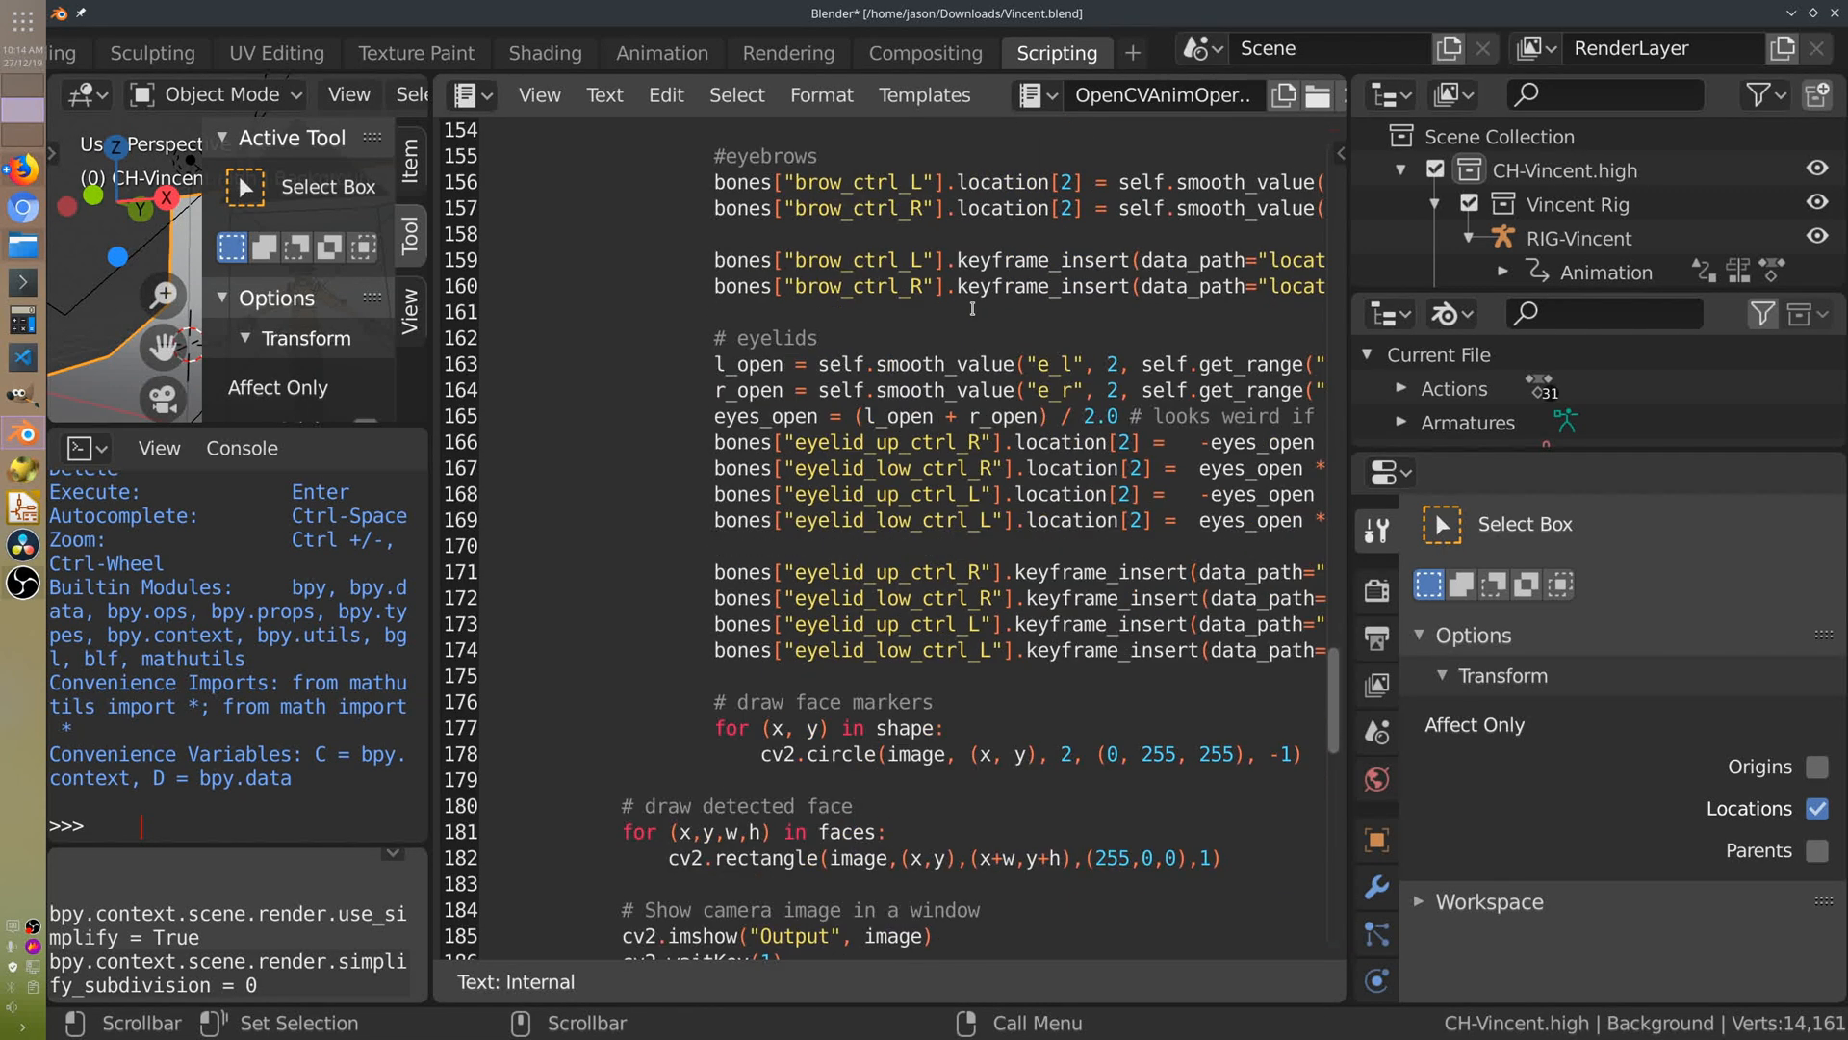
drag(716, 338, 817, 416)
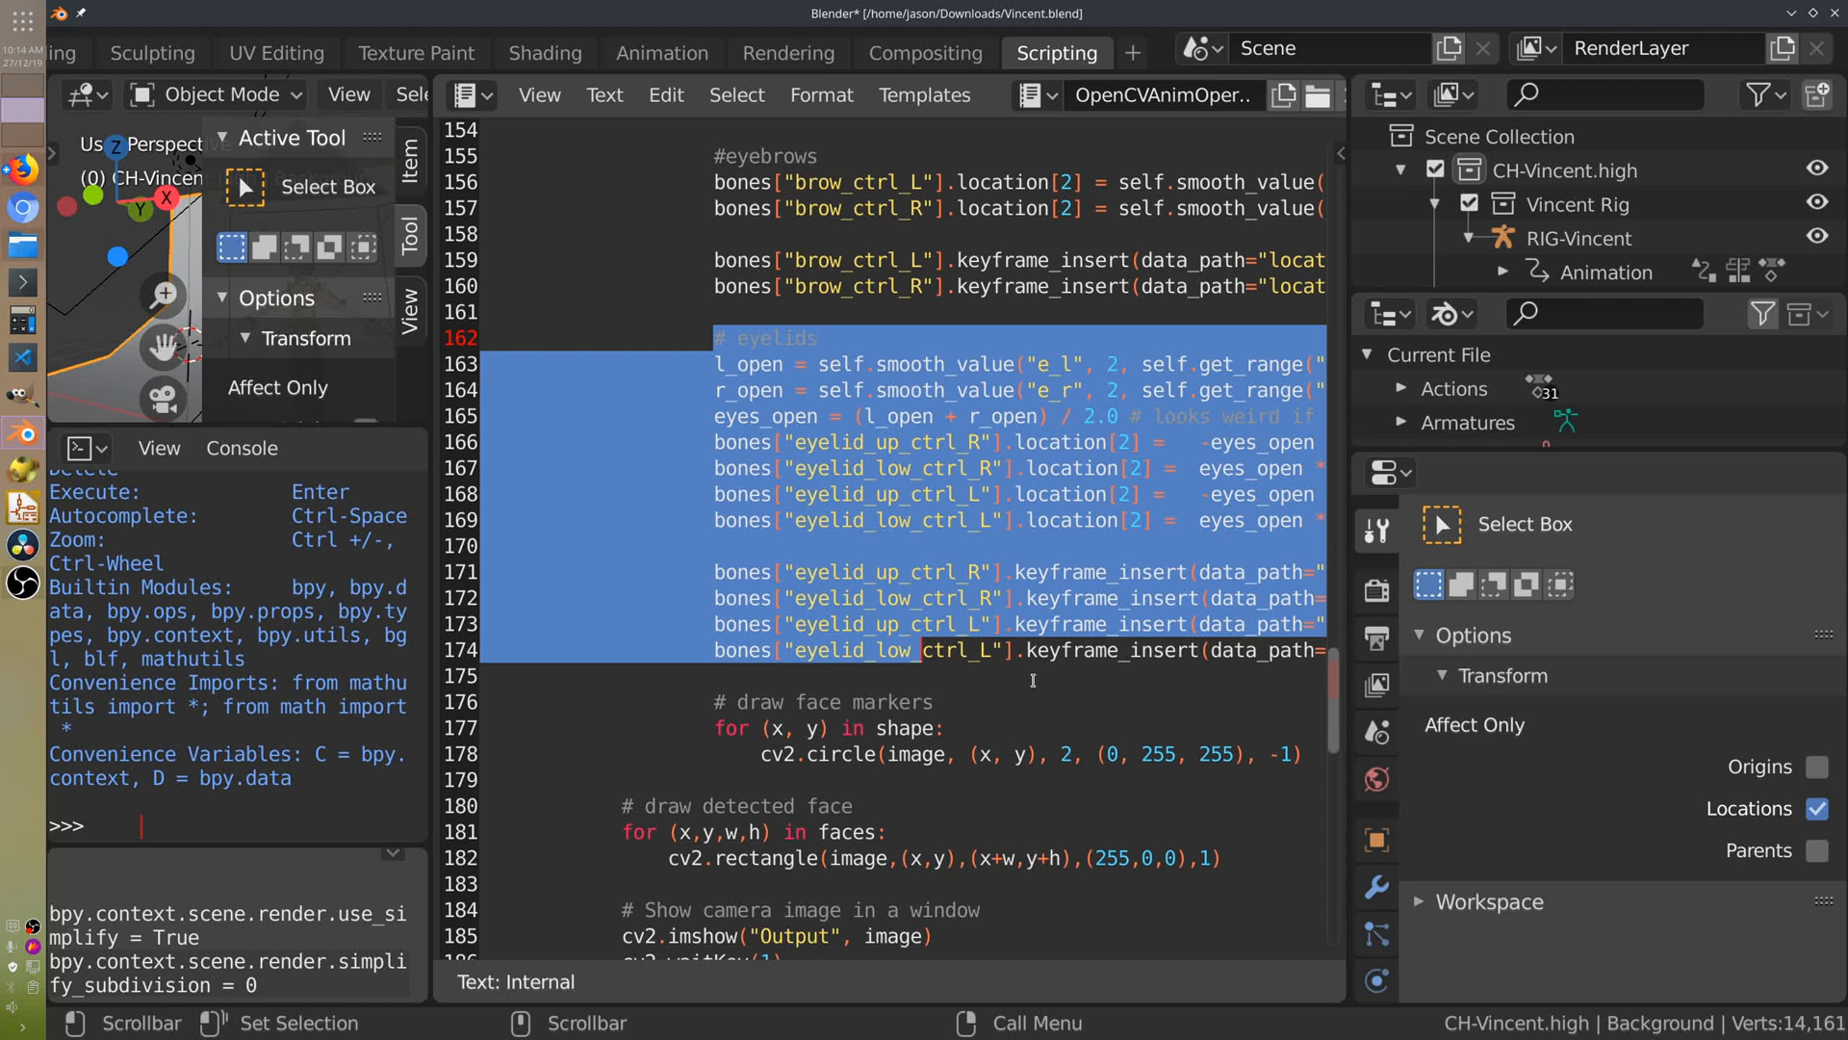
Return to the Layout workspace showing the Vincent rig and OpenCV Animation panel.
click(533, 53)
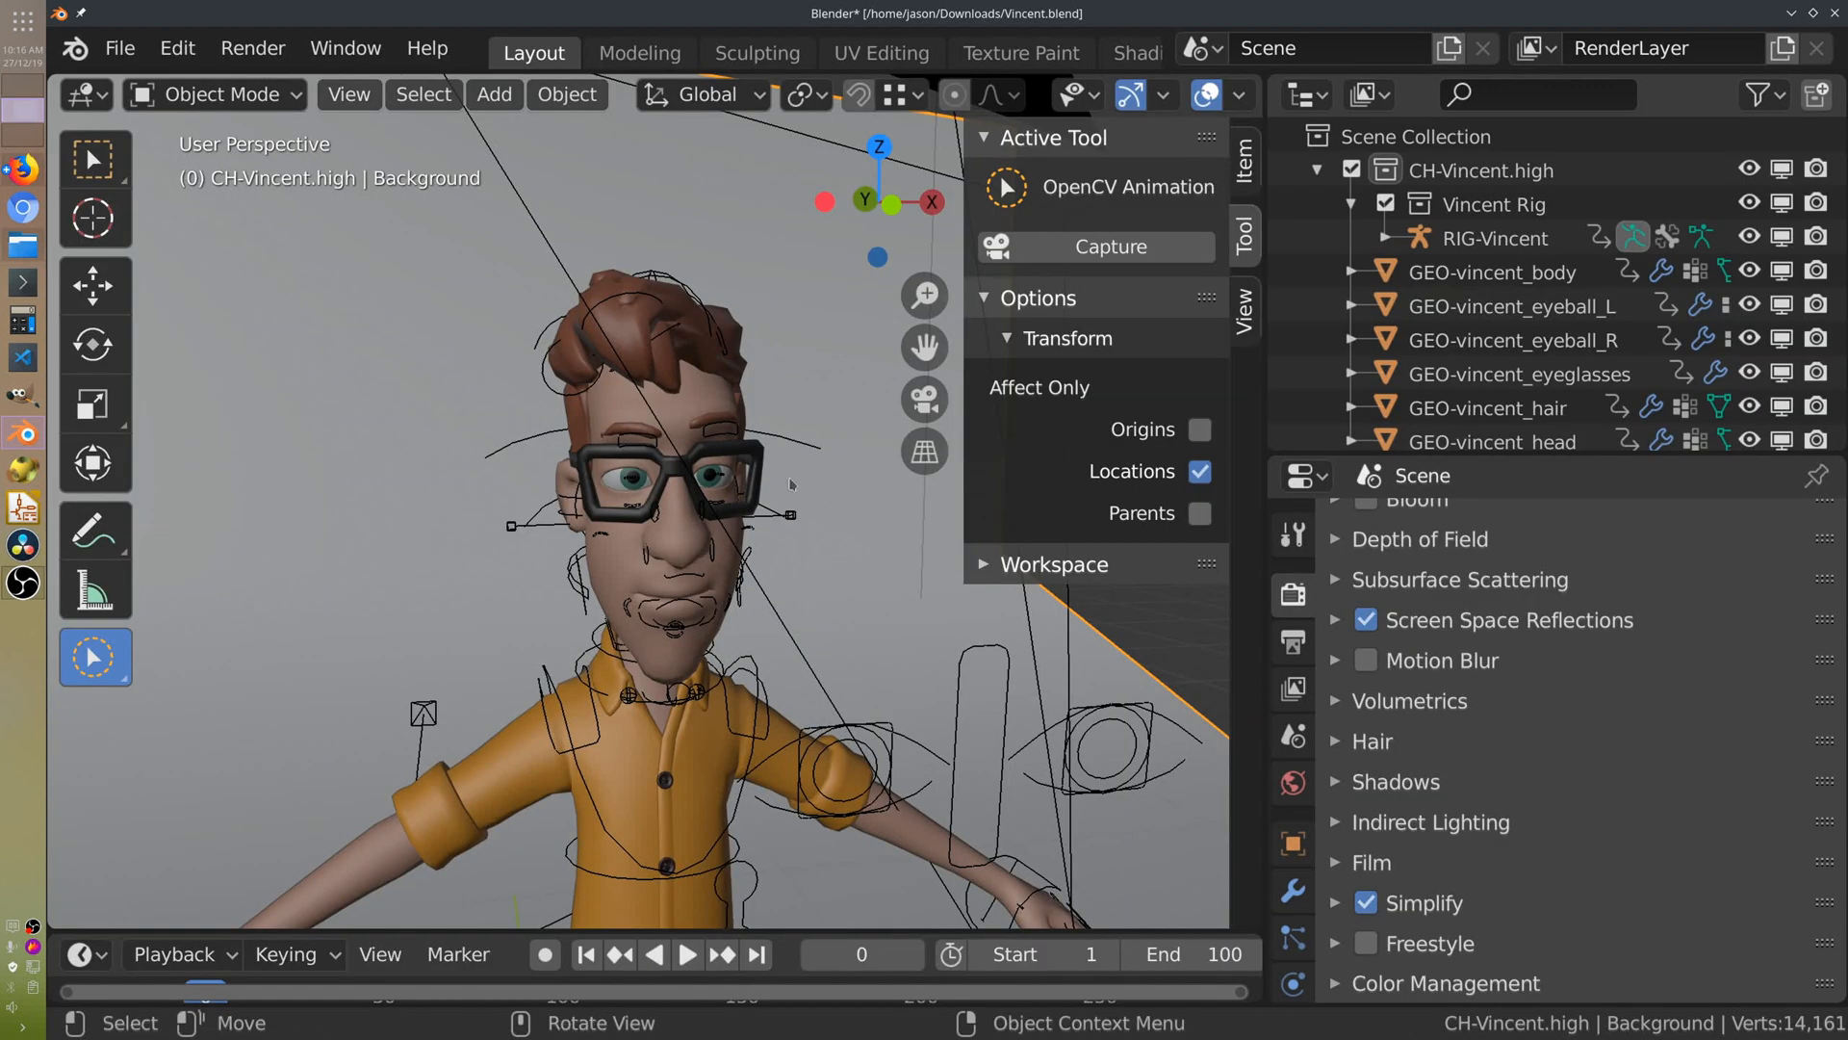
mouse_move(970, 627)
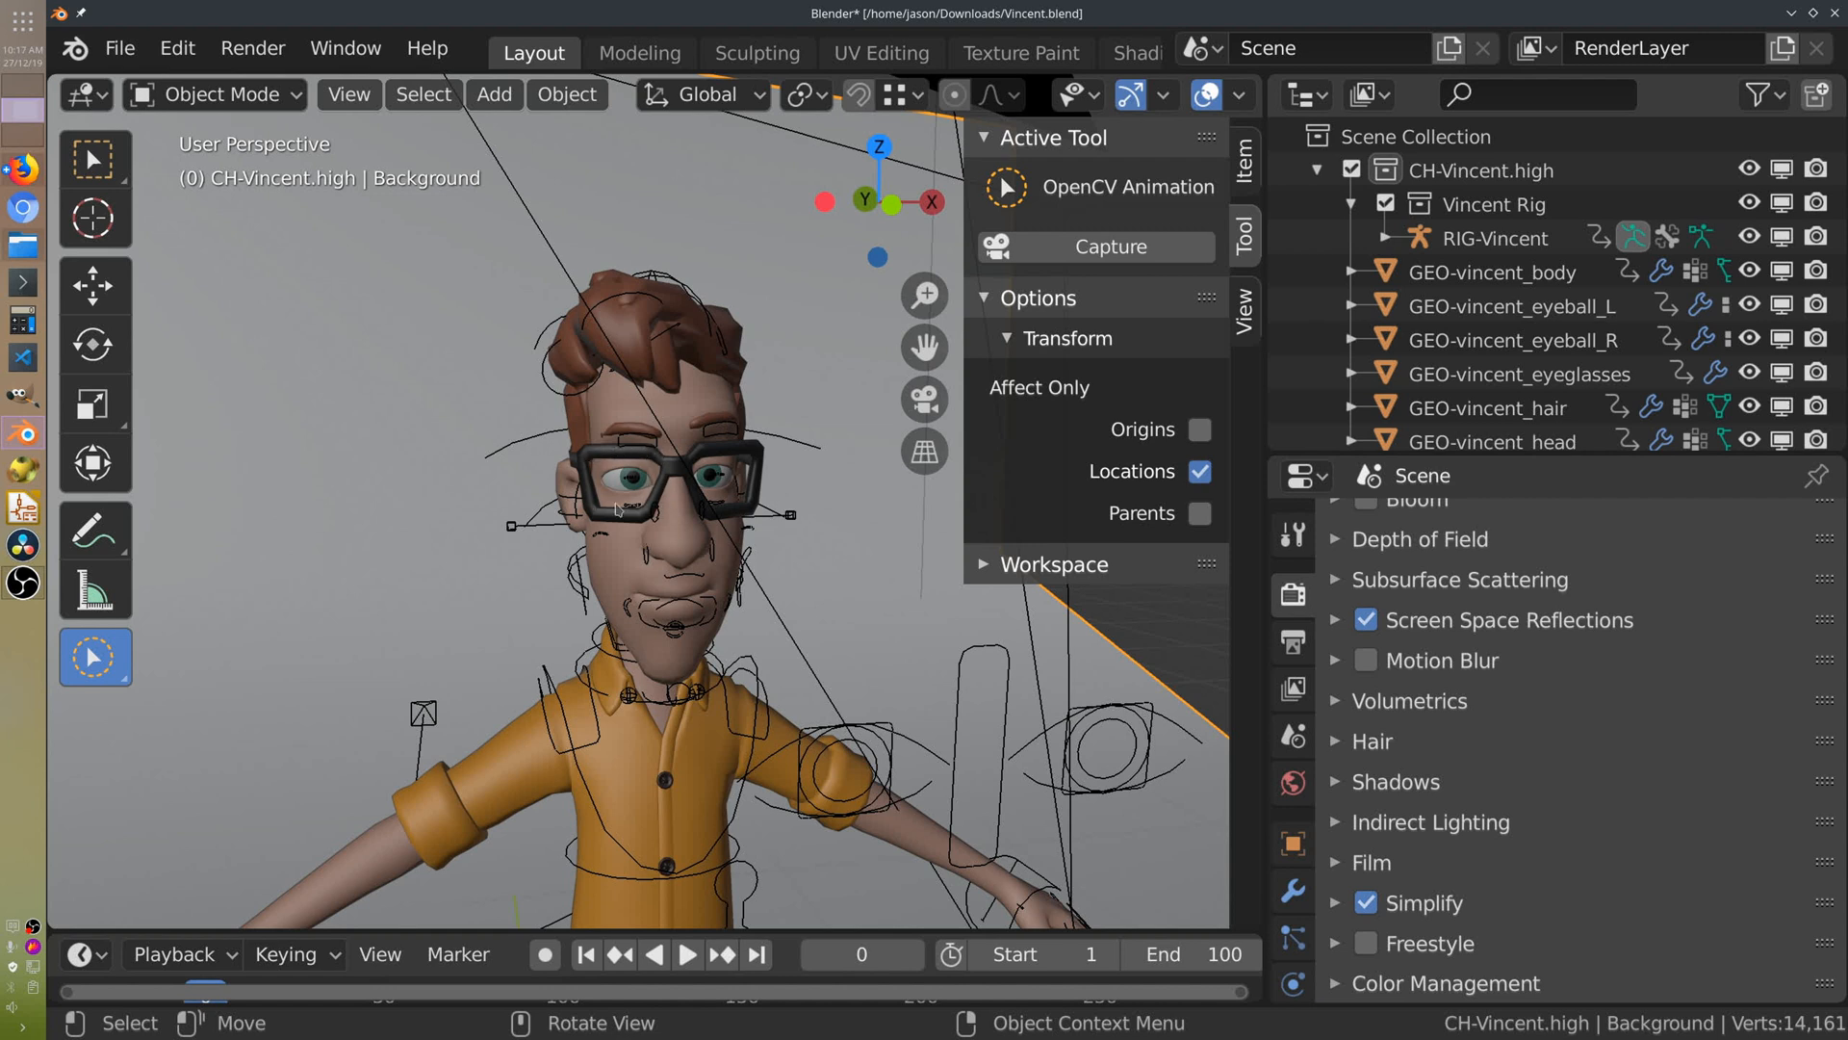
mouse_move(638, 488)
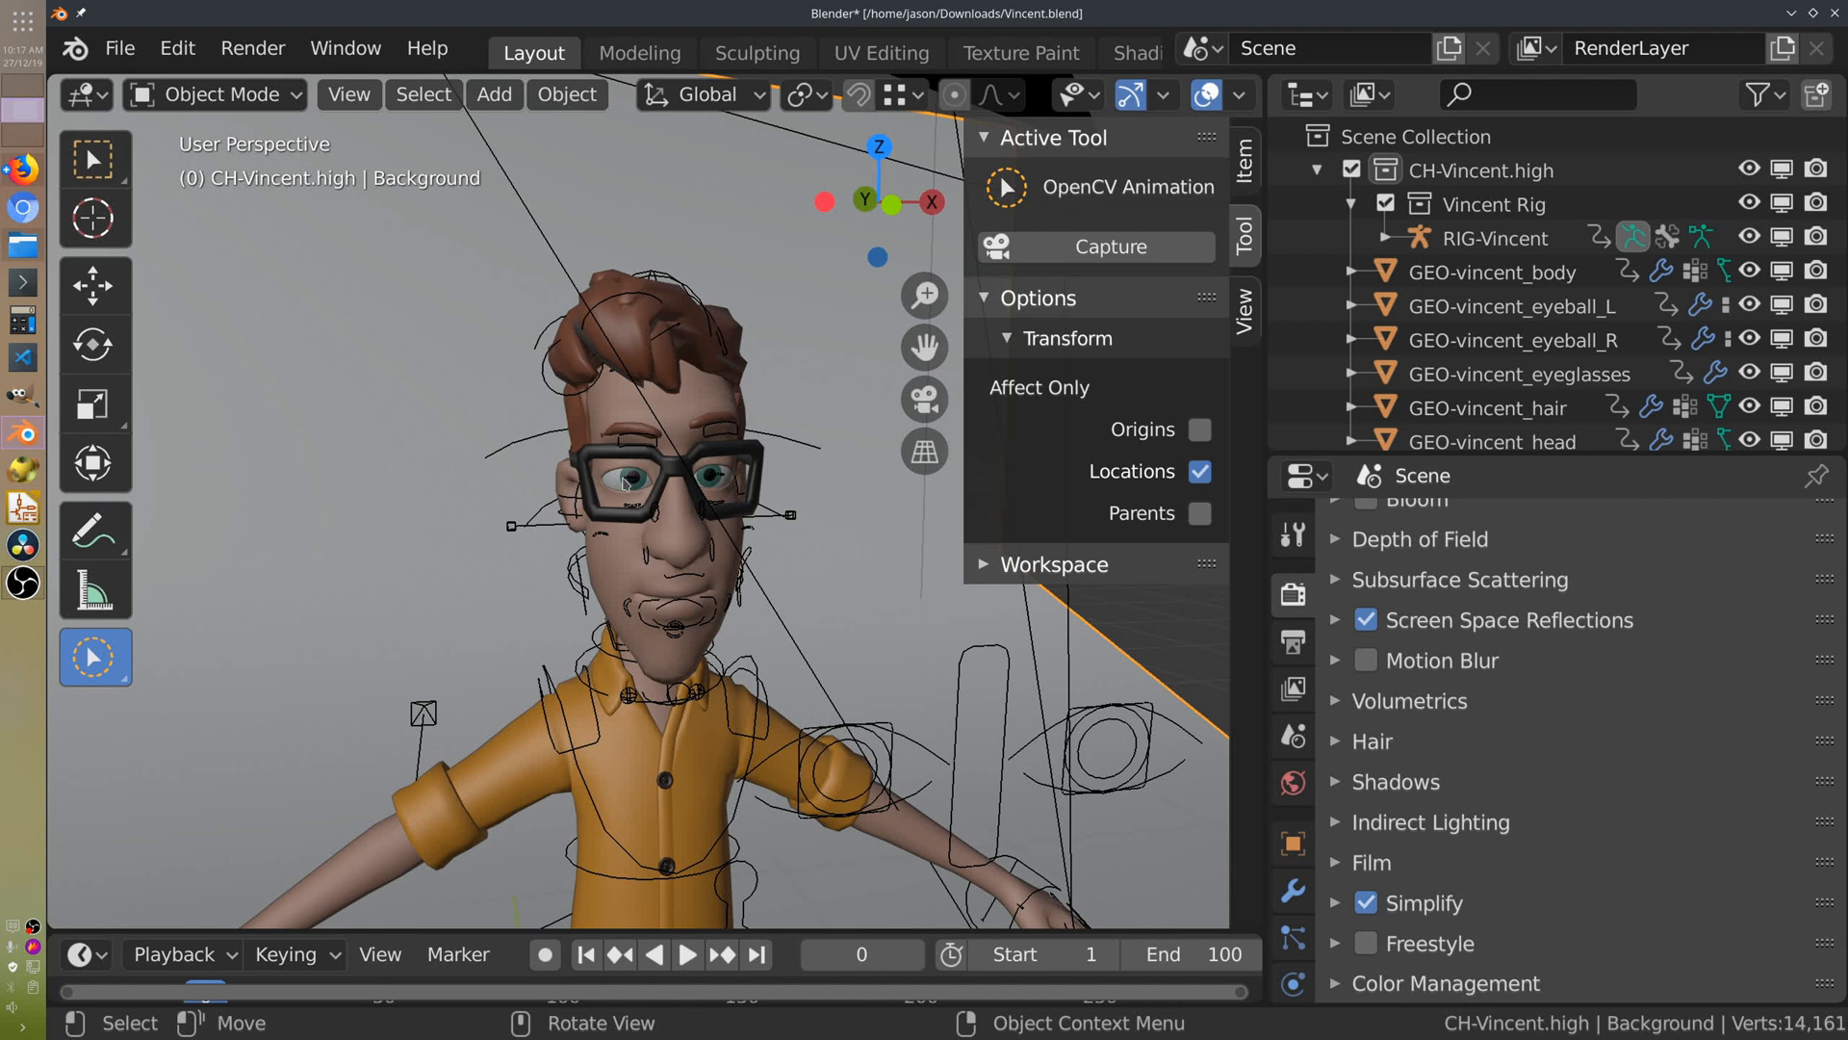
mouse_move(980, 667)
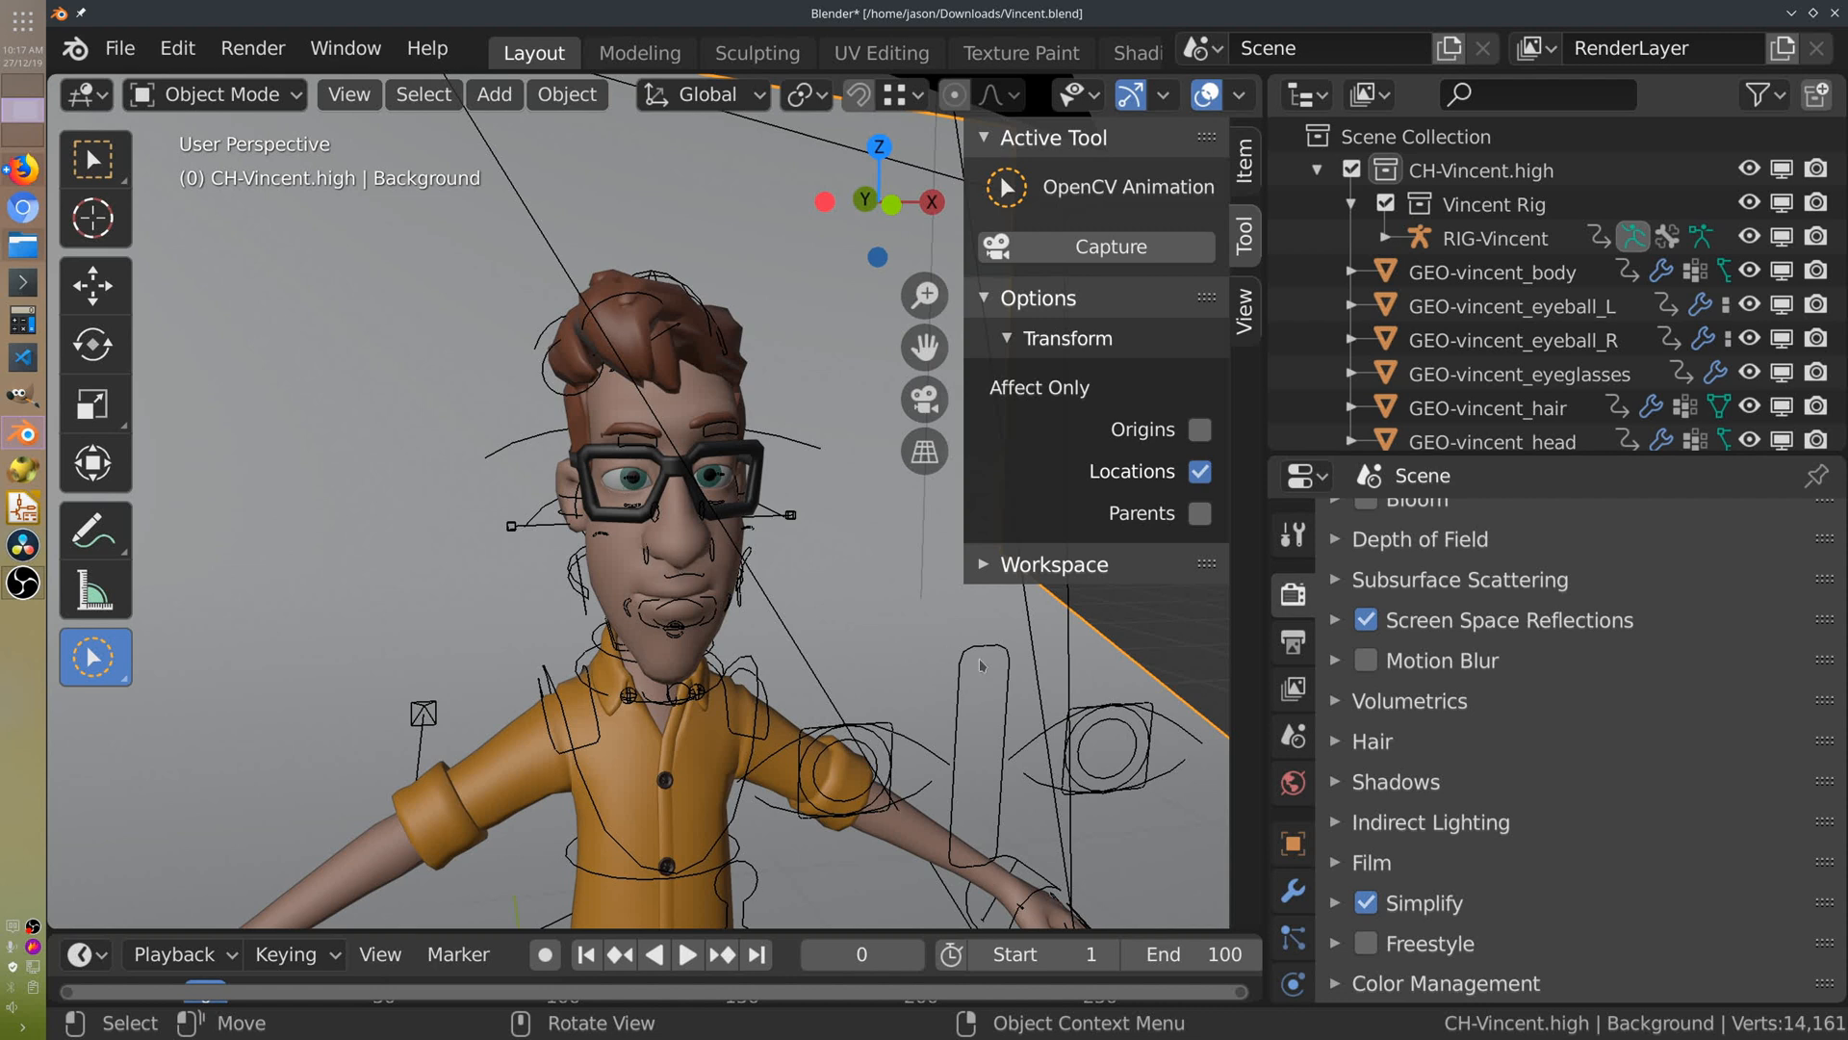
mouse_move(356, 197)
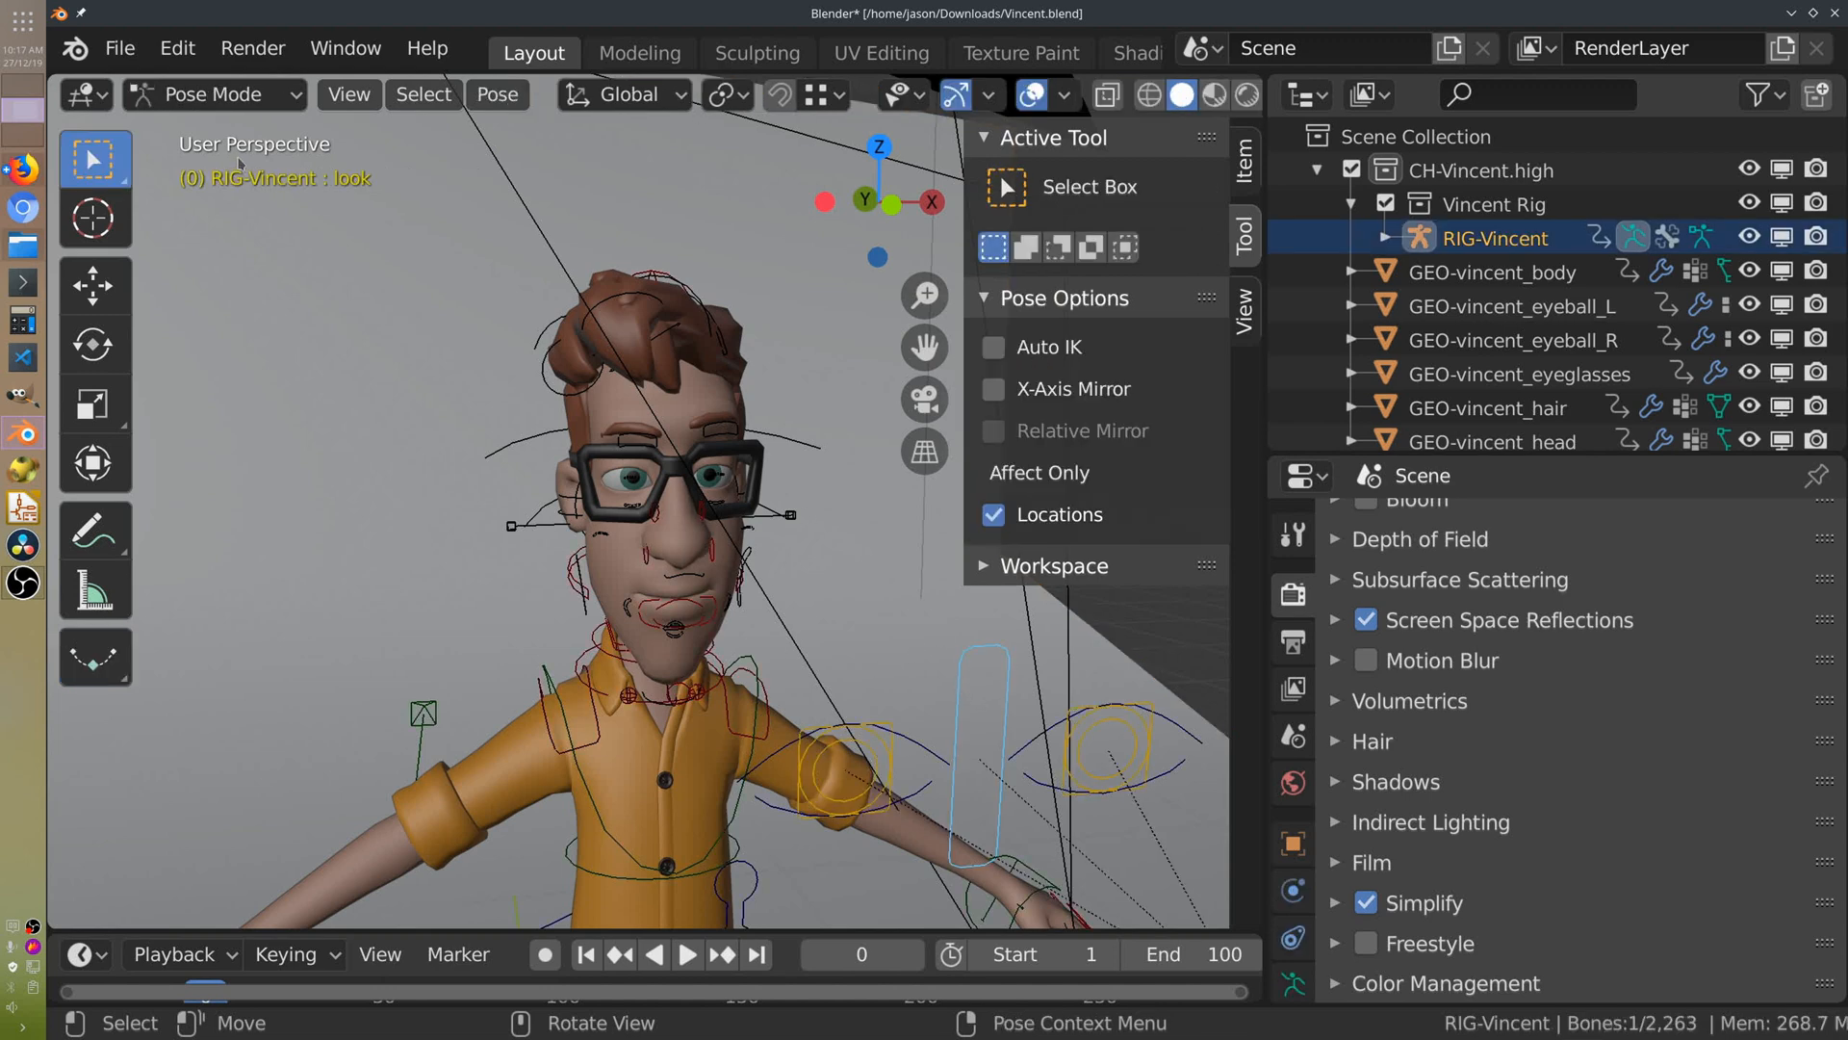
In Pose Mode, give the look bone a Limit Location constraint in Local With Parent space.
click(214, 95)
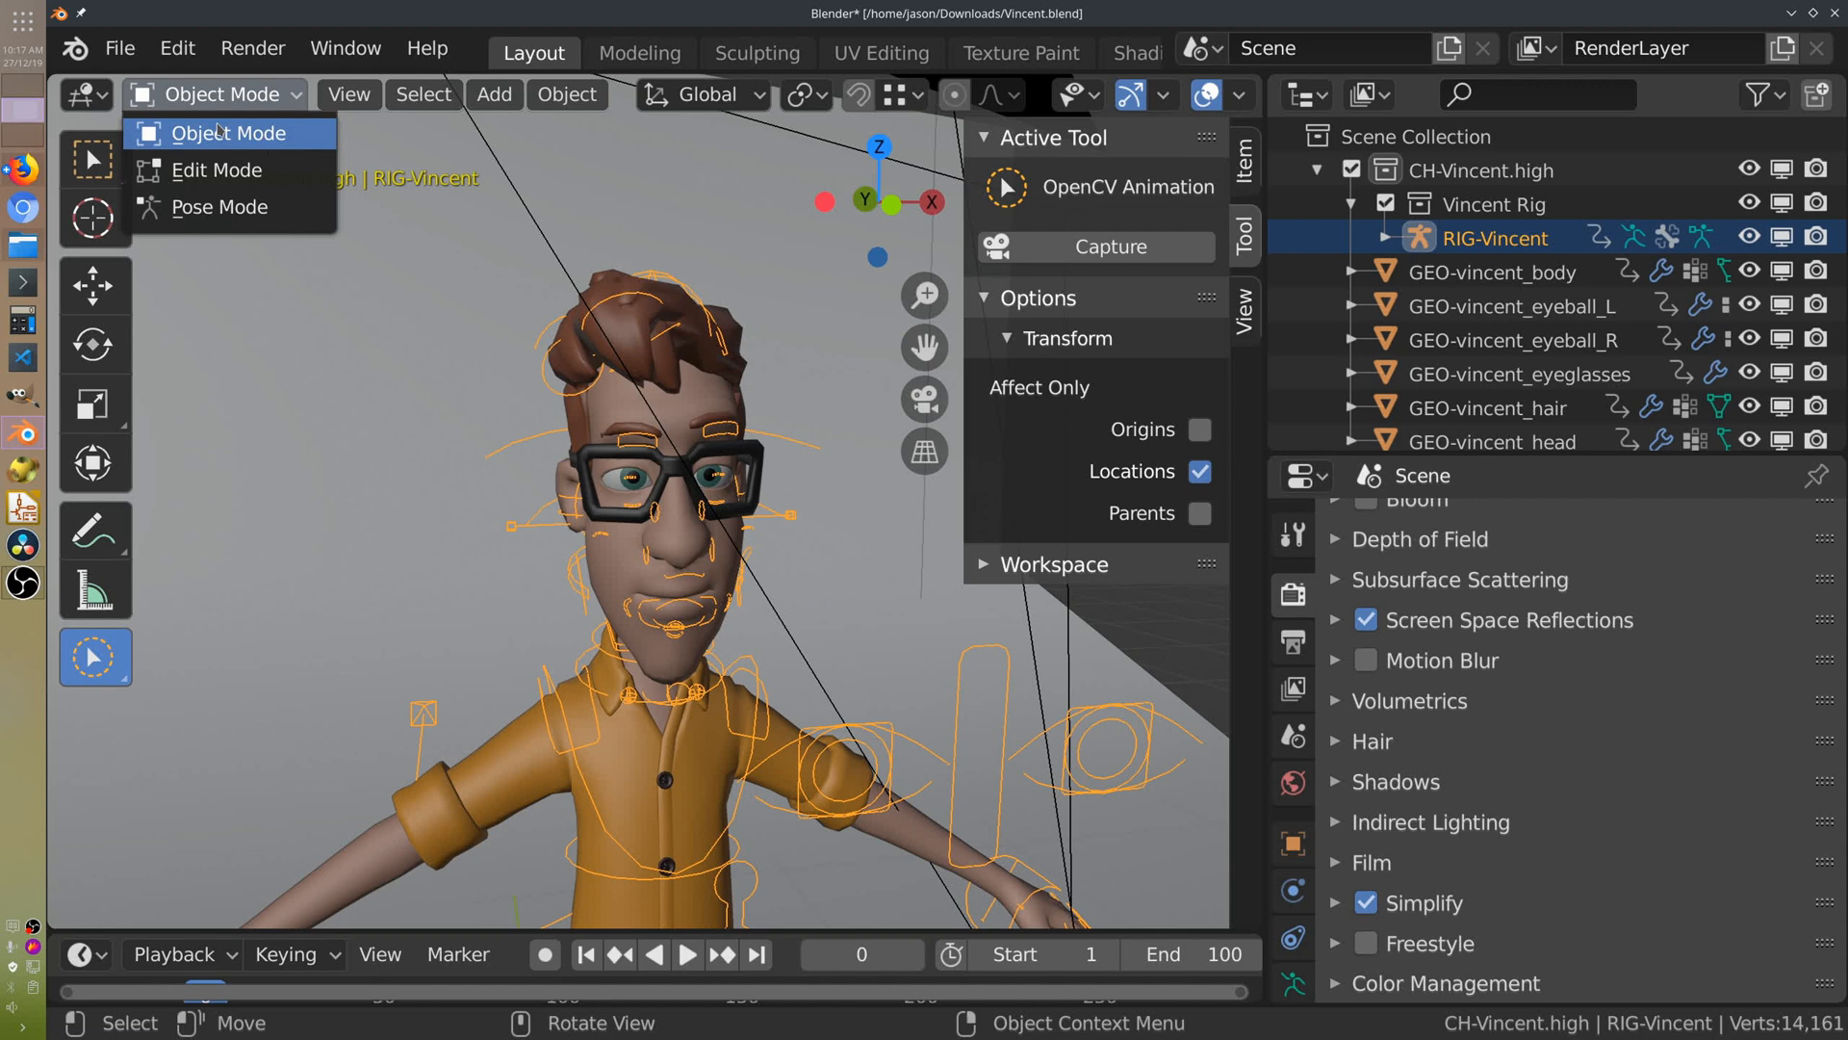
click(219, 206)
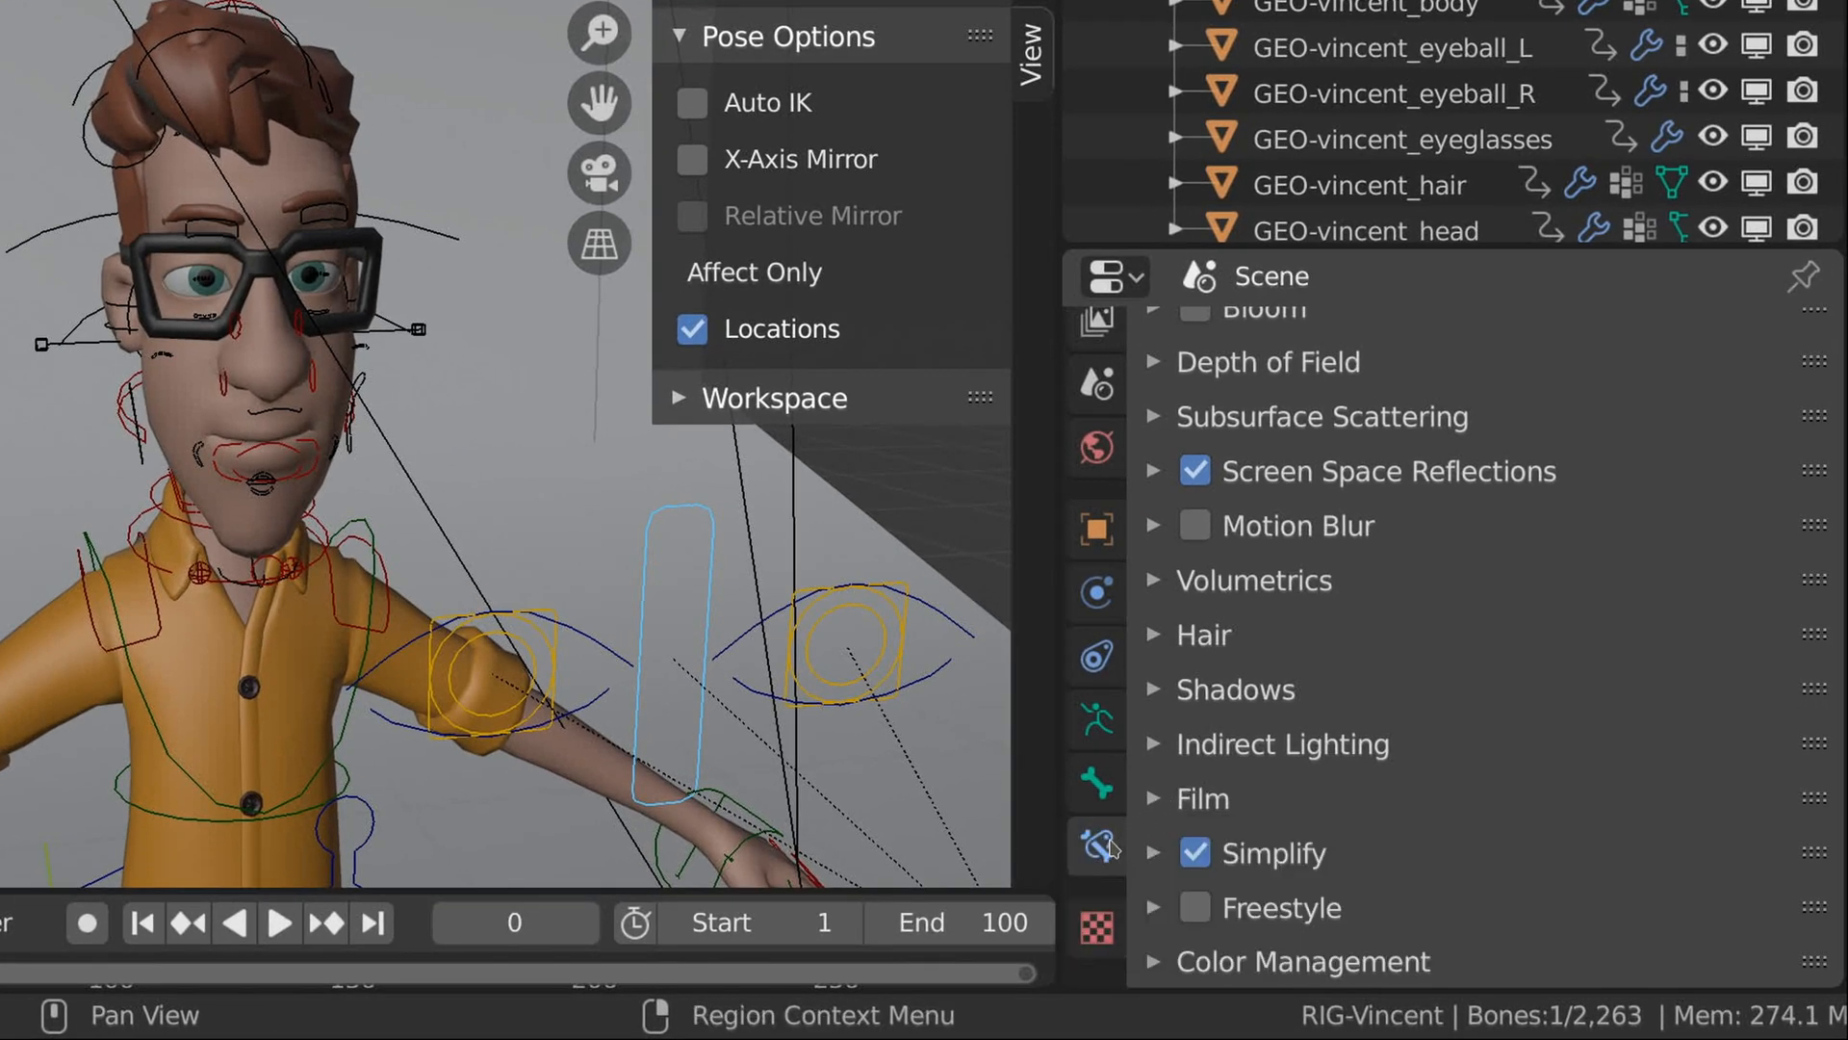
click(1096, 845)
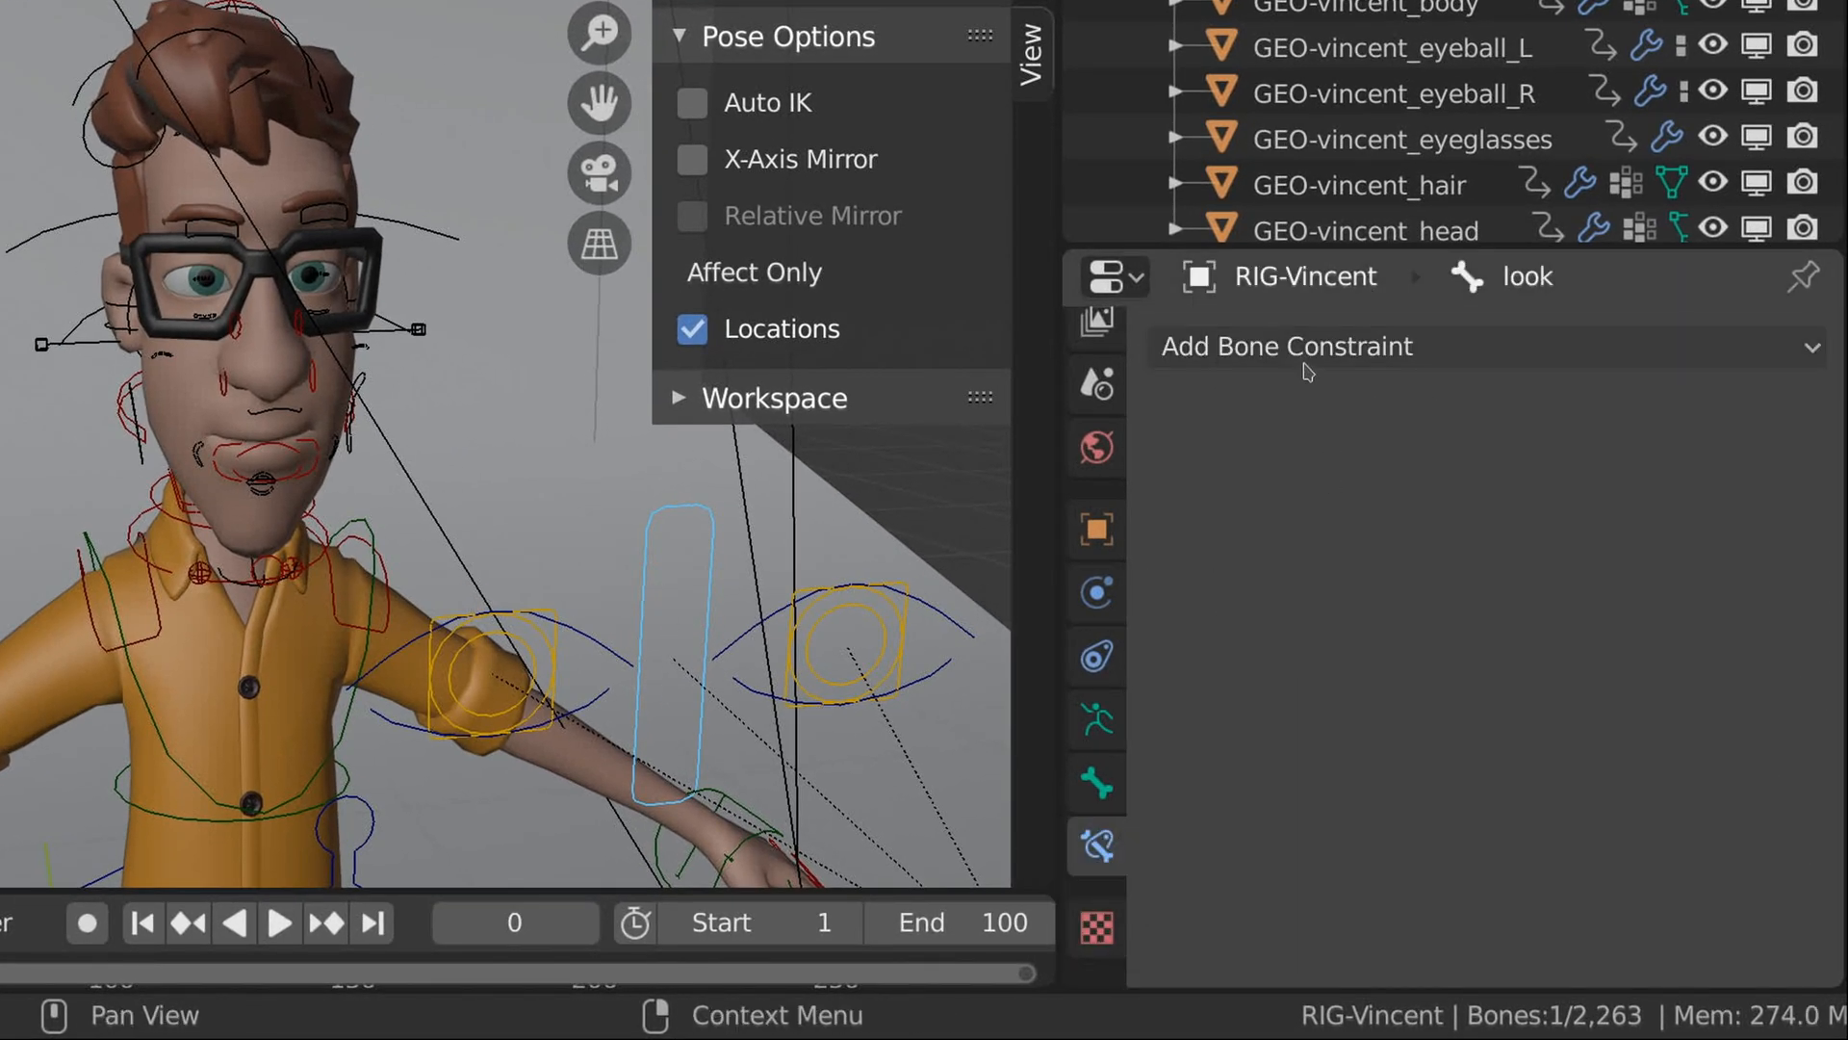
click(1285, 346)
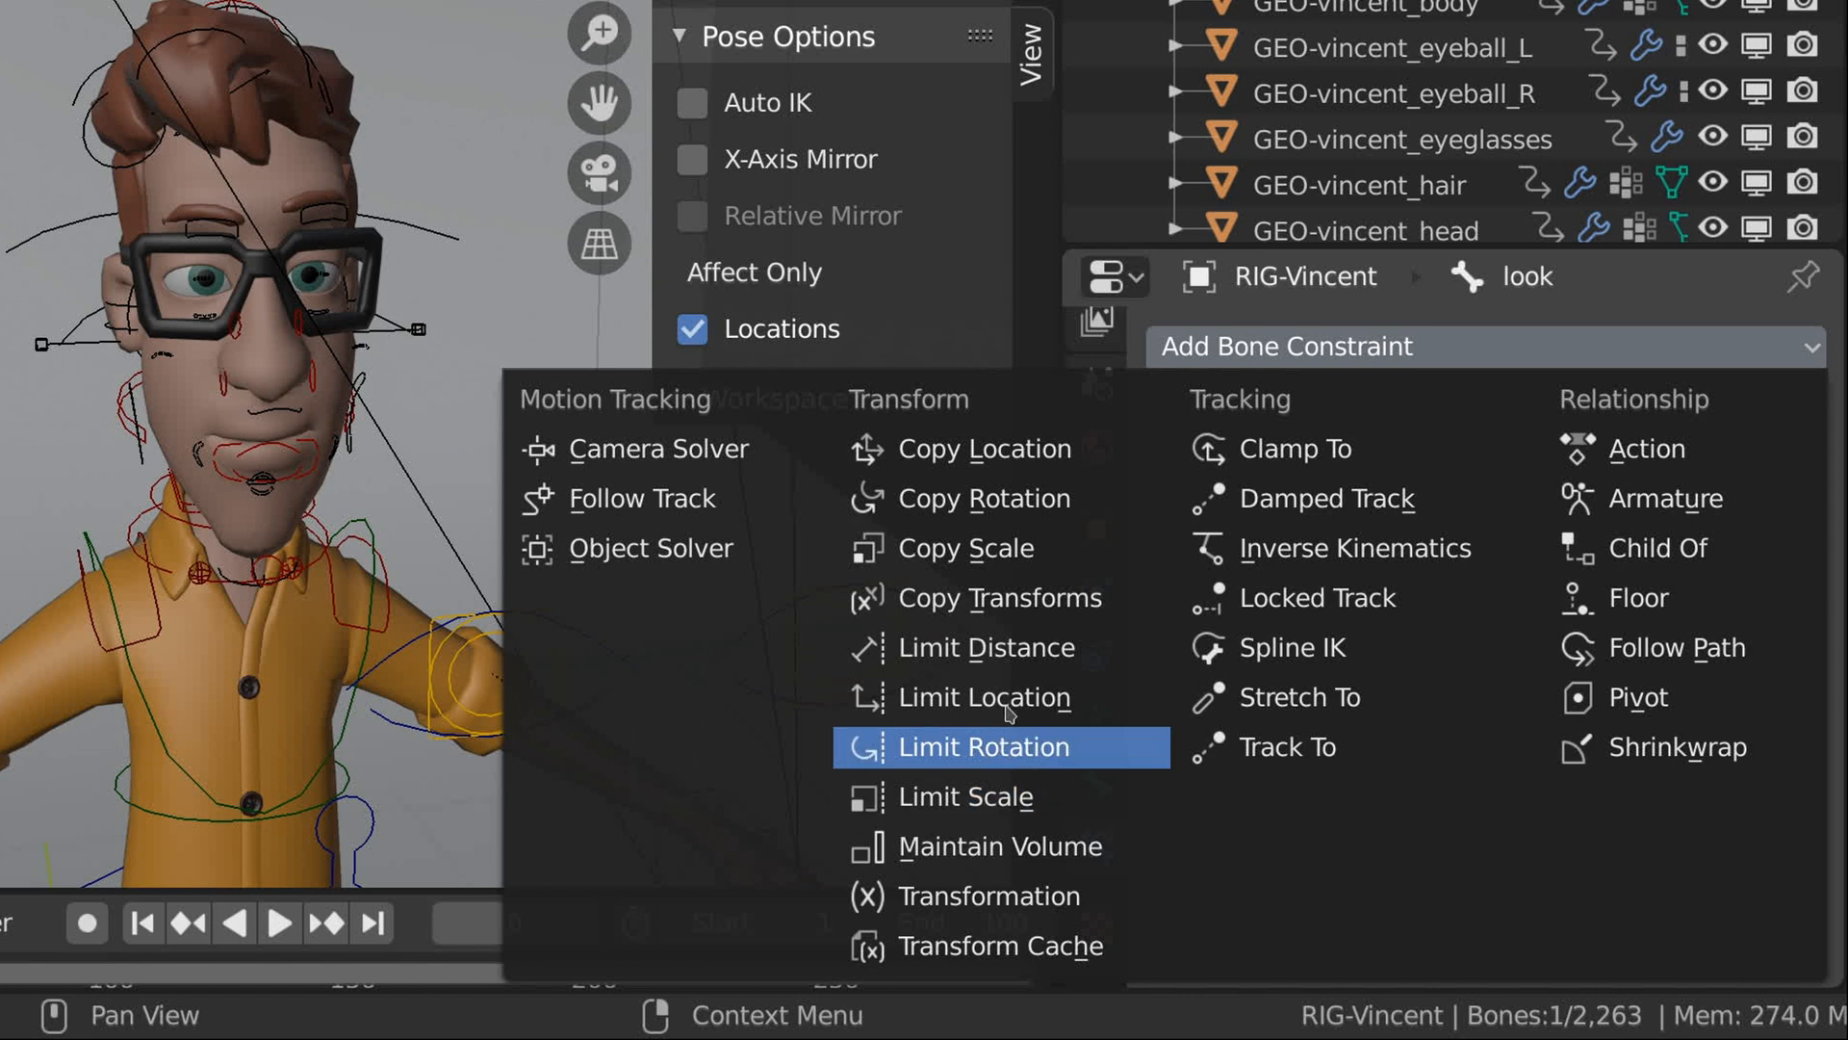
click(984, 697)
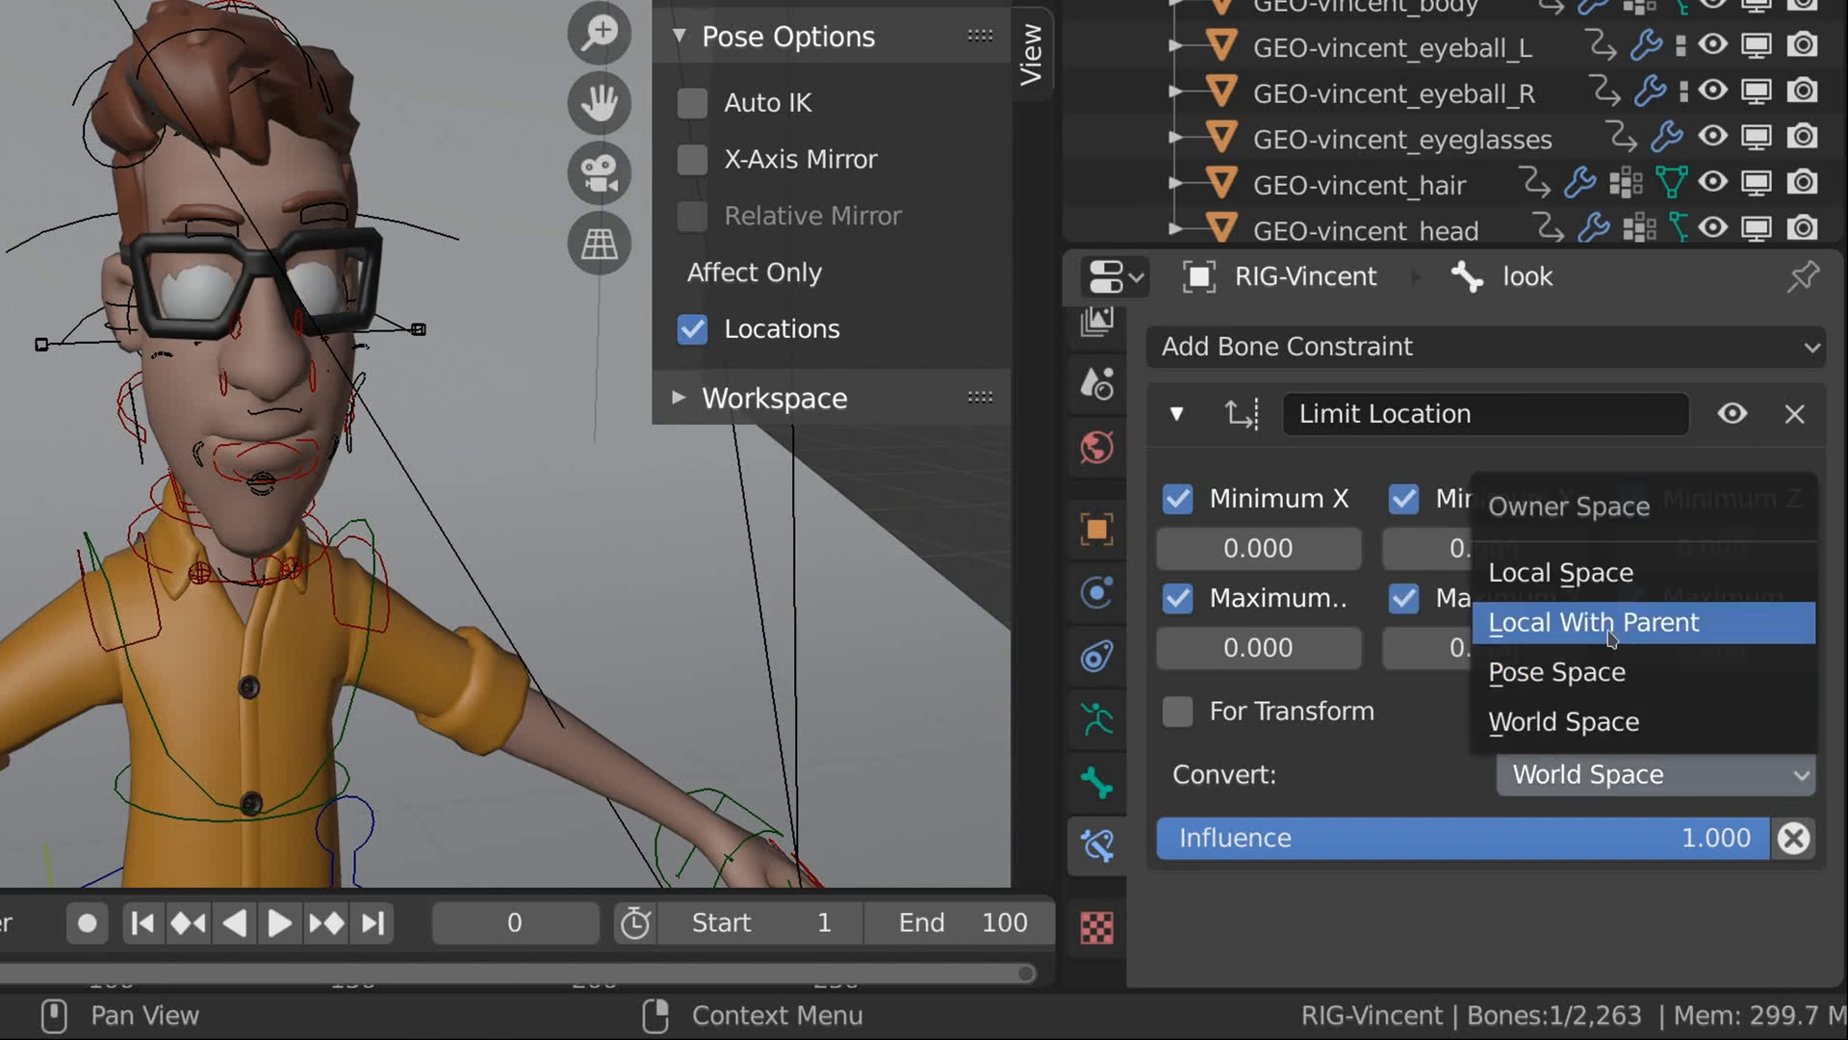
click(1595, 623)
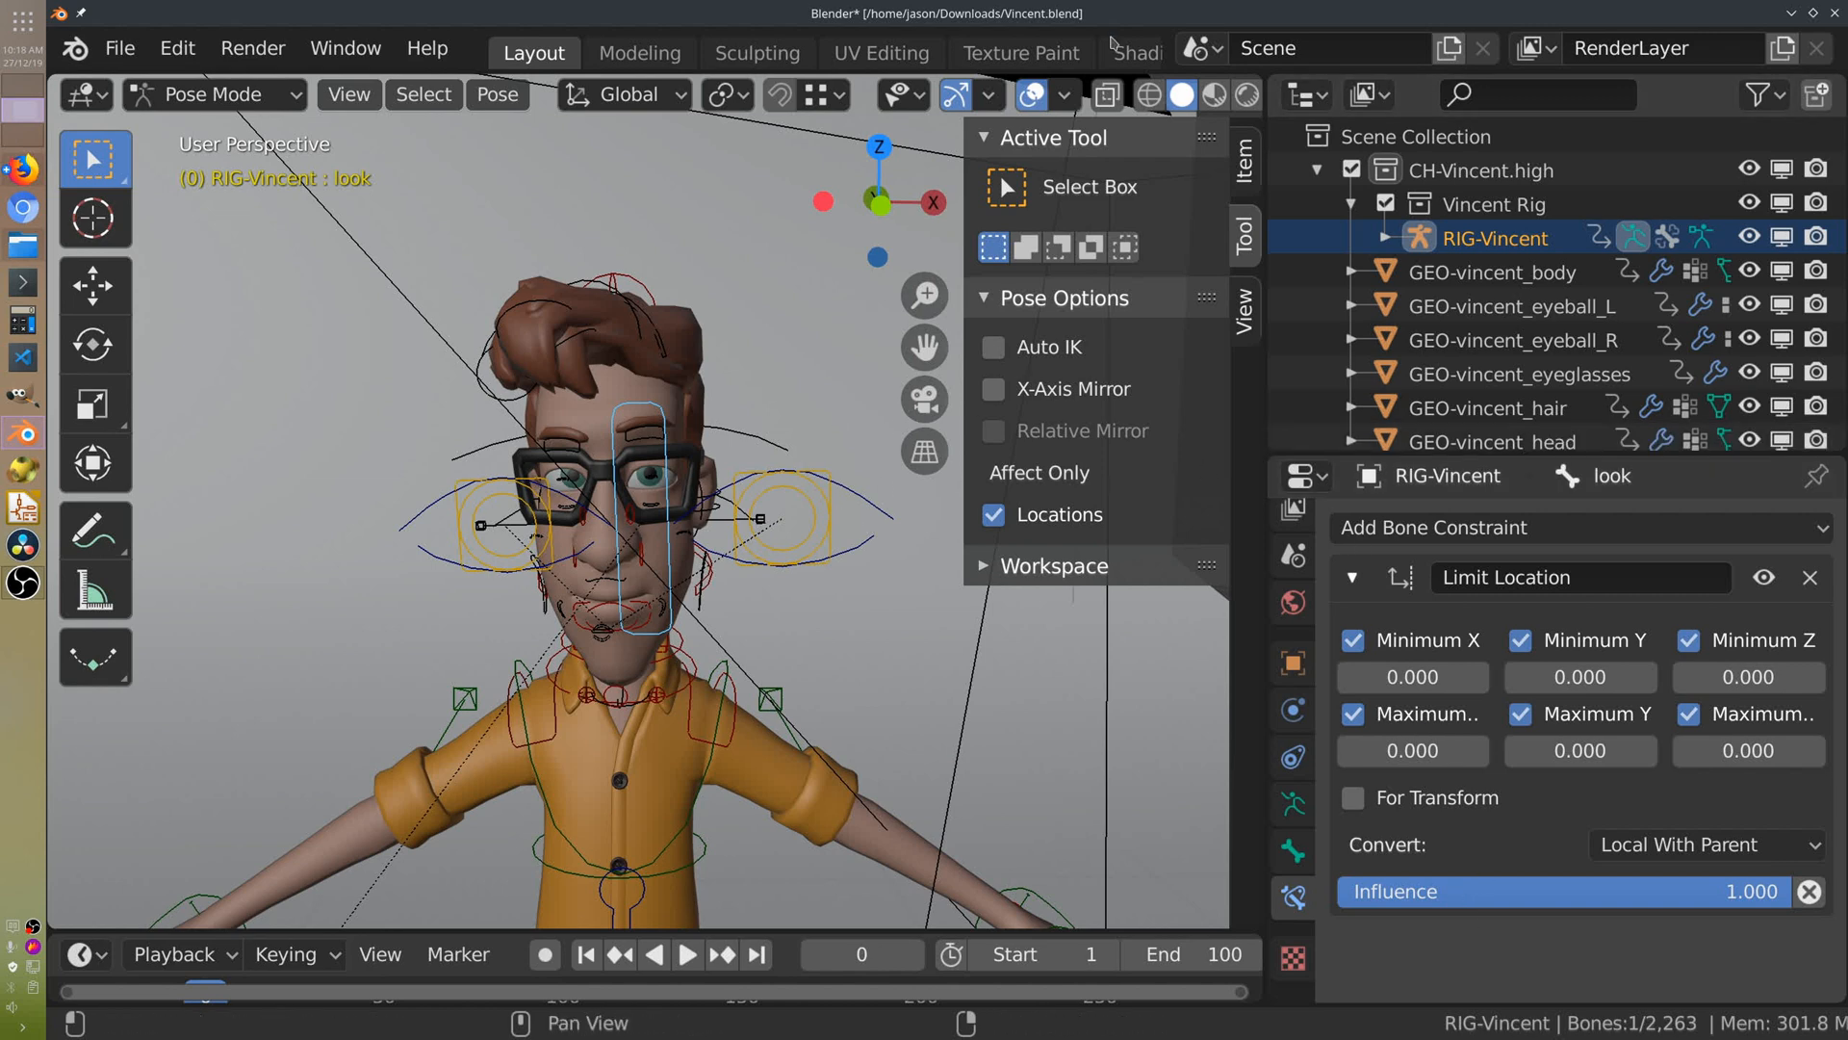
Switch the rig to Object Mode and run the OpenCV Animation Capture.
click(216, 94)
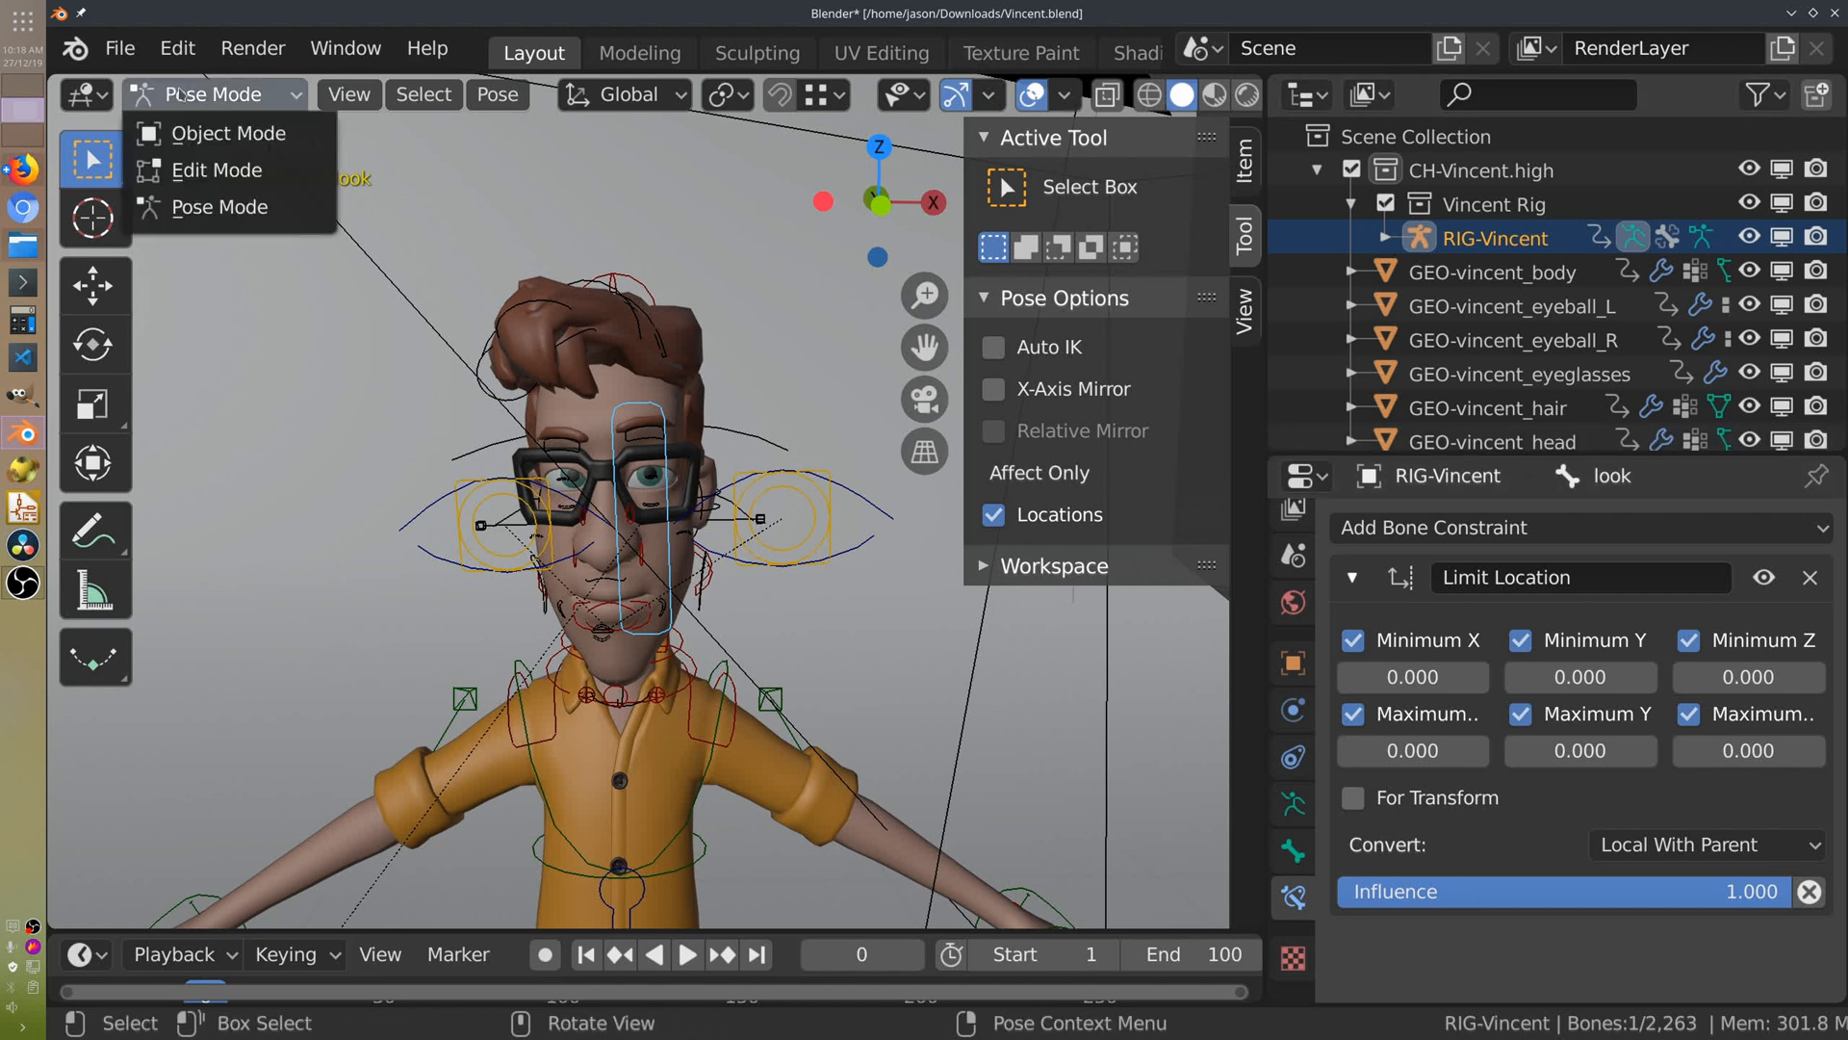
click(229, 133)
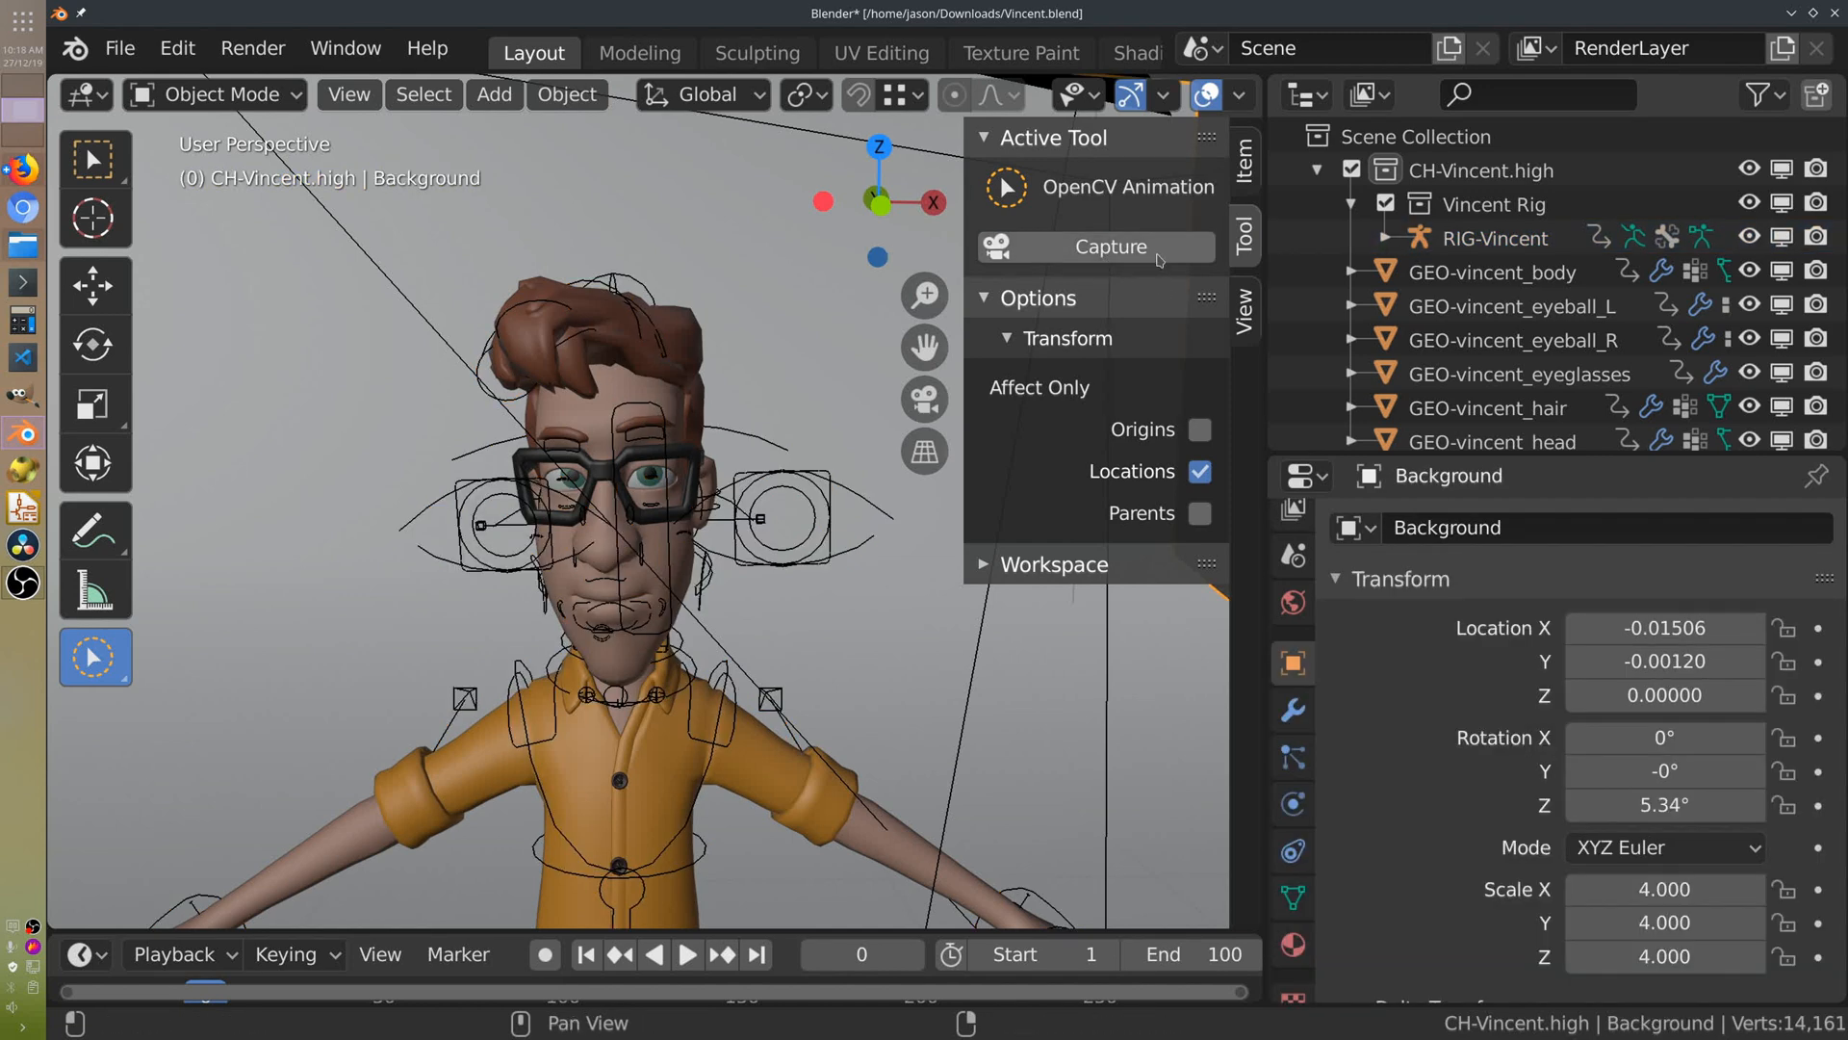
click(1109, 247)
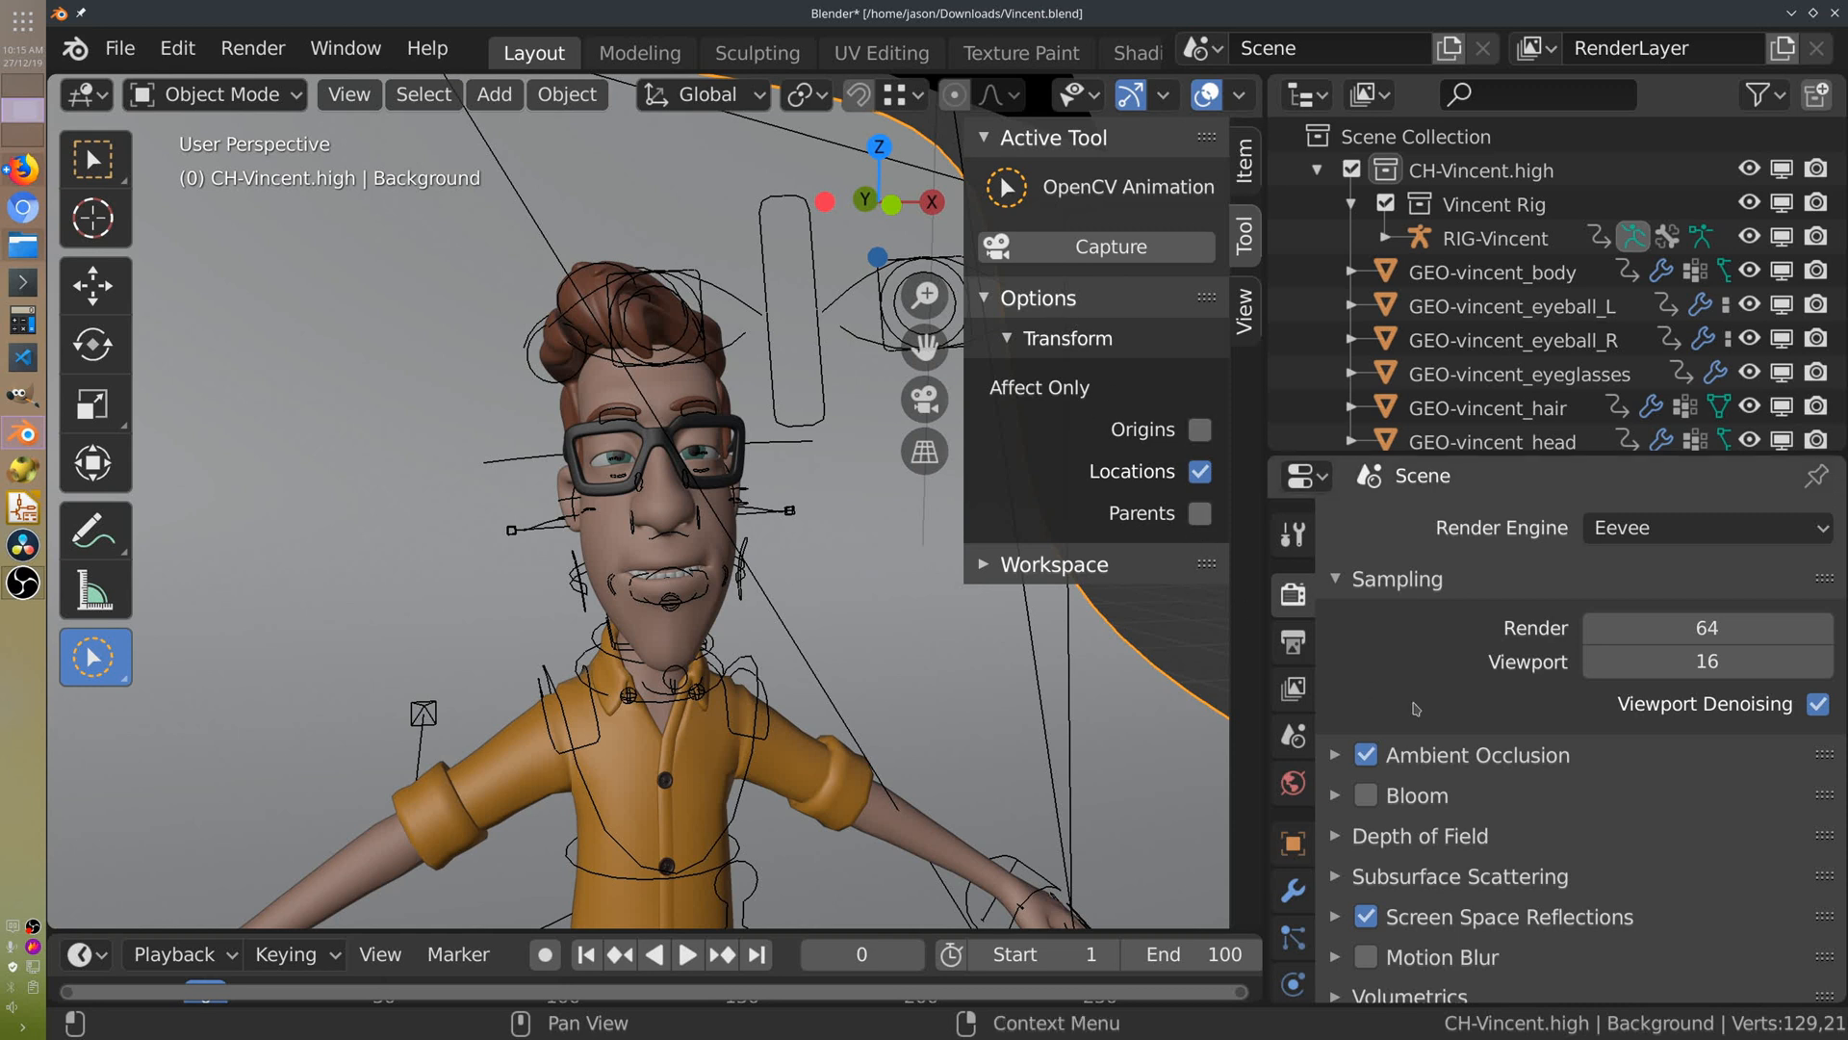
mouse_move(1392, 665)
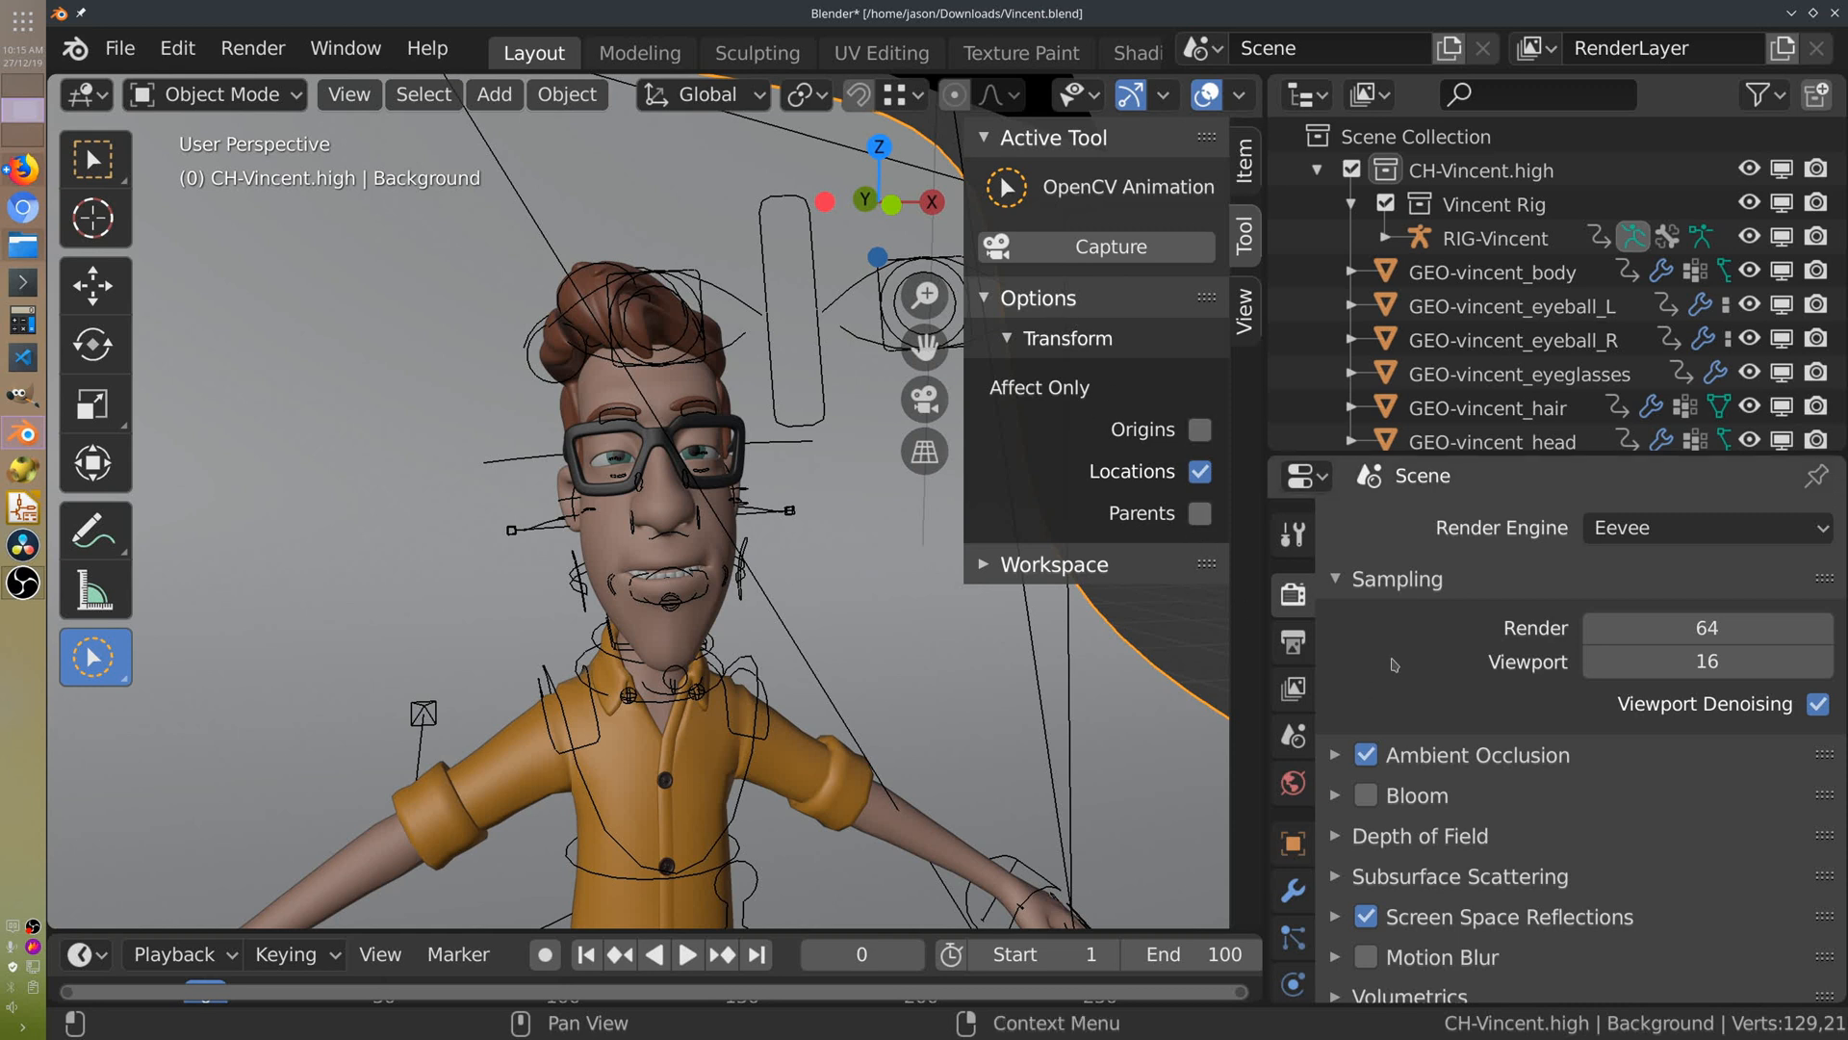
mouse_move(1836, 699)
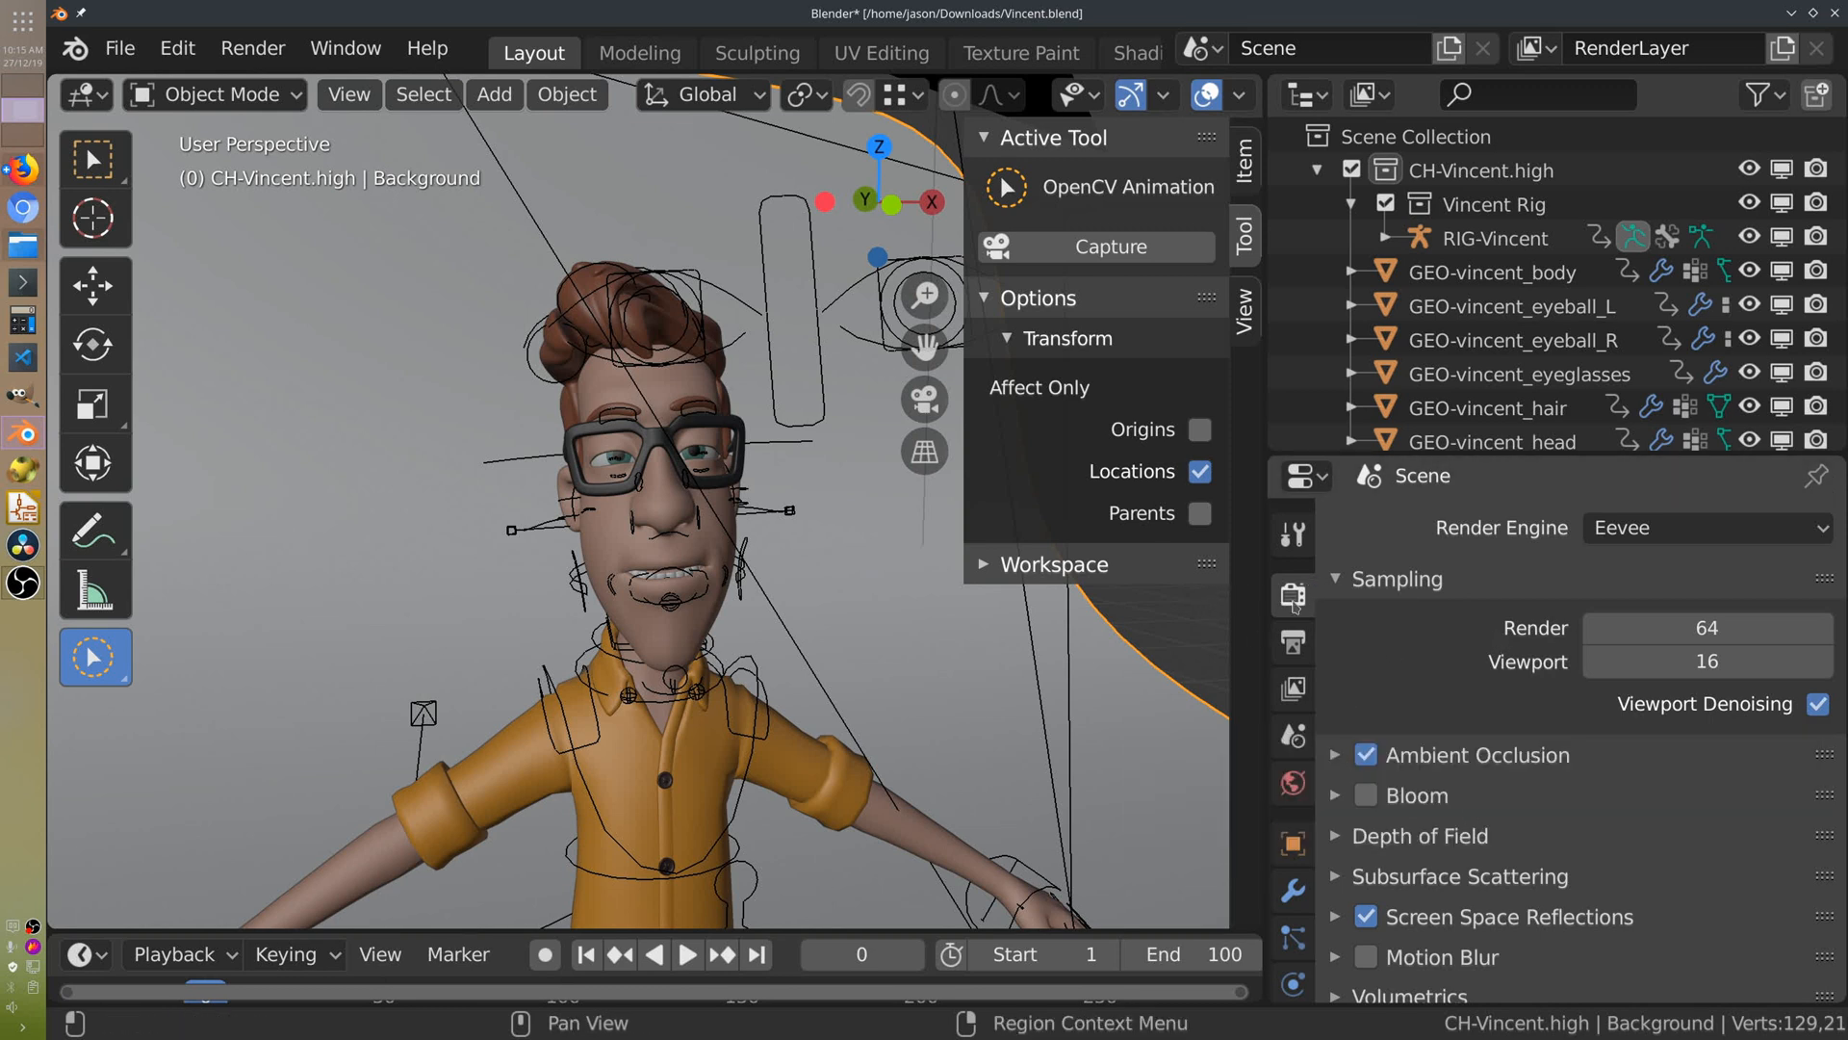
mouse_move(1292, 596)
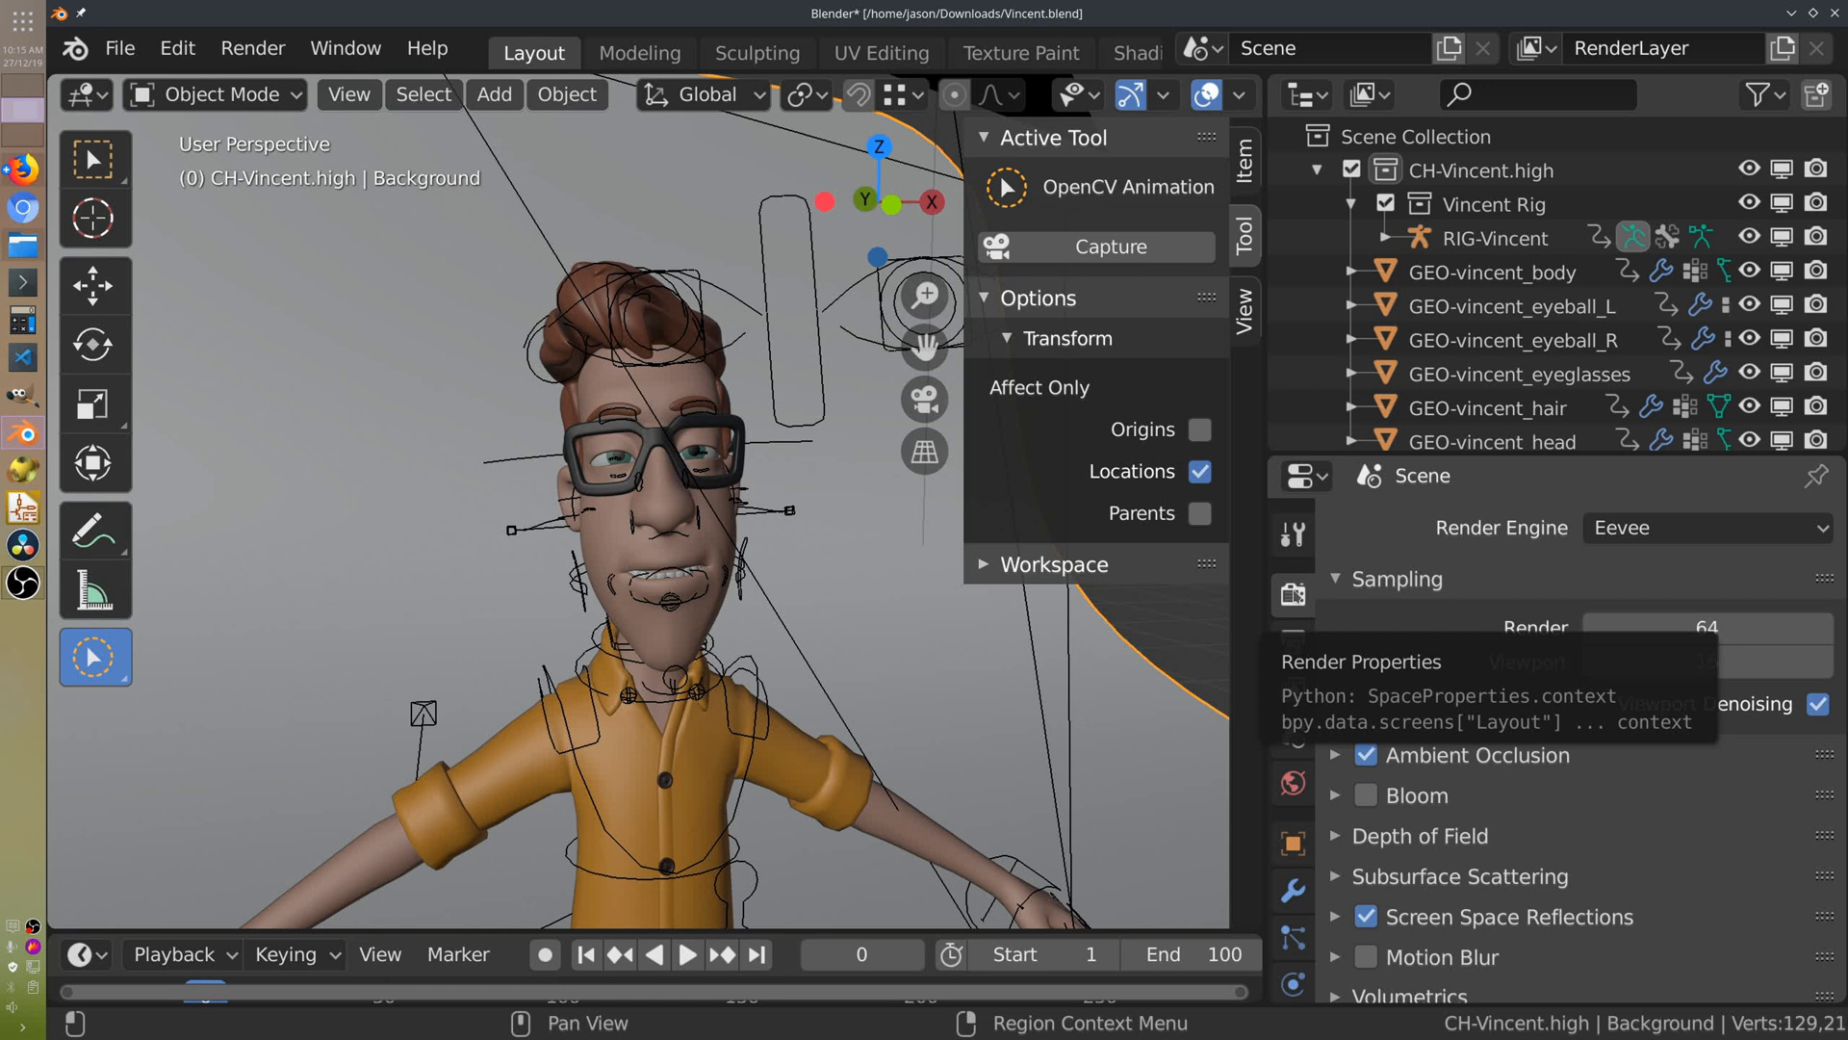
Turn on Simplify in Render Properties with Viewport Max Subdivision at 0.
scroll(down, 3)
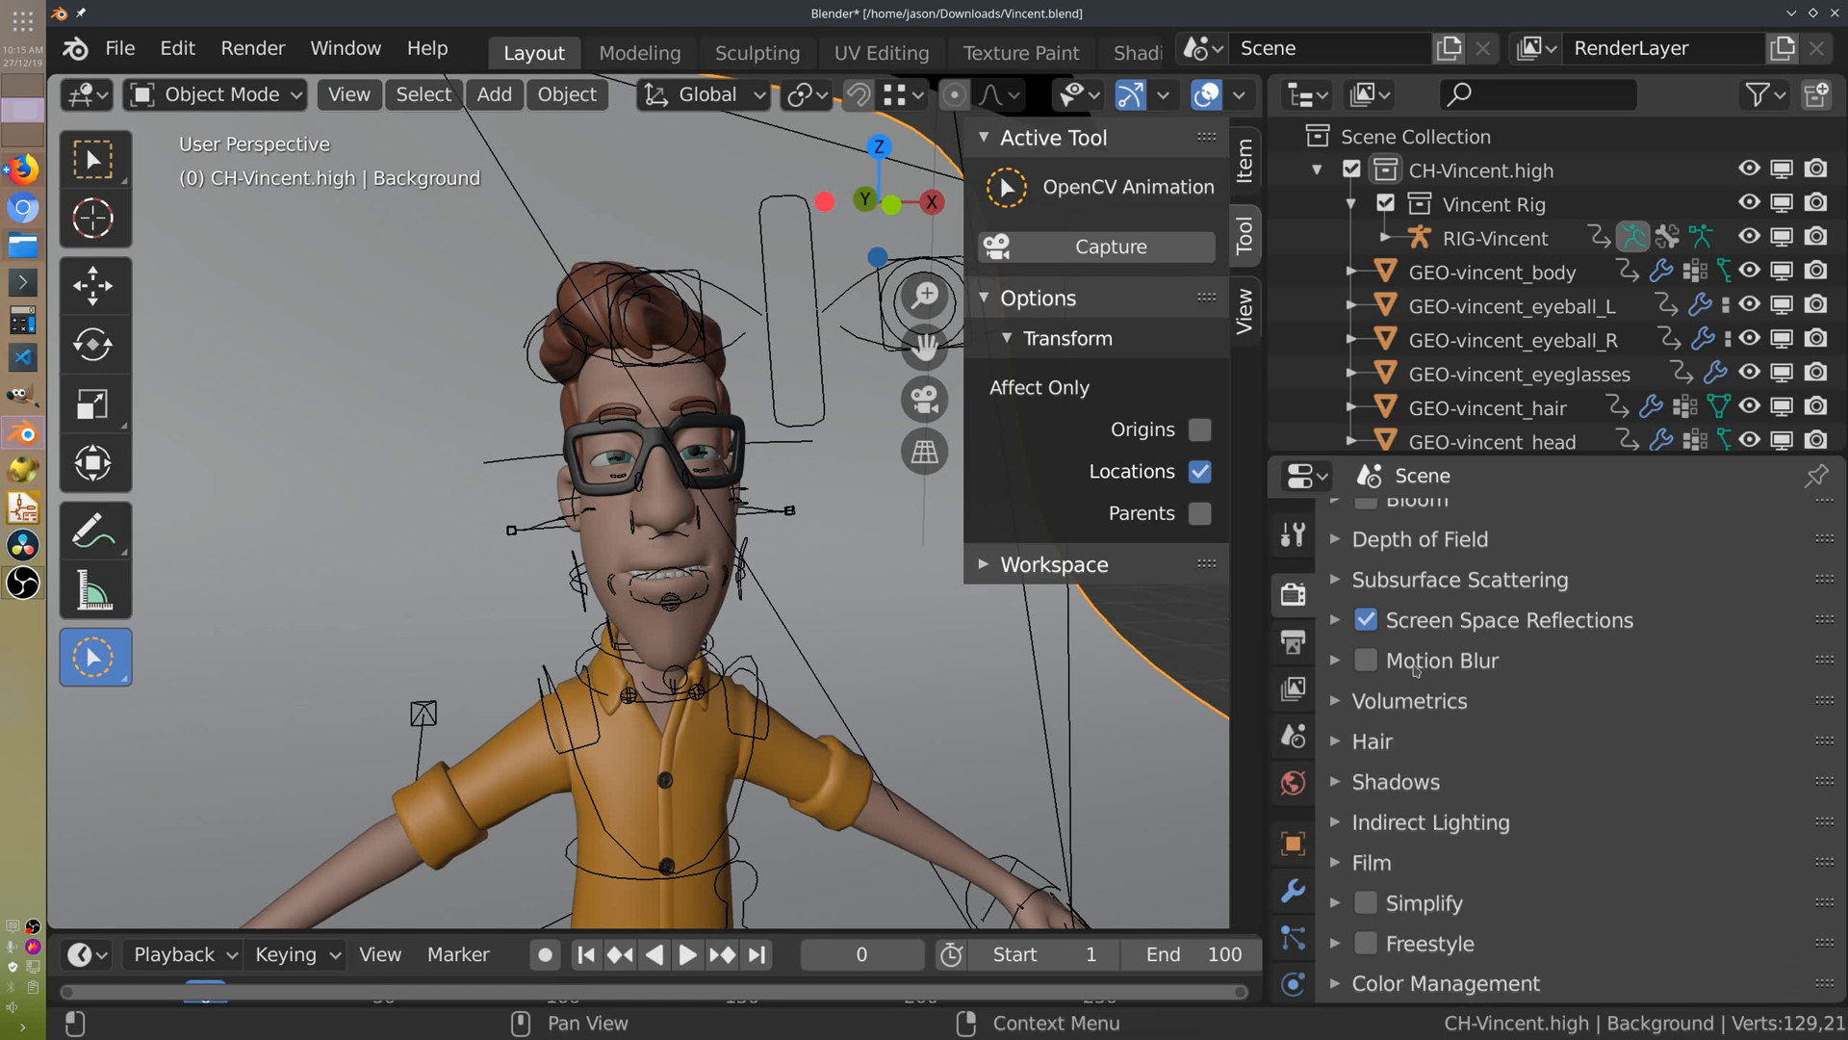
mouse_move(1343, 910)
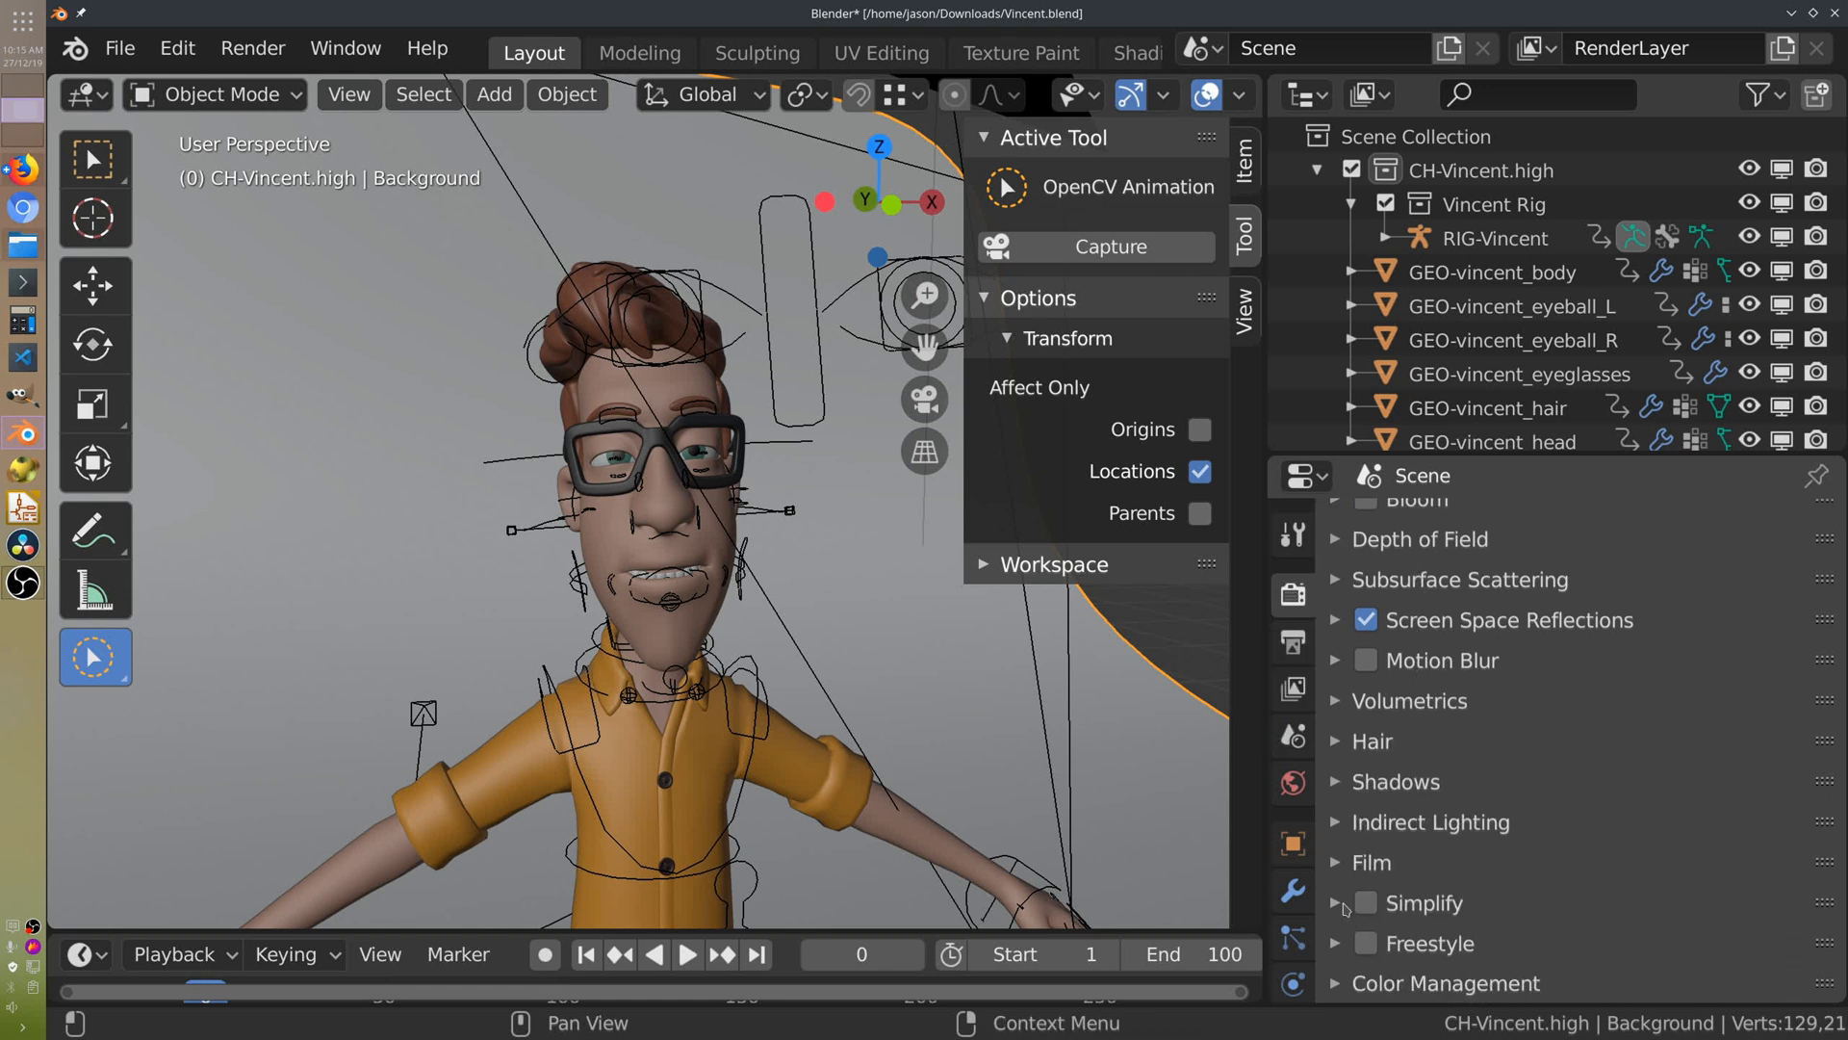
click(1366, 902)
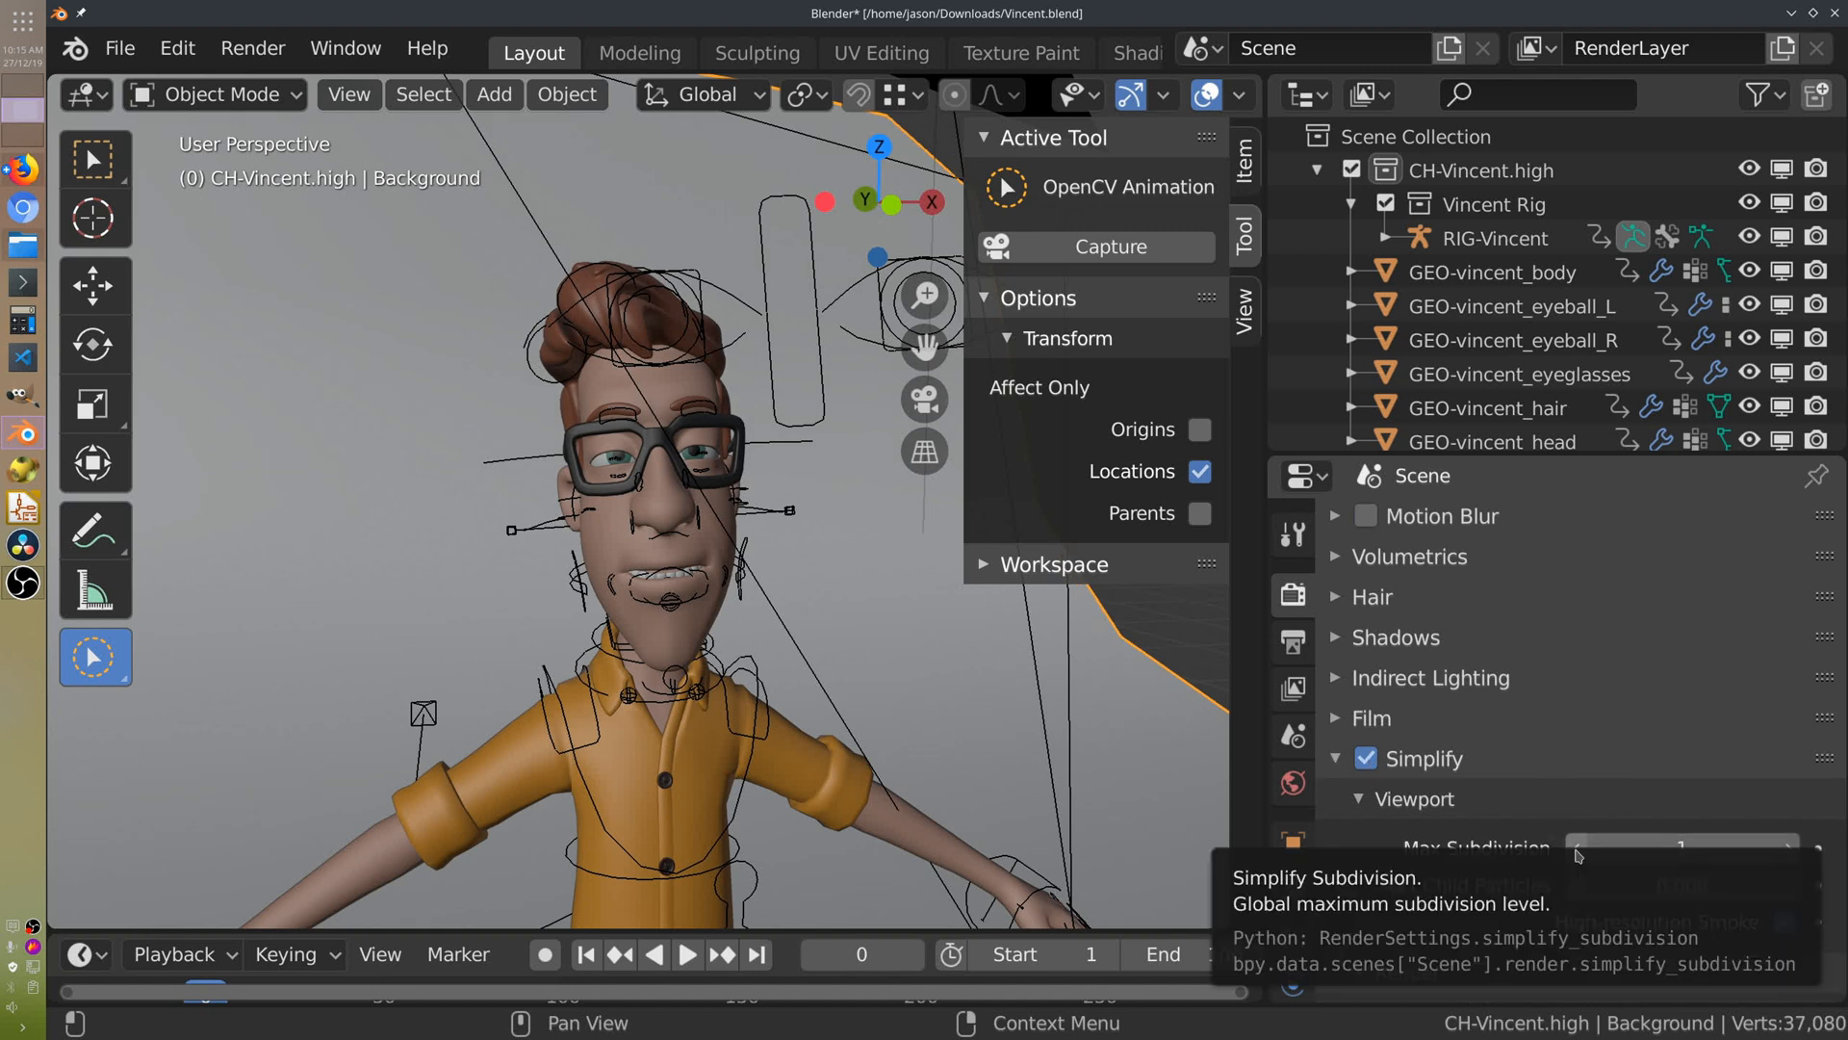
click(1579, 848)
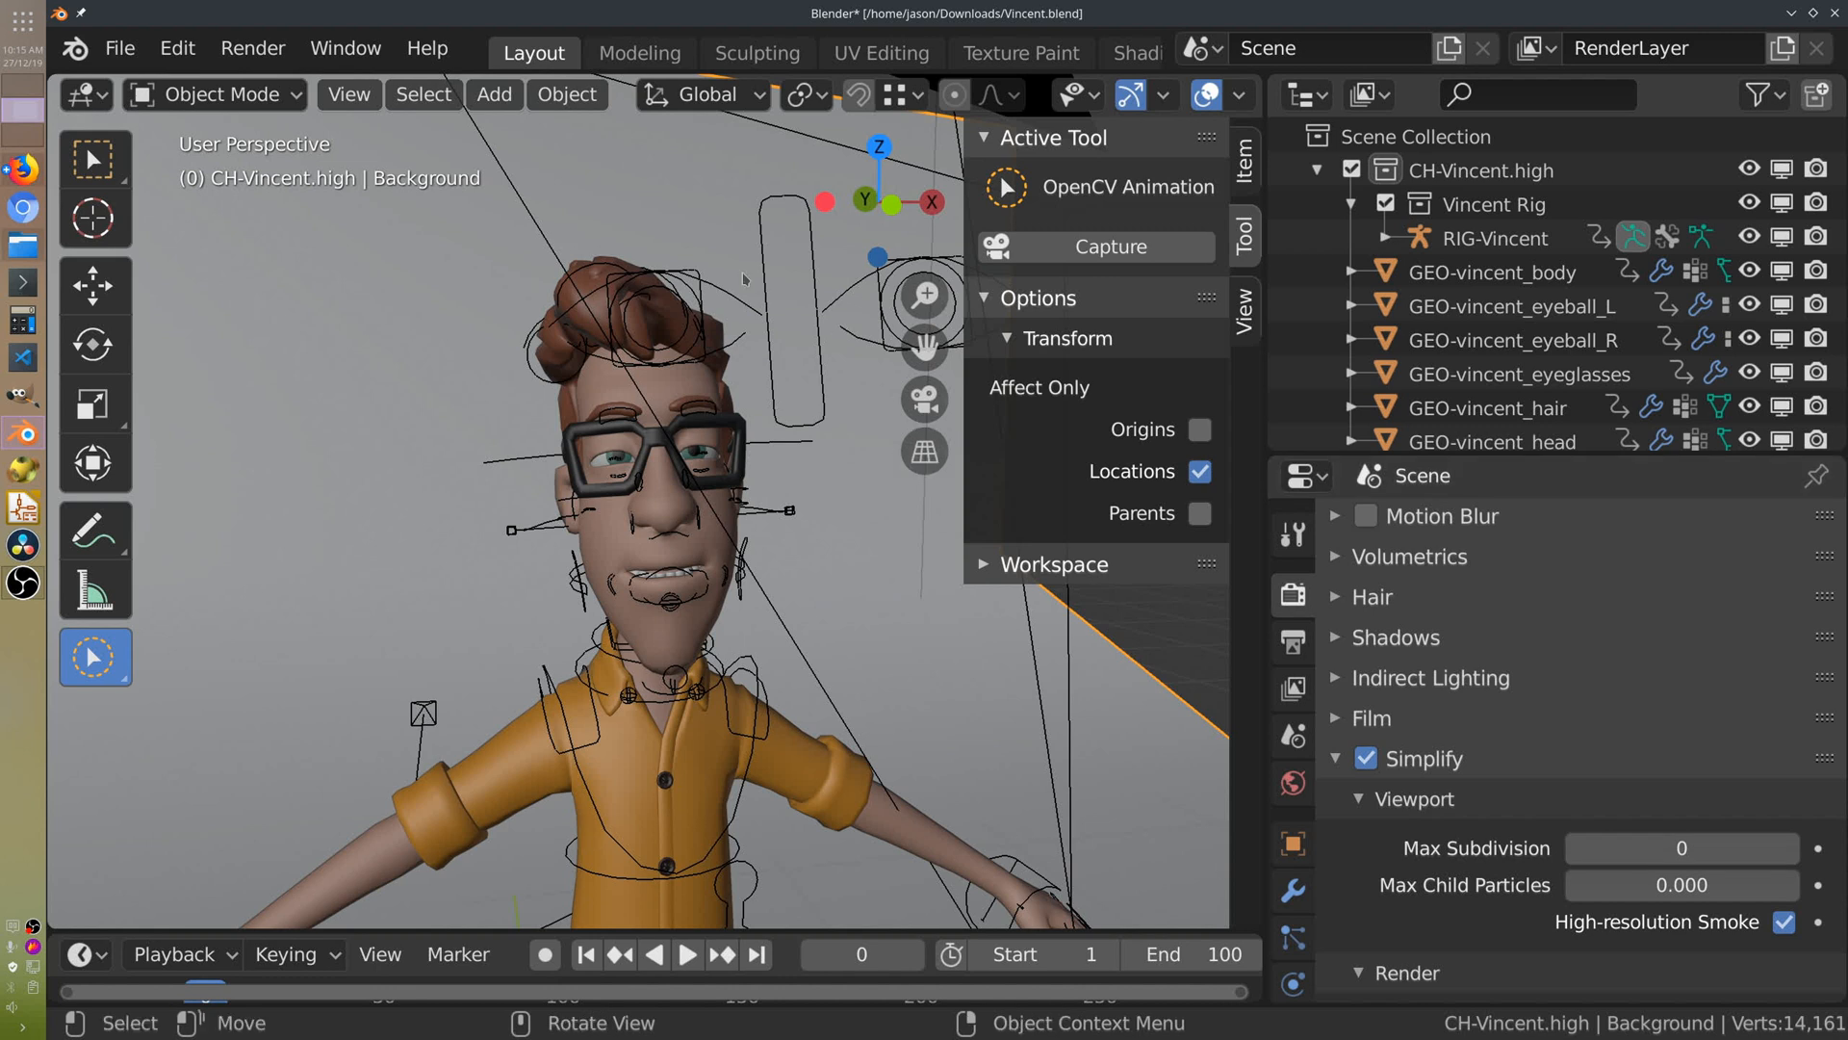
mouse_move(806, 695)
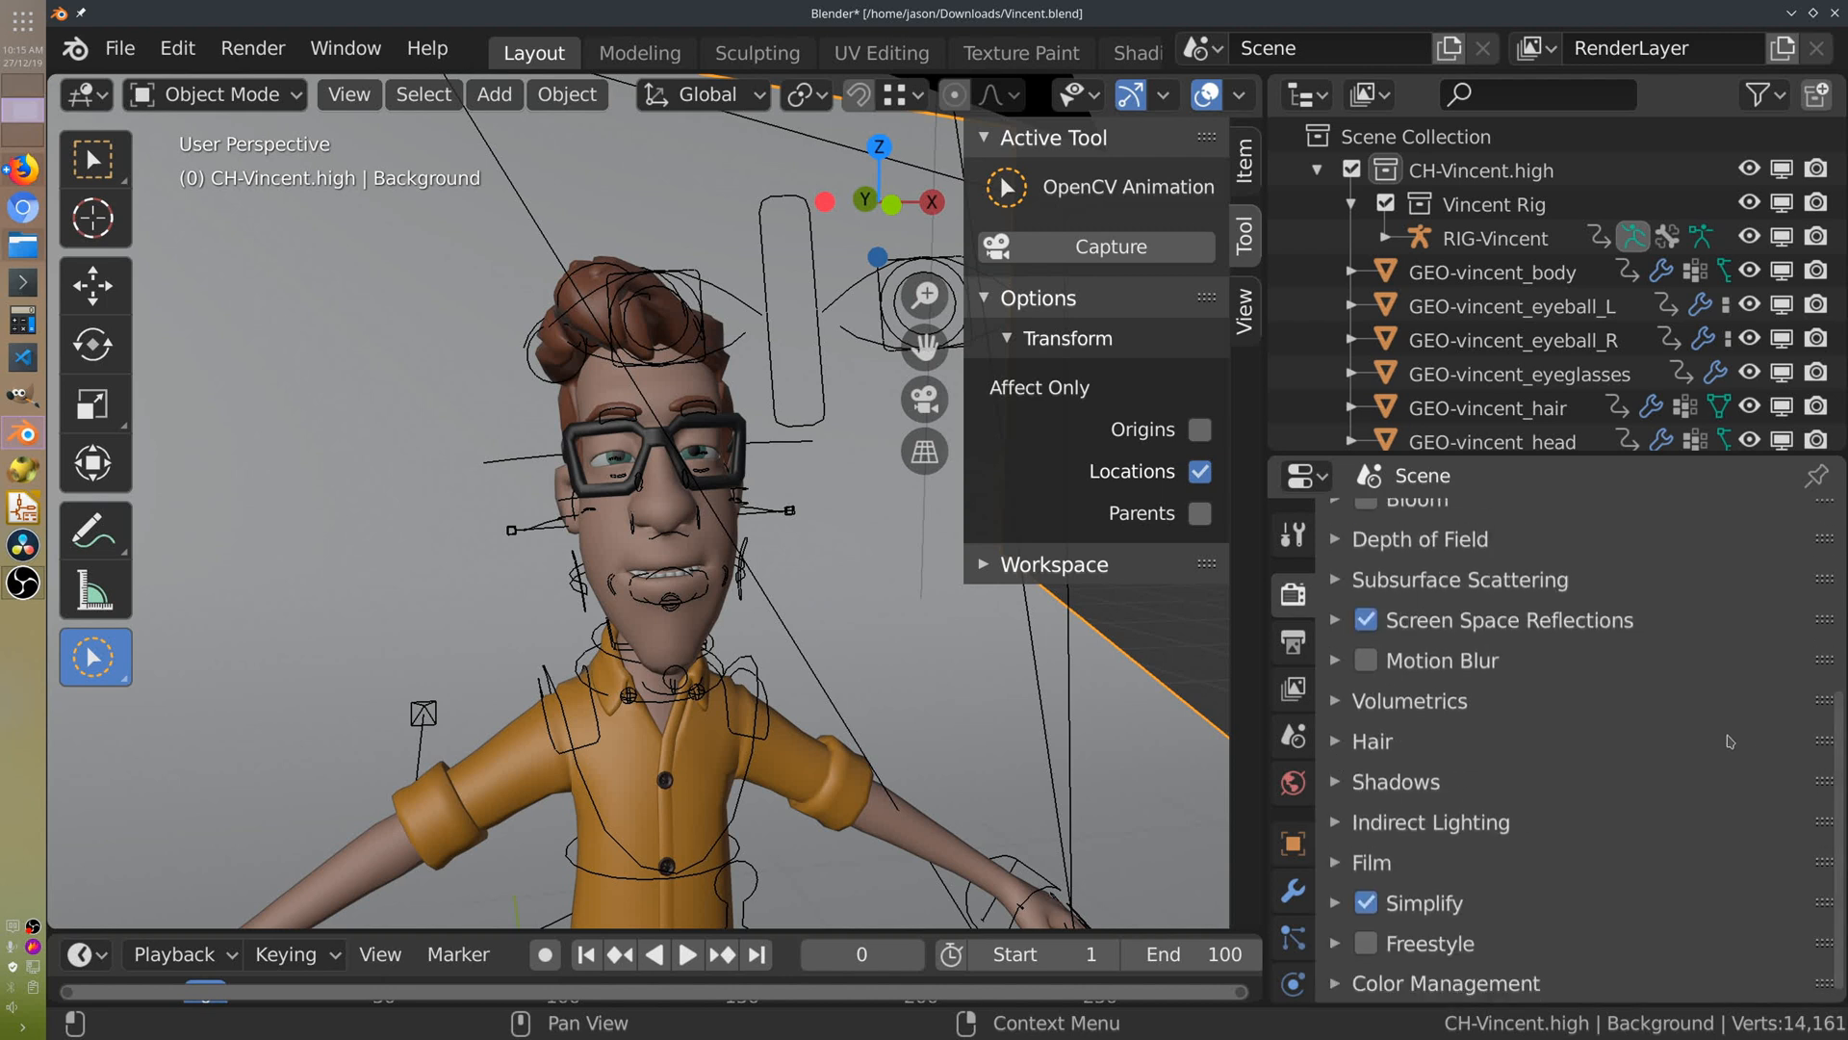
mouse_move(1075, 256)
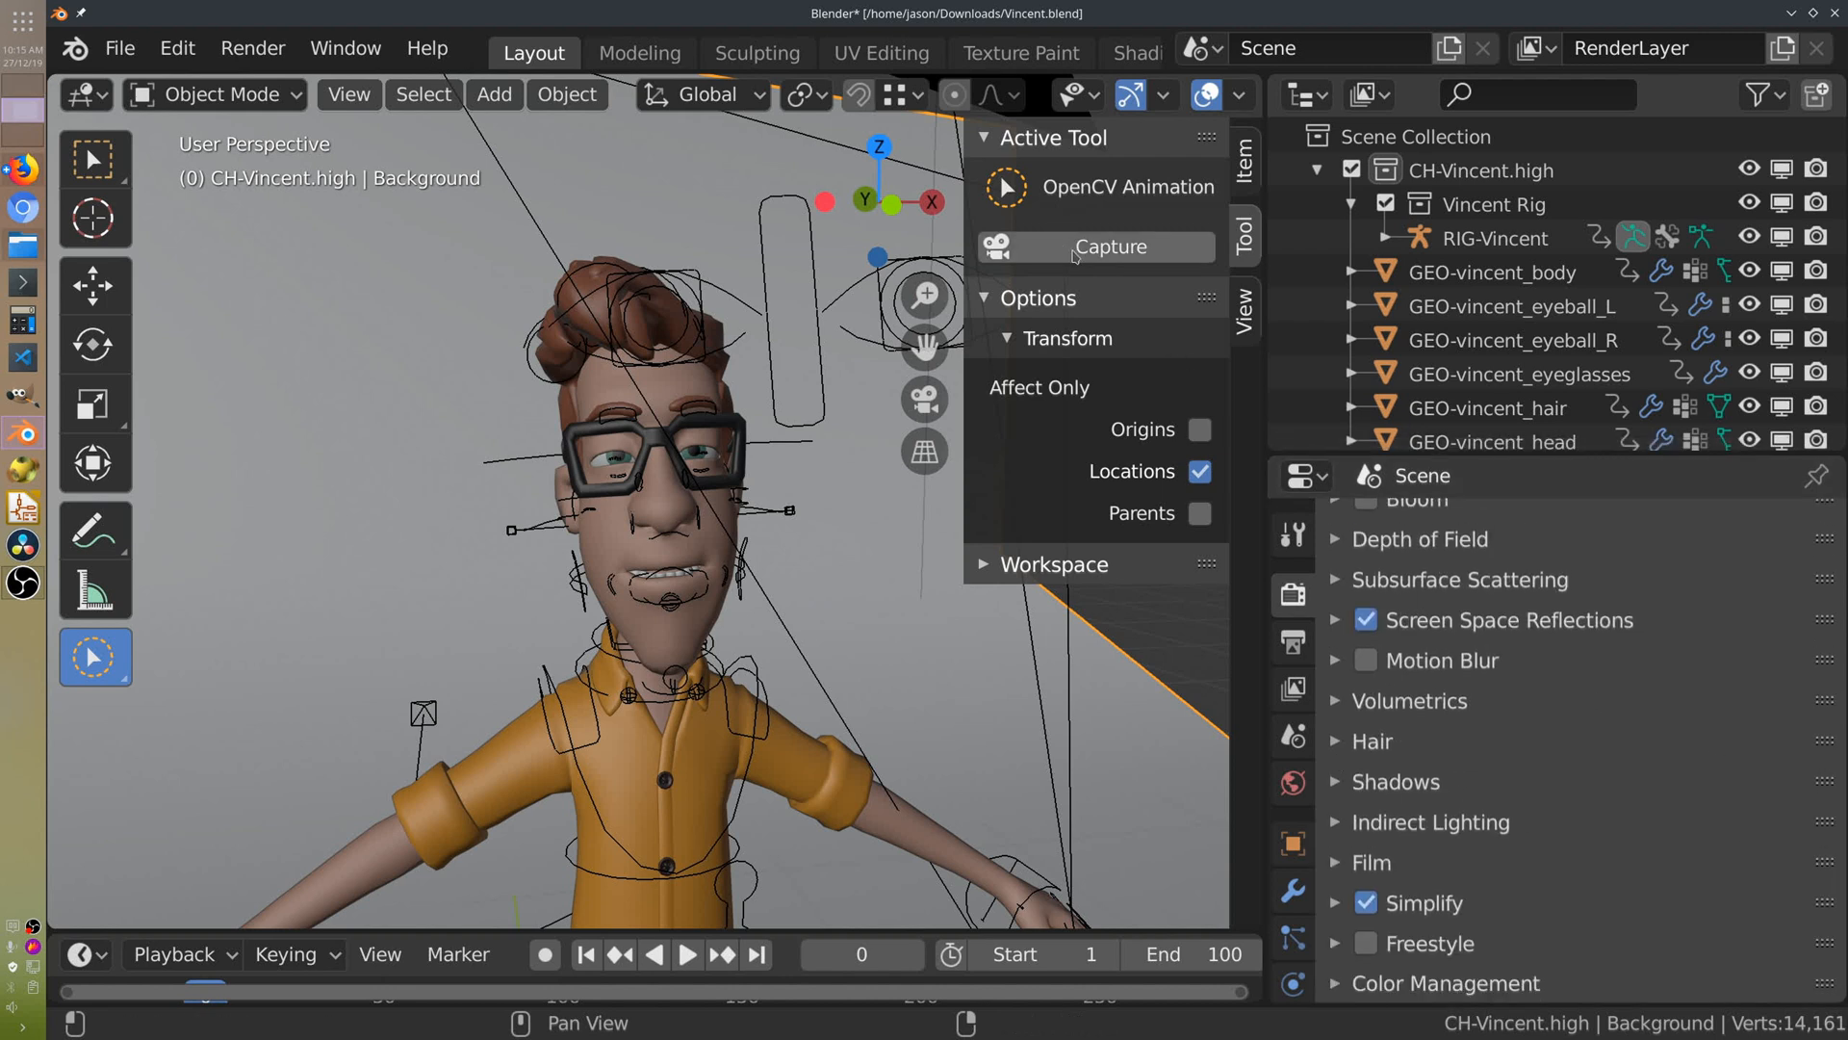